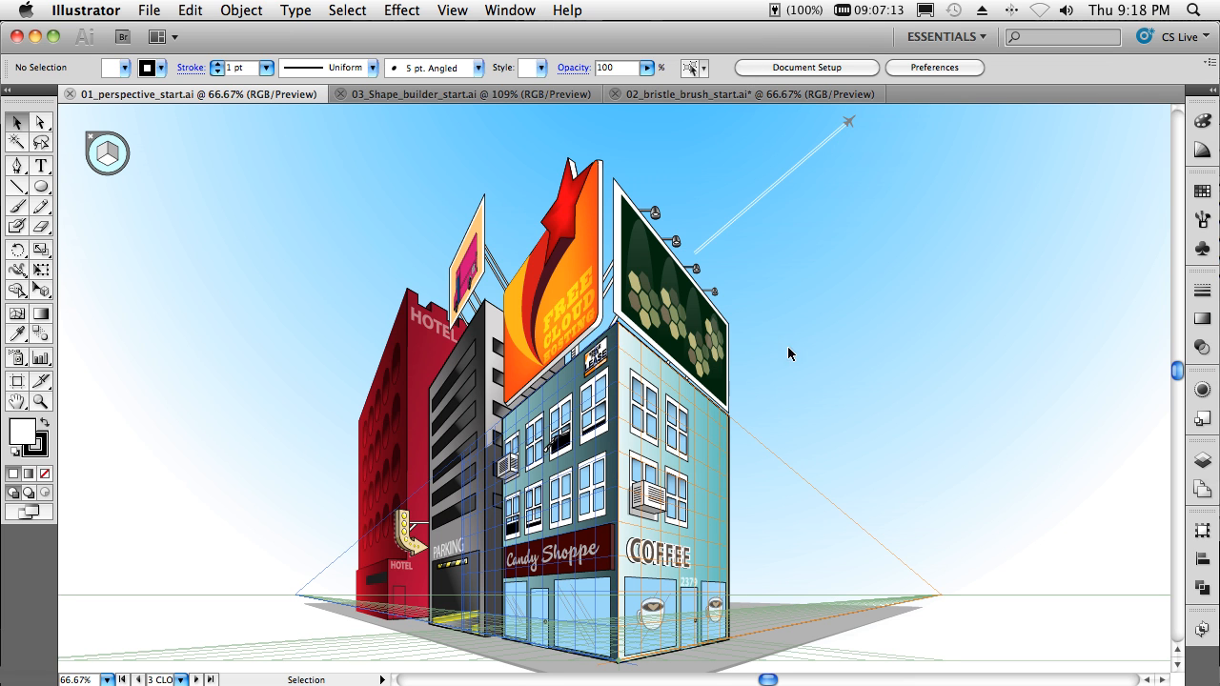
{"action": "mouse_move", "coordinate": [823, 311]}
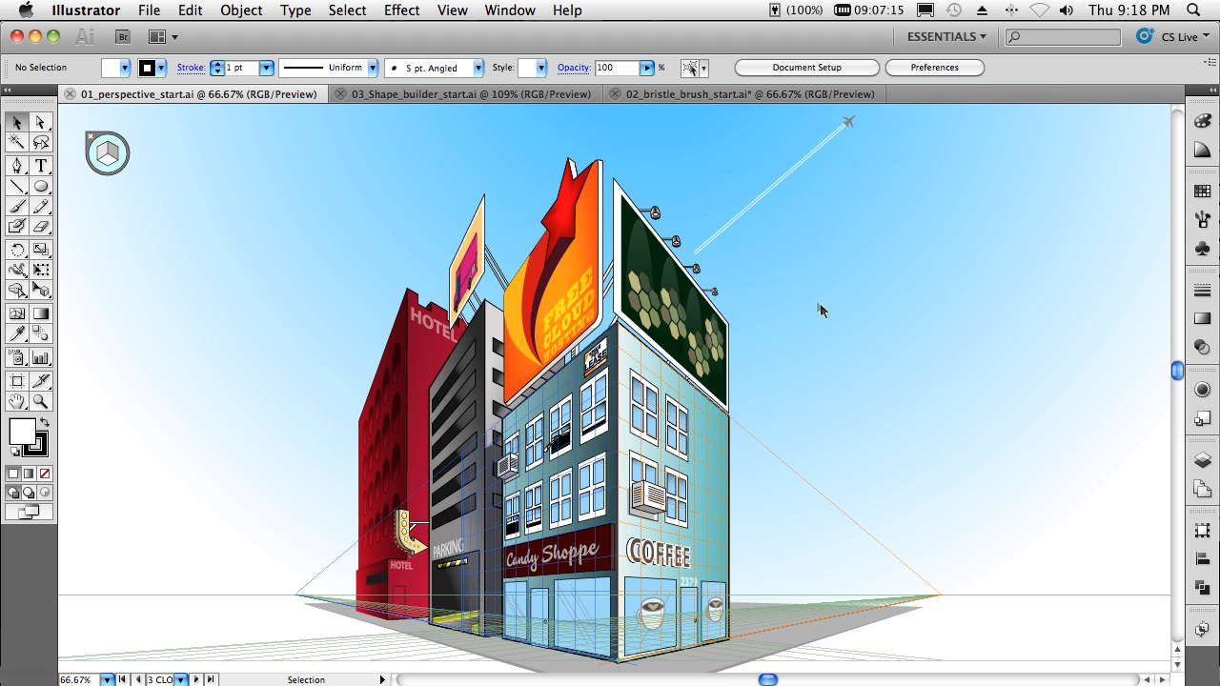
{"action": "mouse_move", "coordinate": [831, 320]}
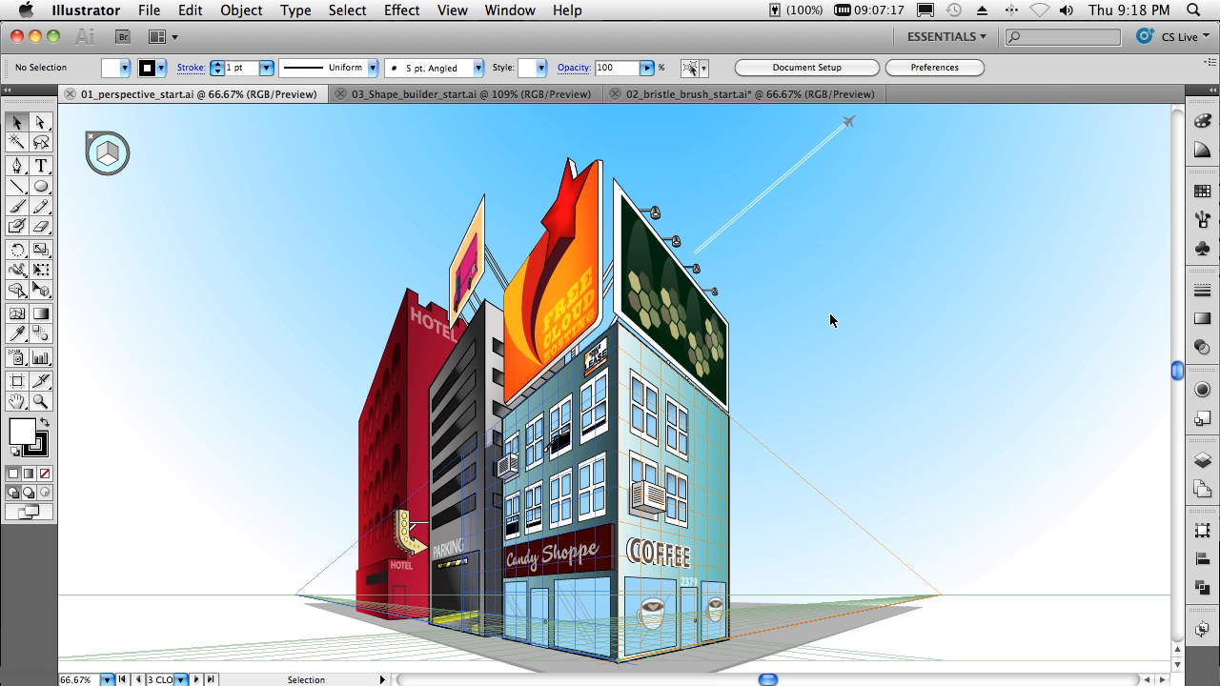
{"action": "mouse_move", "coordinate": [434, 226]}
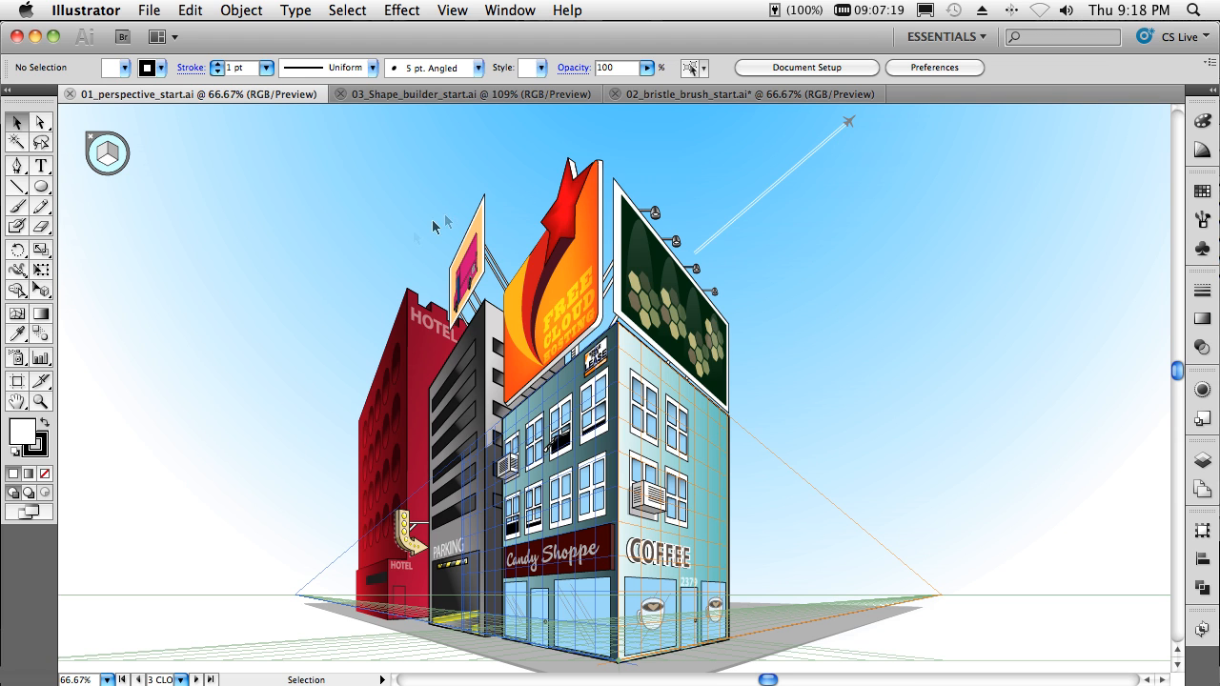
Create a new blank letter-size document, Untitled-6, with default settings
{"action": "left_click", "coordinate": [149, 11]}
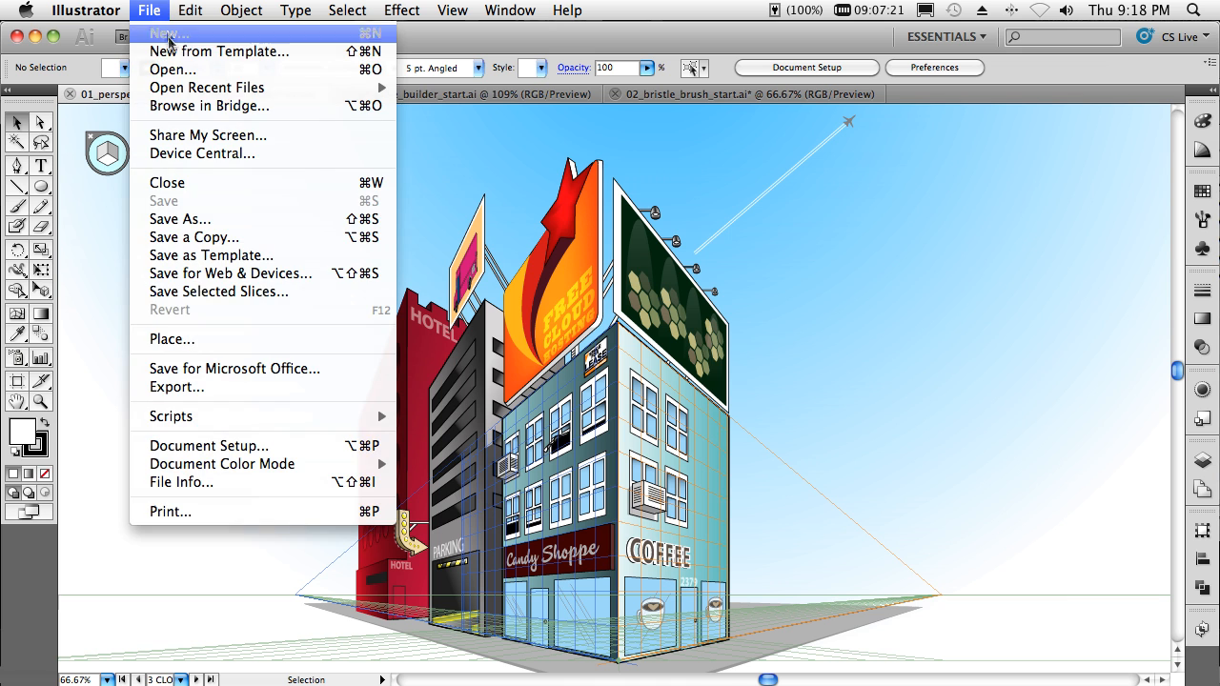
{"action": "left_click", "coordinate": [168, 34]}
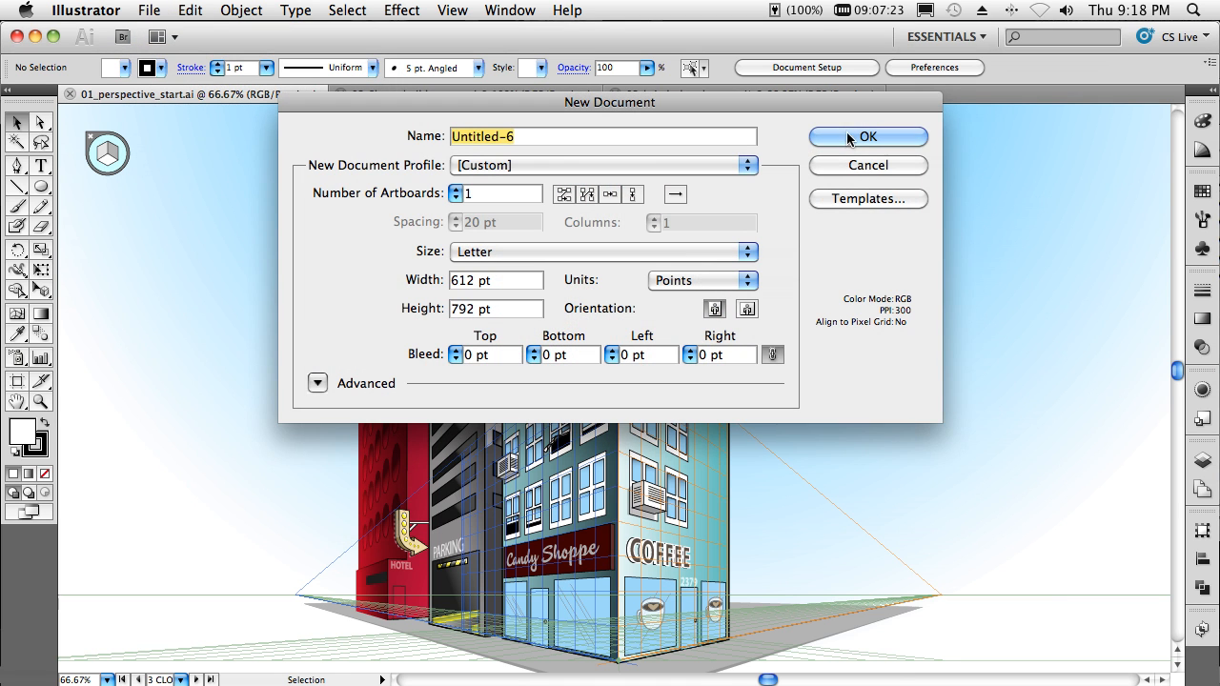
{"action": "left_click", "coordinate": [867, 137]}
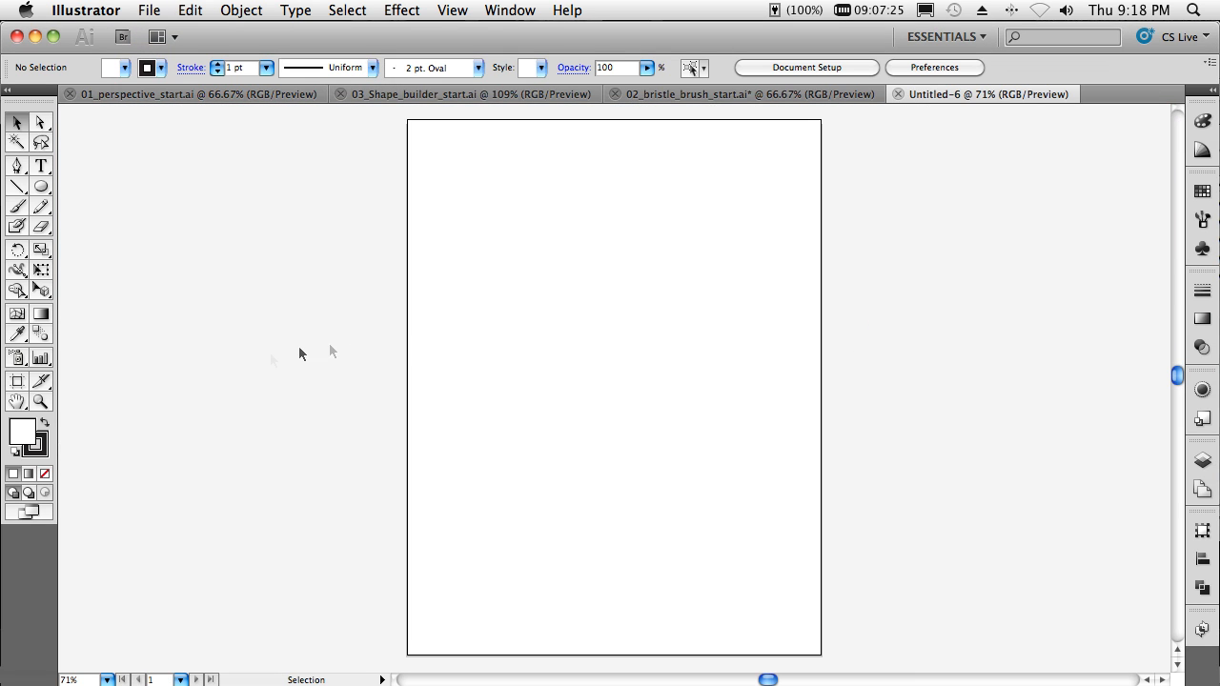
Show a two-point perspective grid on the blank page with the Perspective Grid Tool
{"action": "left_click", "coordinate": [42, 290]}
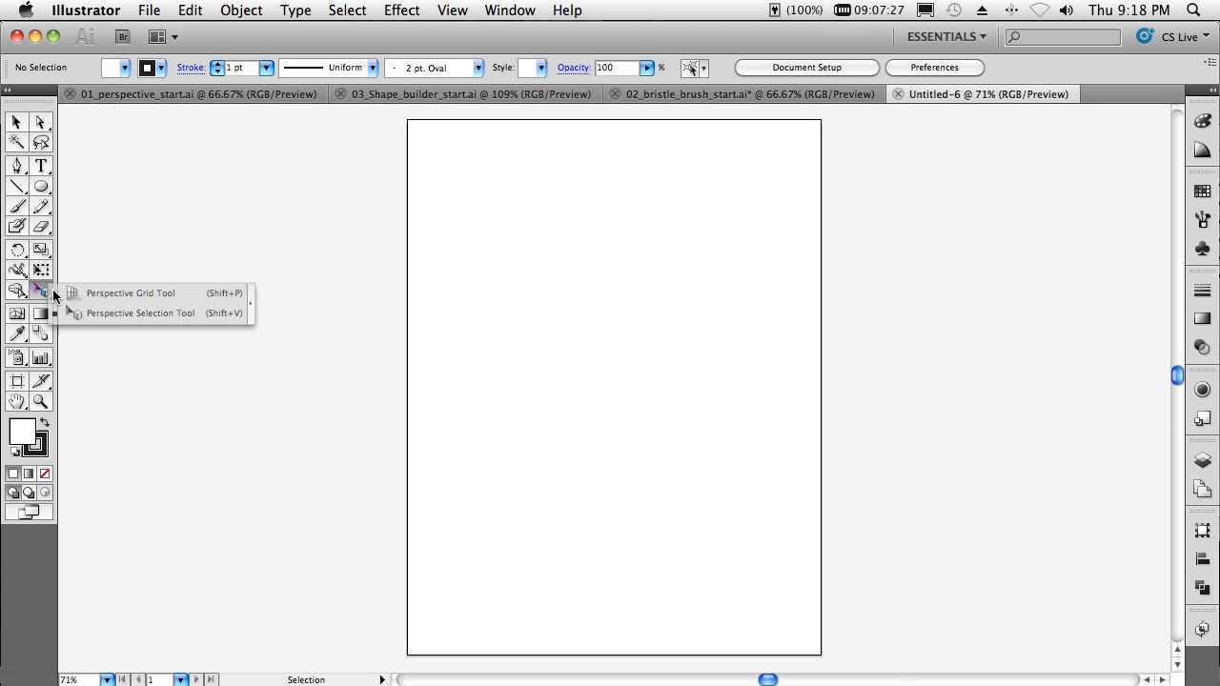
{"action": "left_click", "coordinate": [141, 312]}
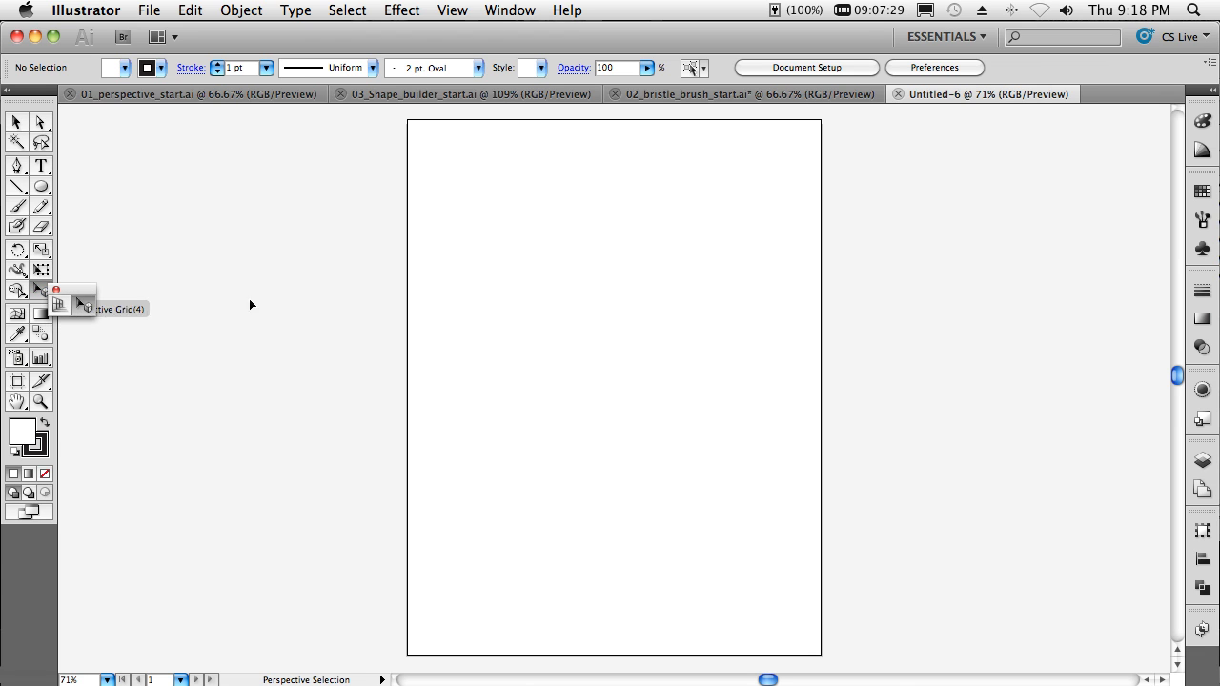
{"action": "left_click_drag", "start_coordinate": [61, 303], "coordinate": [153, 237]}
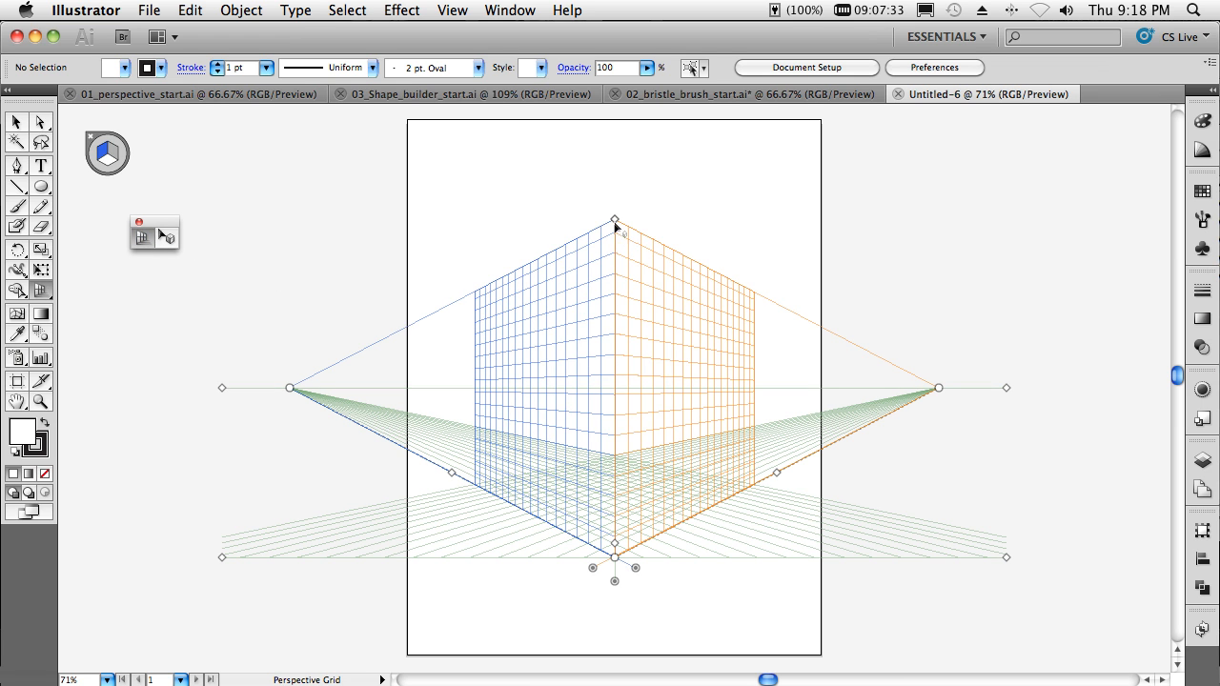
{"action": "left_click_drag", "start_coordinate": [614, 219], "coordinate": [613, 312]}
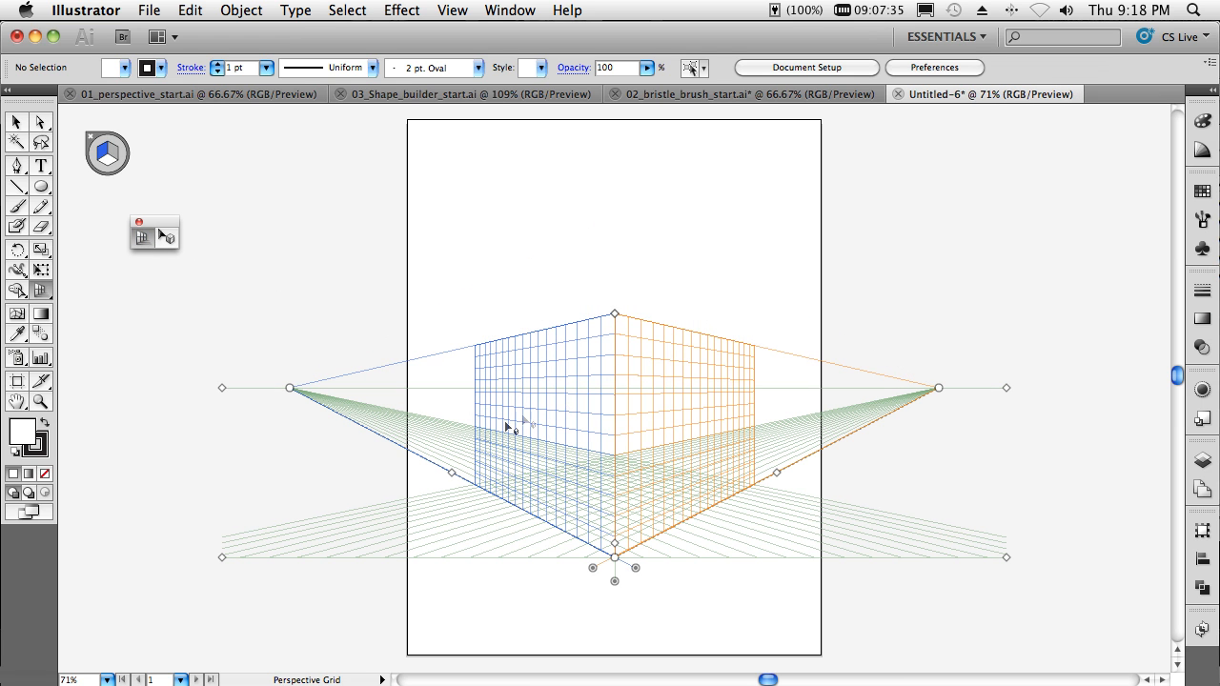
{"action": "mouse_move", "coordinate": [228, 393]}
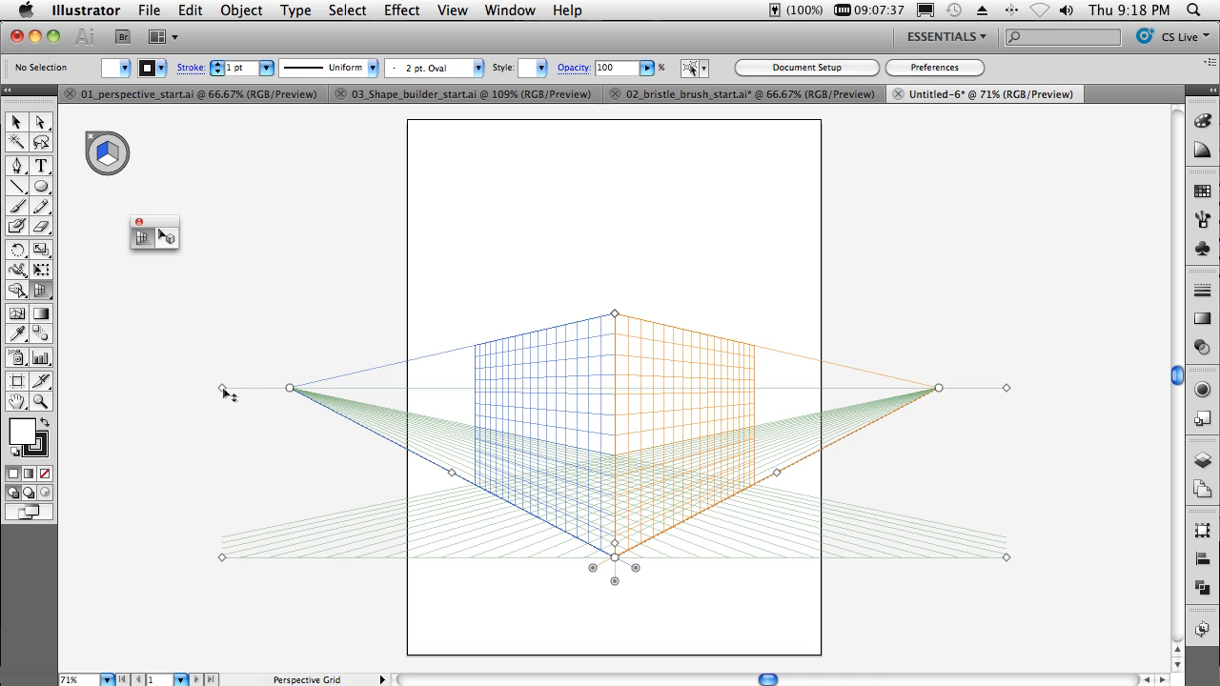
Adjust the grid's horizon, ground plane and corner so the corner sits left of centre
{"action": "left_click_drag", "start_coordinate": [290, 389], "coordinate": [225, 374]}
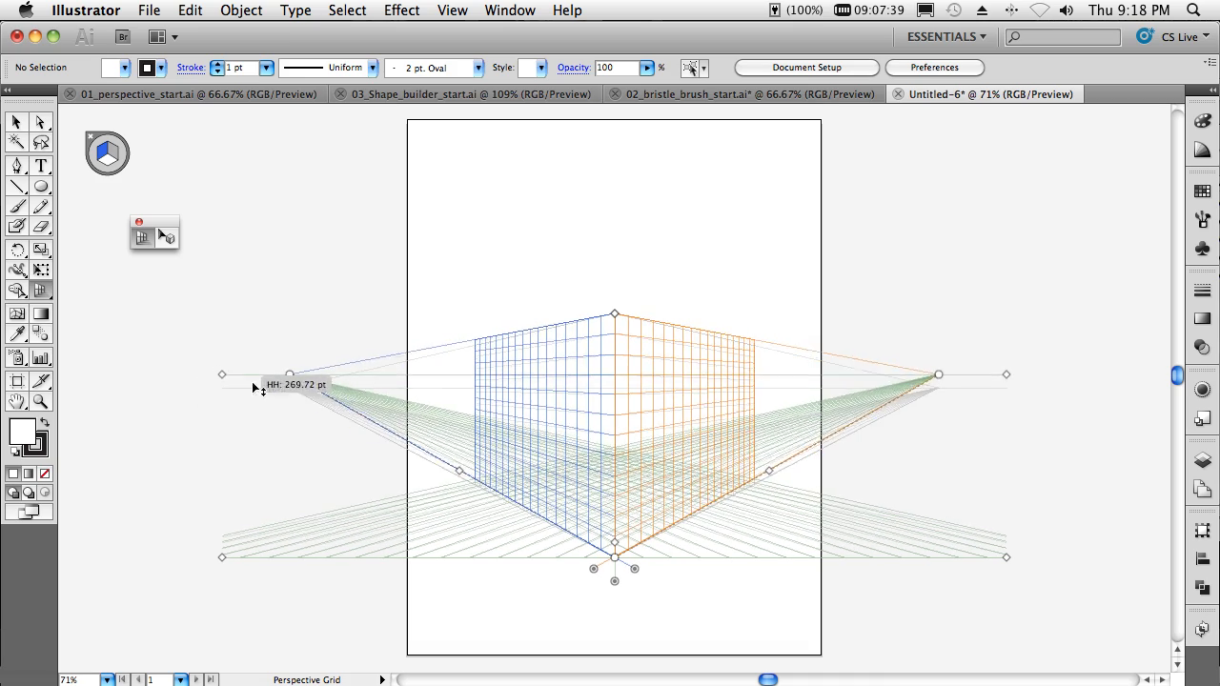
{"action": "left_click_drag", "start_coordinate": [289, 385], "coordinate": [290, 431]}
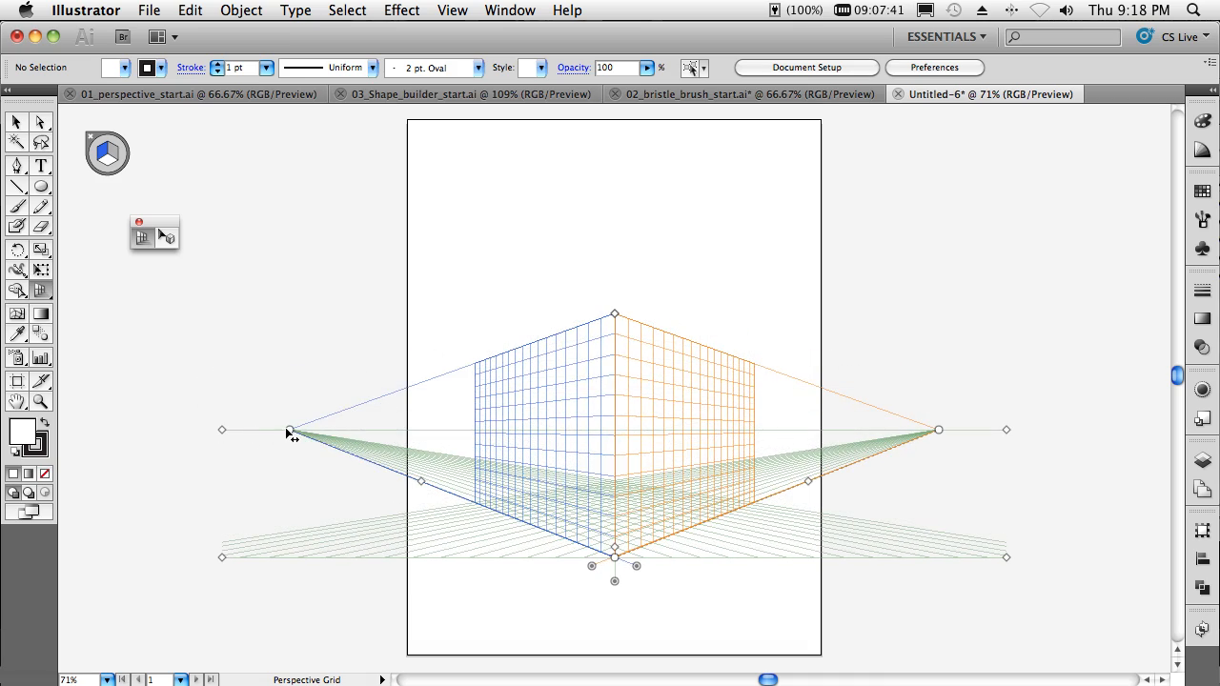
{"action": "left_click_drag", "start_coordinate": [289, 431], "coordinate": [377, 431]}
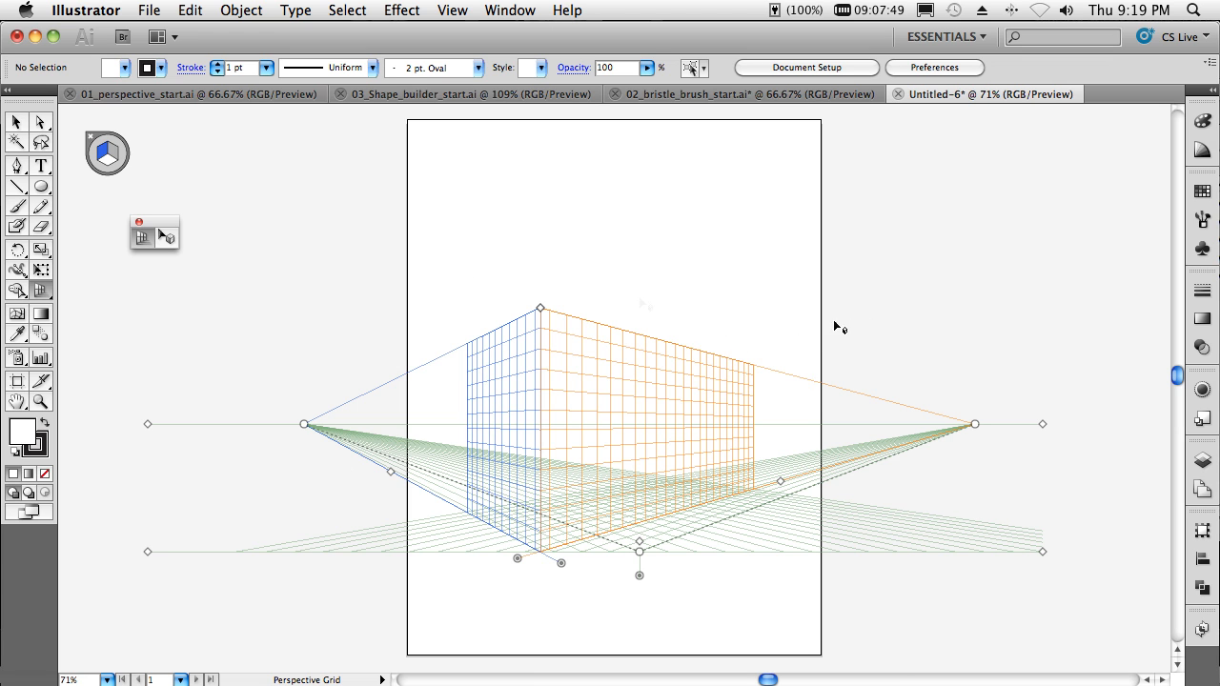
Choose the Star Tool with a red swatch as the fill colour
{"action": "left_click", "coordinate": [17, 187]}
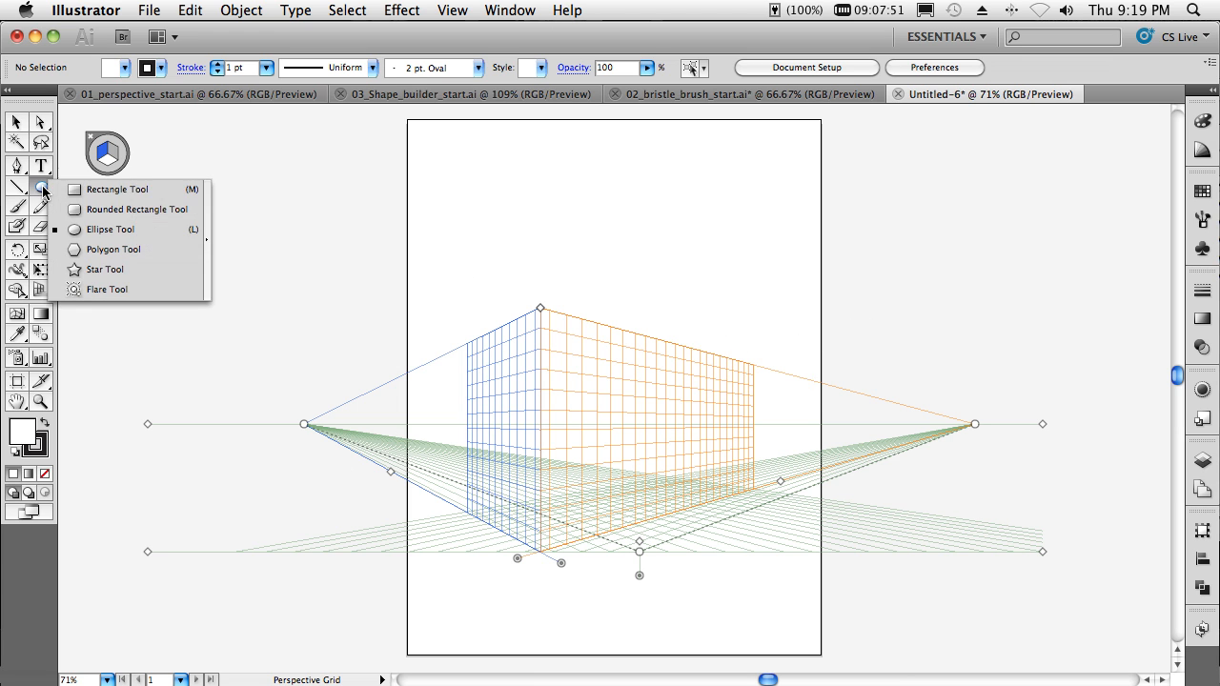
{"action": "left_click", "coordinate": [102, 269]}
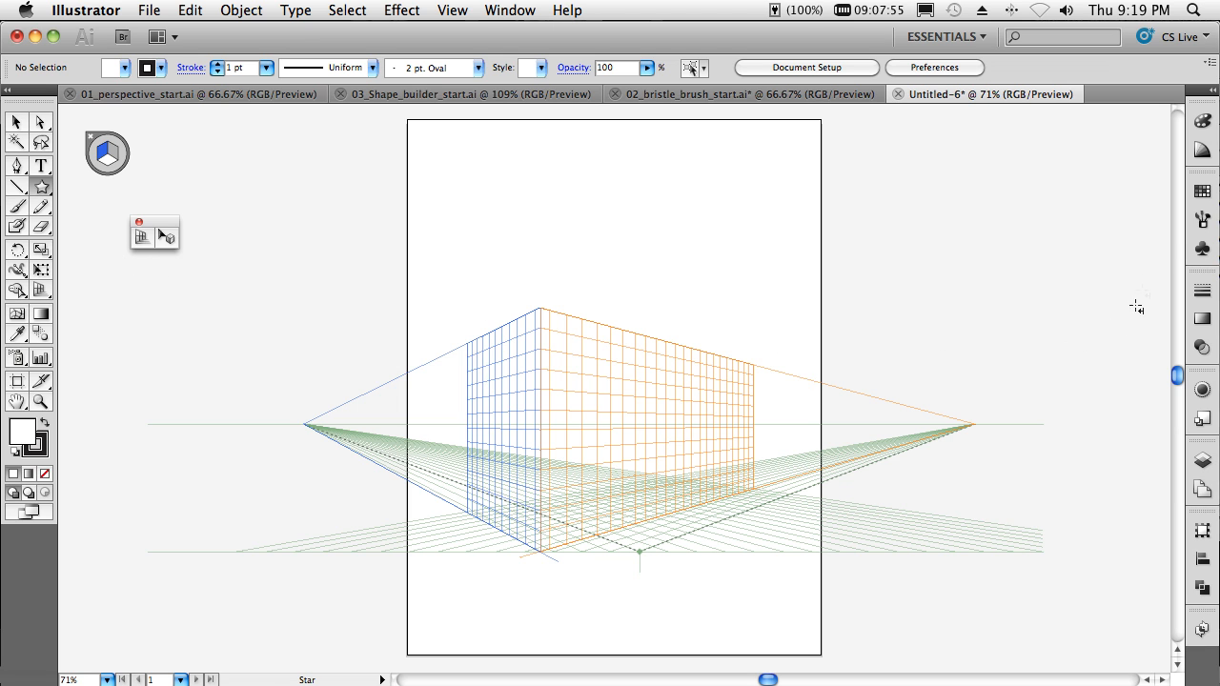
{"action": "left_click", "coordinate": [1201, 191]}
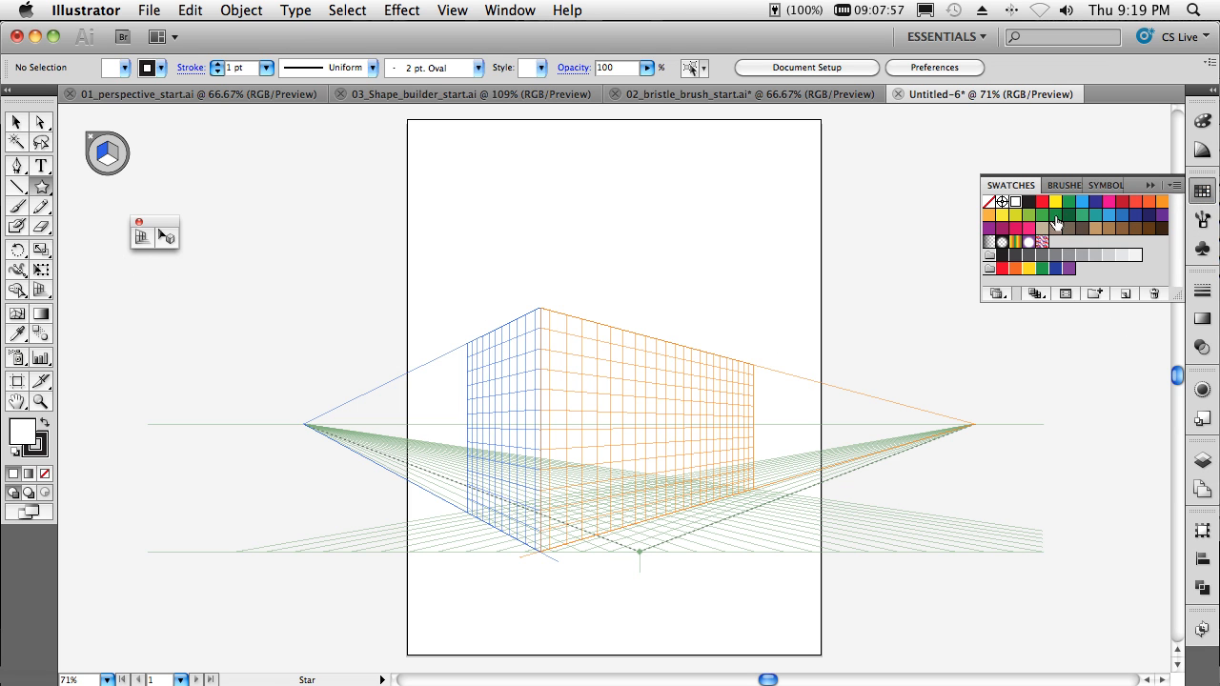
{"action": "mouse_move", "coordinate": [1109, 240]}
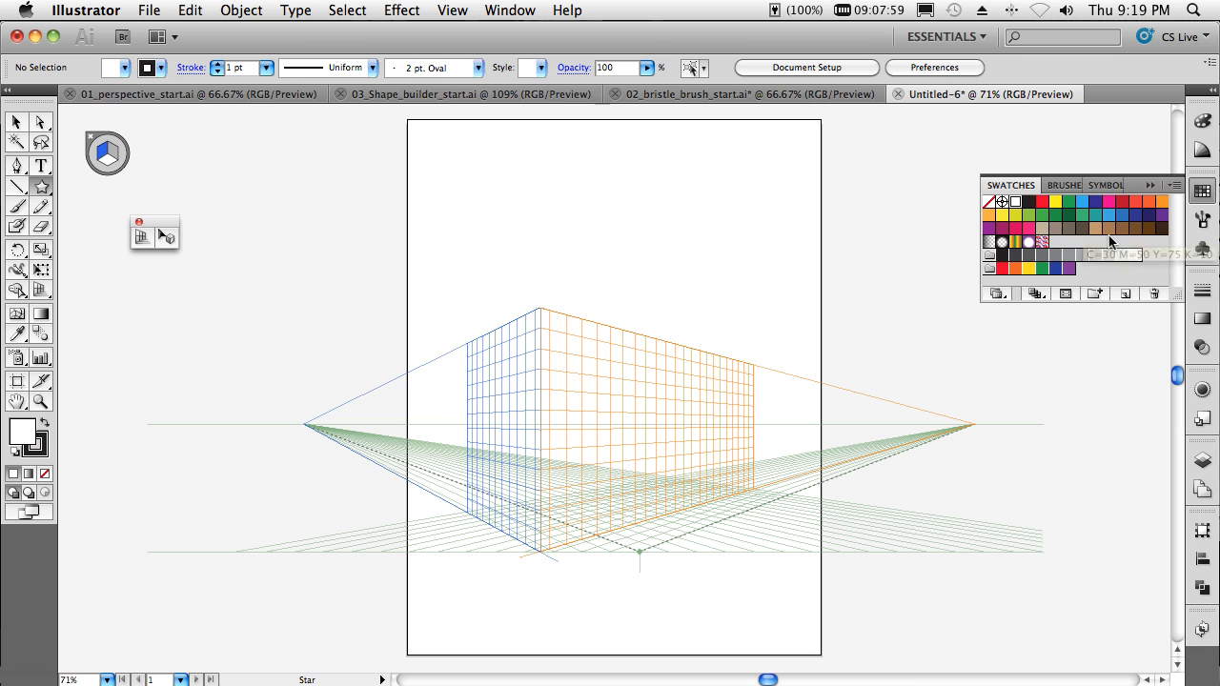
{"action": "left_click", "coordinate": [1067, 202]}
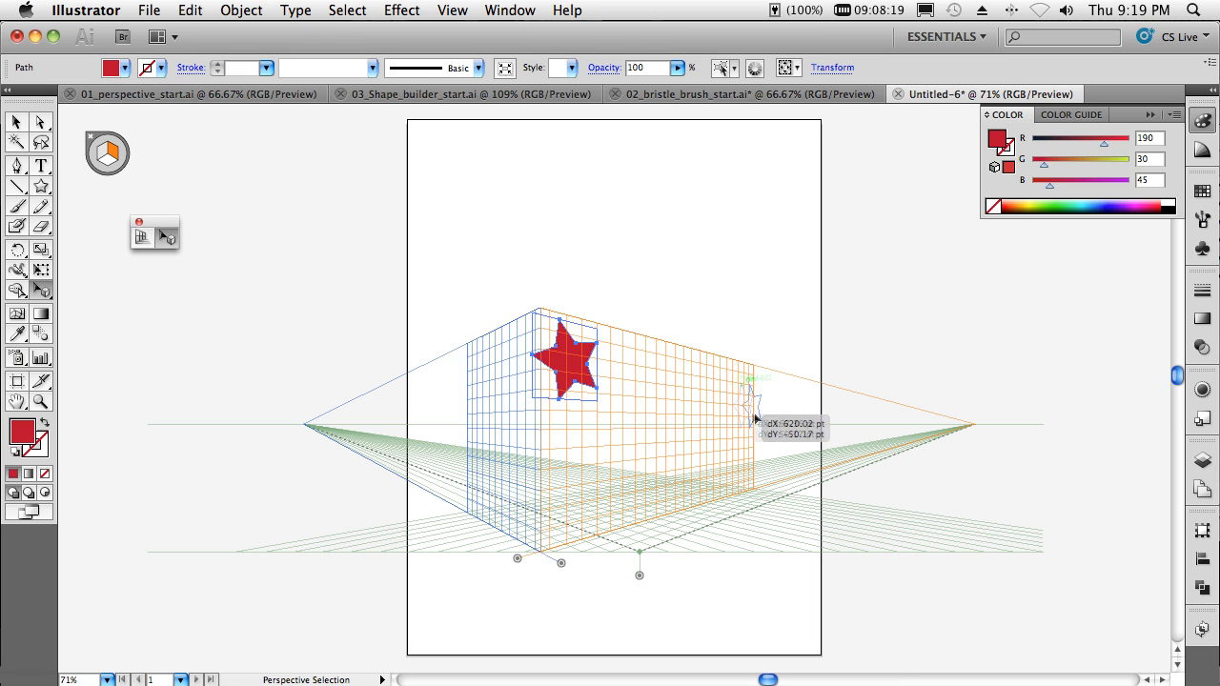
Place a red star on the right grid plane, then move it onto the left plane
{"action": "left_click_drag", "start_coordinate": [753, 417], "coordinate": [499, 431]}
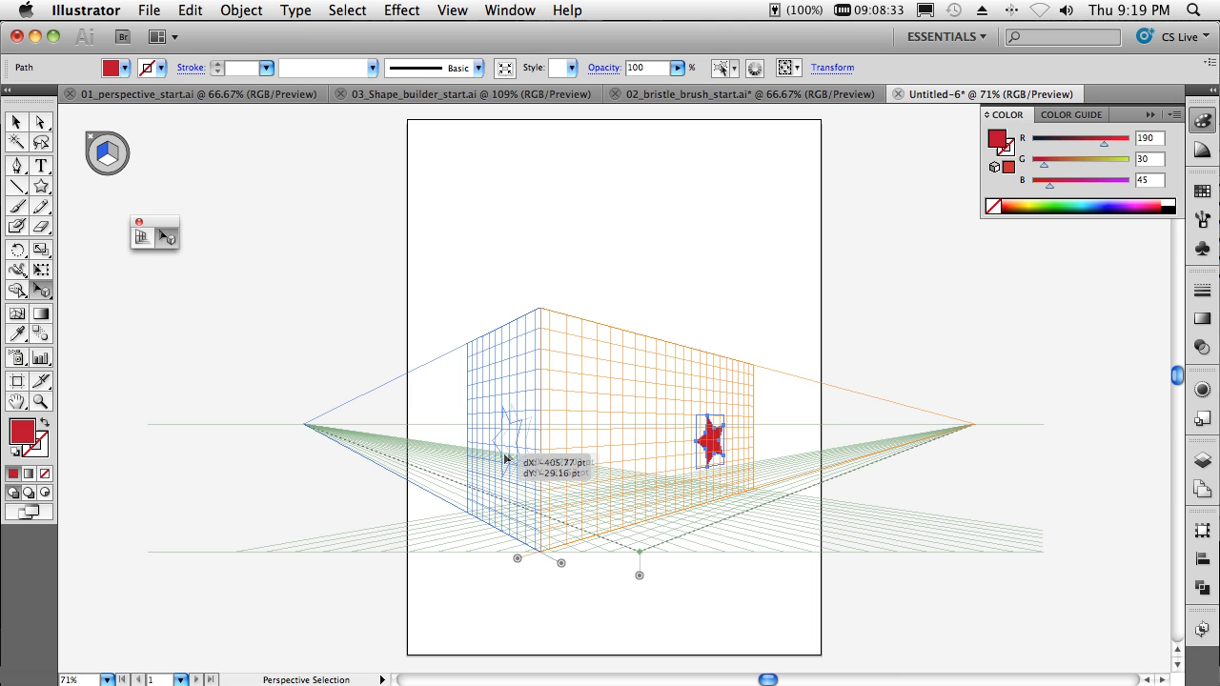
{"action": "left_click_drag", "start_coordinate": [709, 439], "coordinate": [486, 419]}
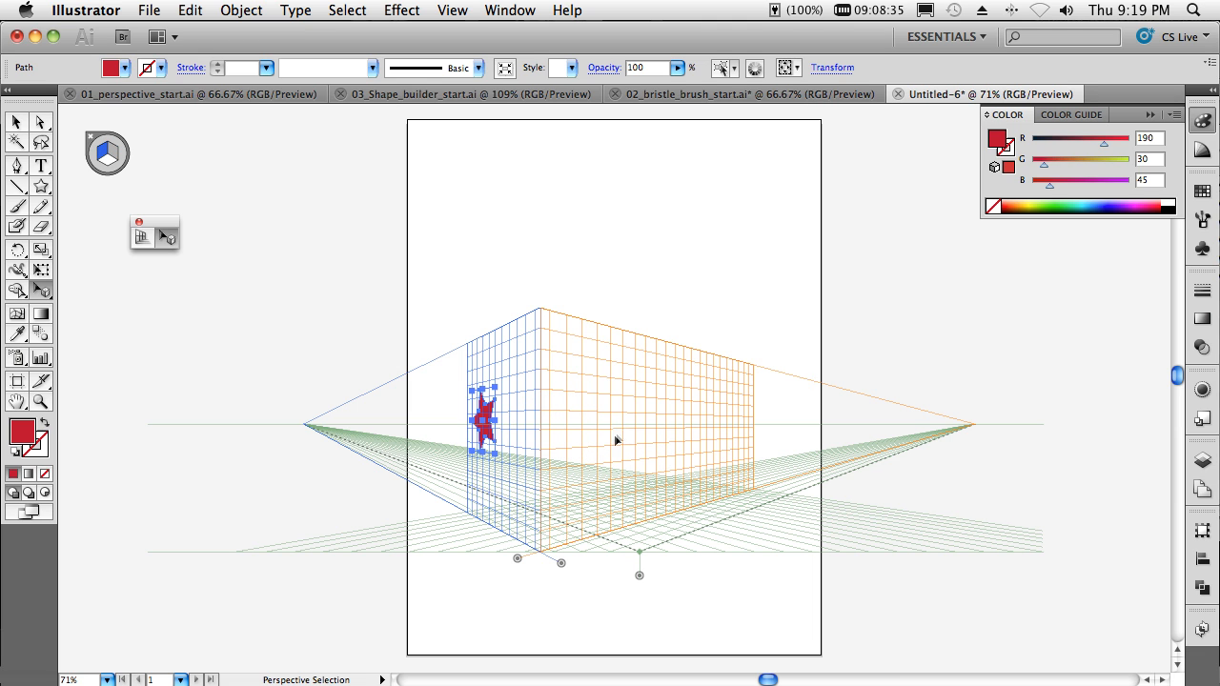
{"action": "mouse_move", "coordinate": [518, 410]}
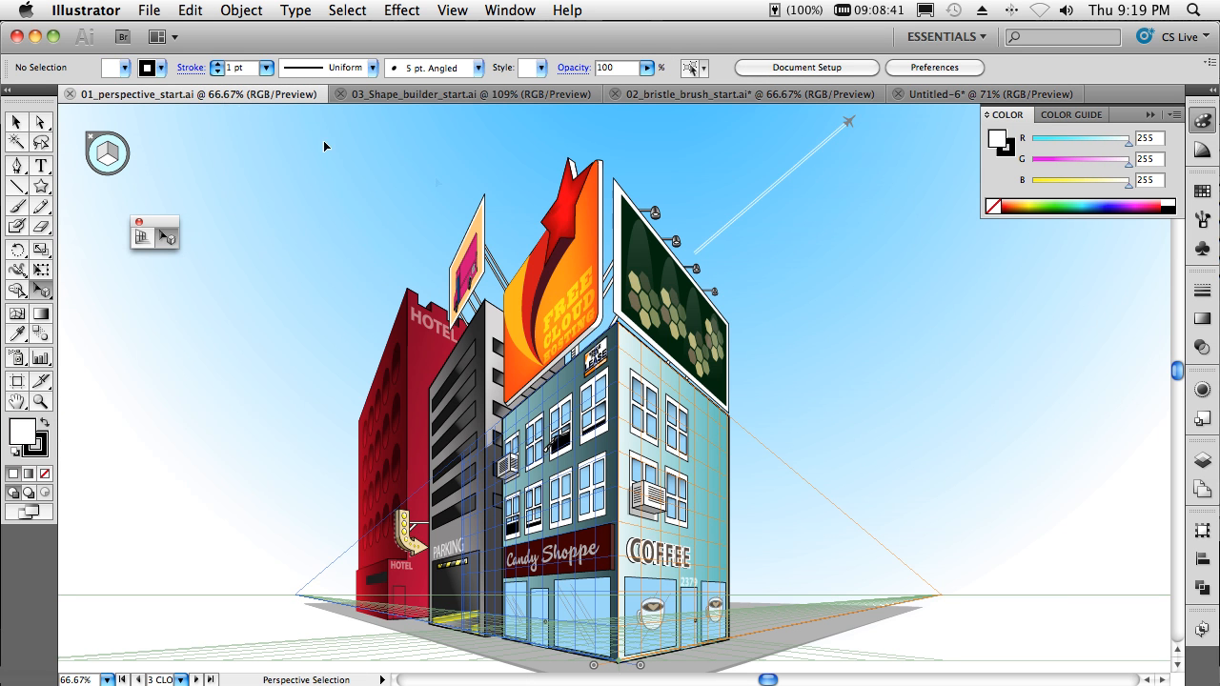
Select a window drawing in the city file, then return to the Untitled-6 document
{"action": "left_click", "coordinate": [511, 12]}
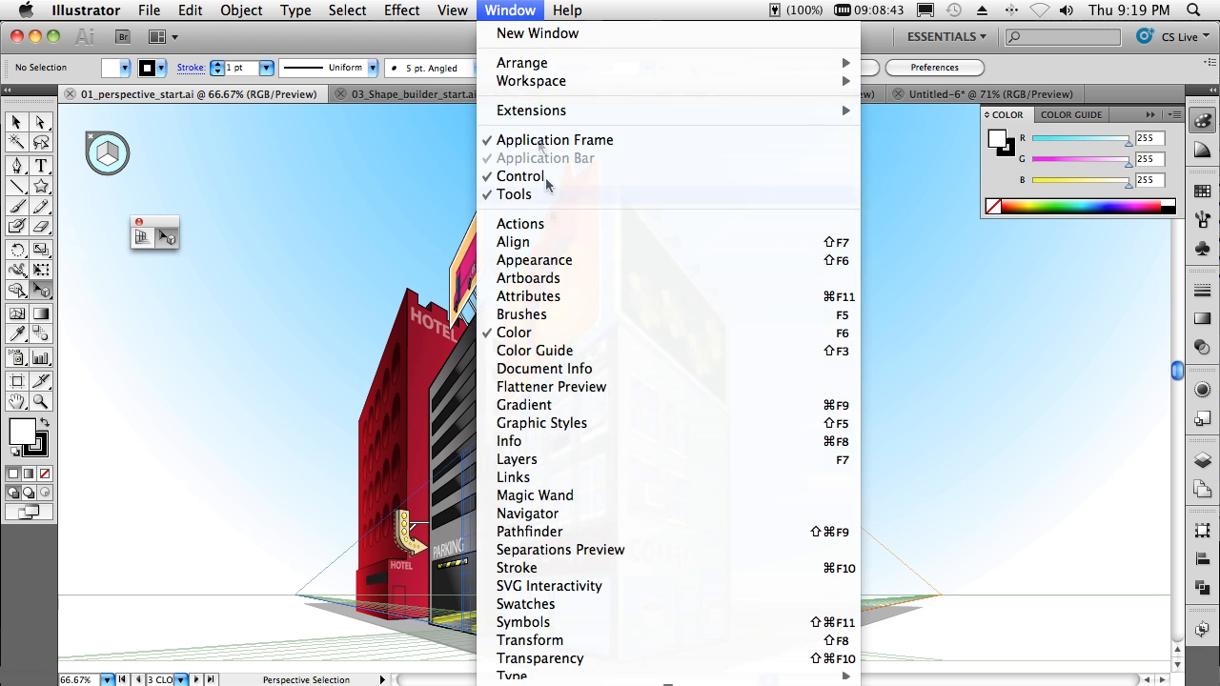
{"action": "left_click", "coordinate": [452, 12]}
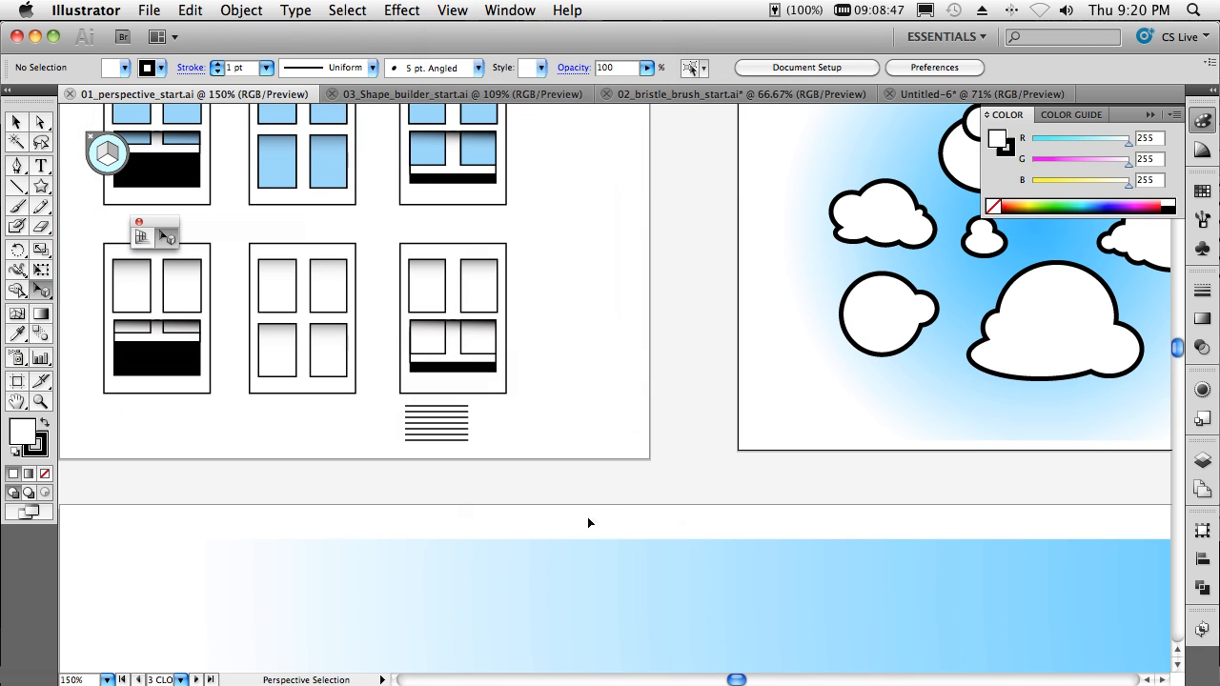
{"action": "left_click", "coordinate": [314, 162]}
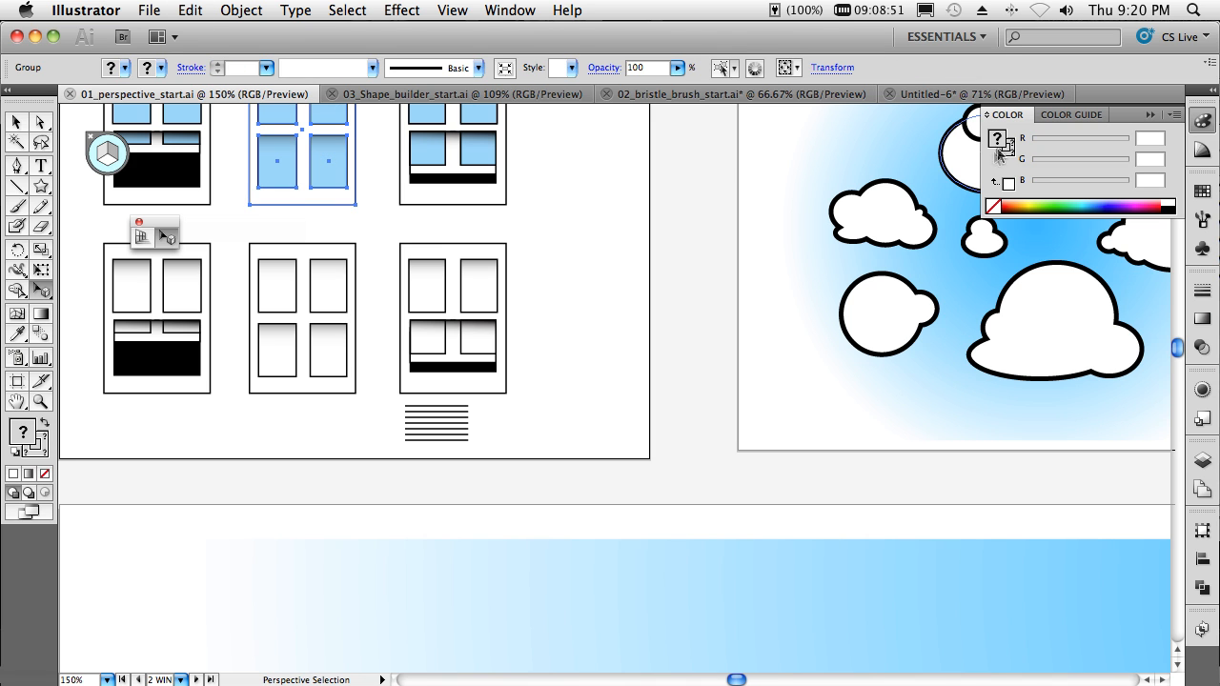
{"action": "left_click", "coordinate": [972, 93]}
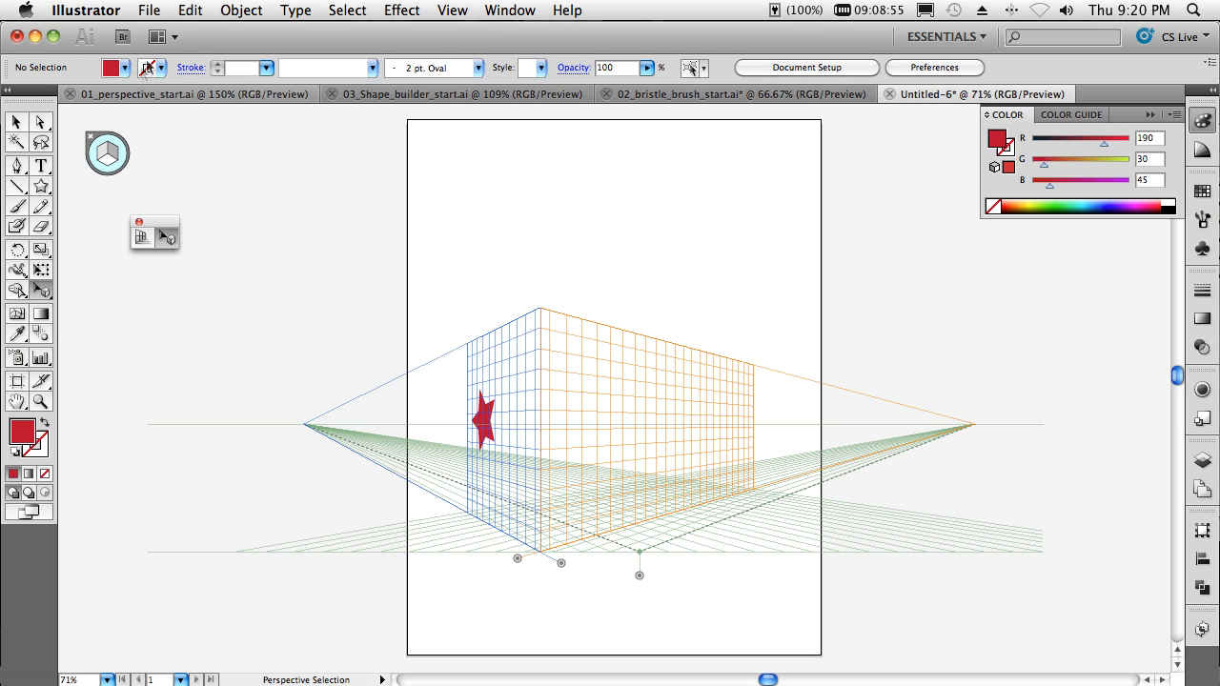
Paste the window and duplicate it into a row of five along the right wall in perspective
{"action": "left_click", "coordinate": [190, 11]}
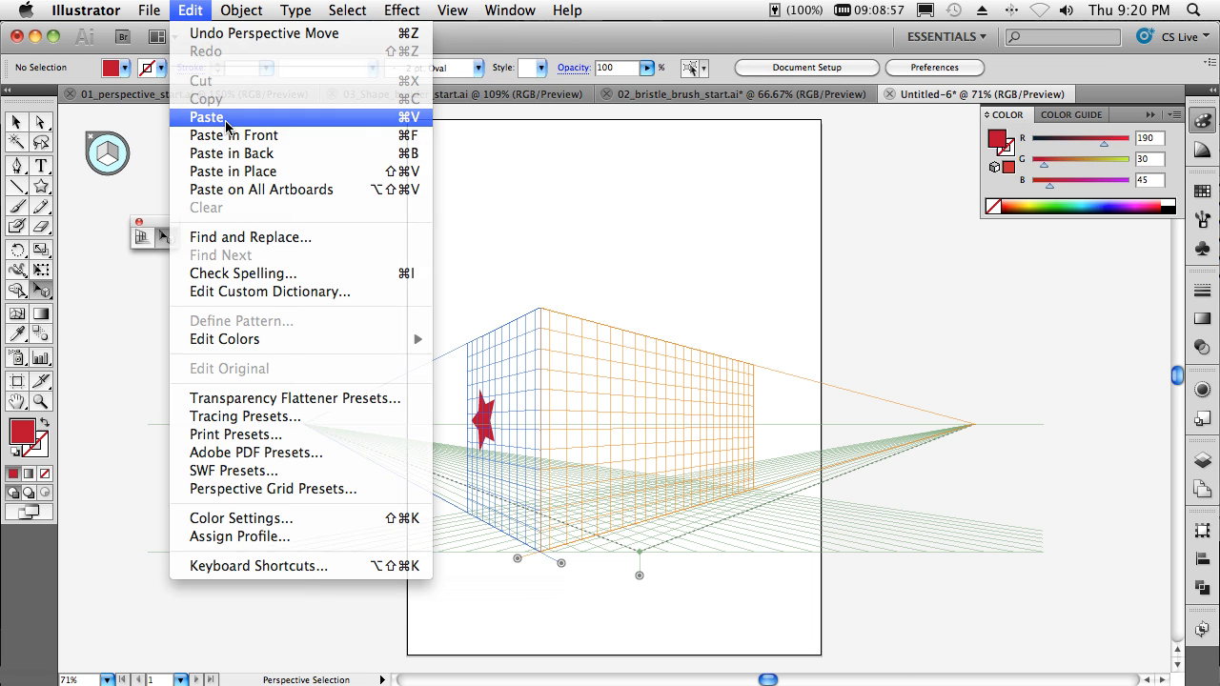
{"action": "left_click", "coordinate": [206, 117]}
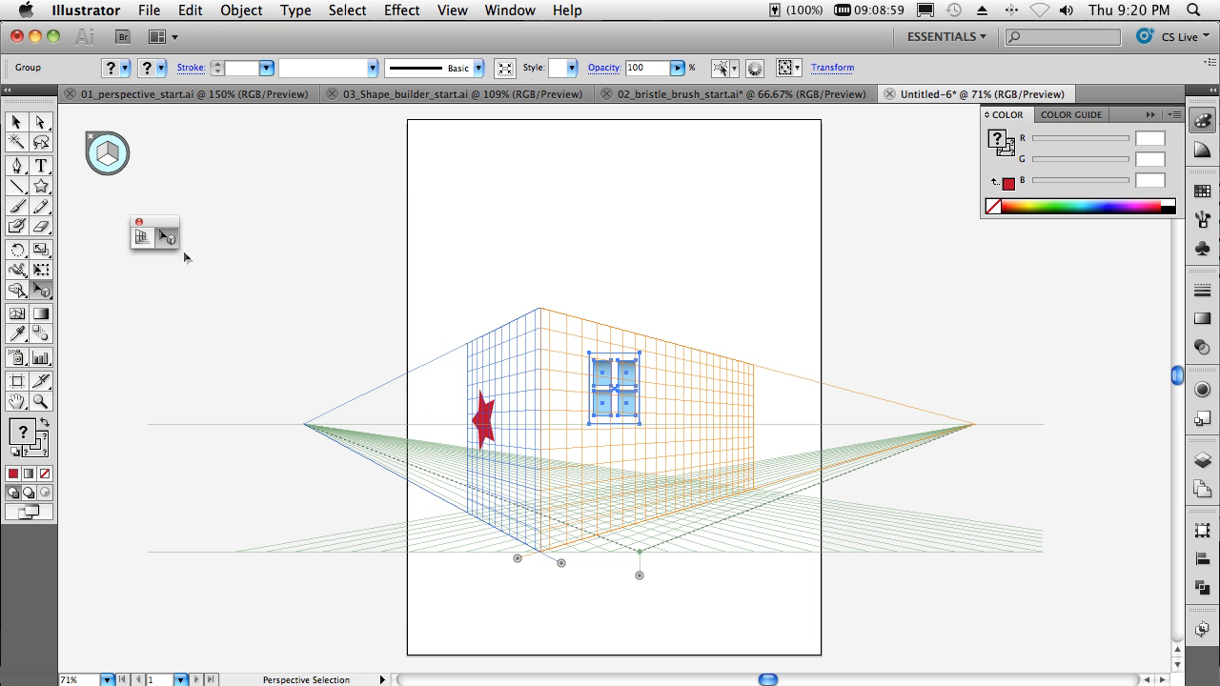
{"action": "mouse_move", "coordinate": [110, 154]}
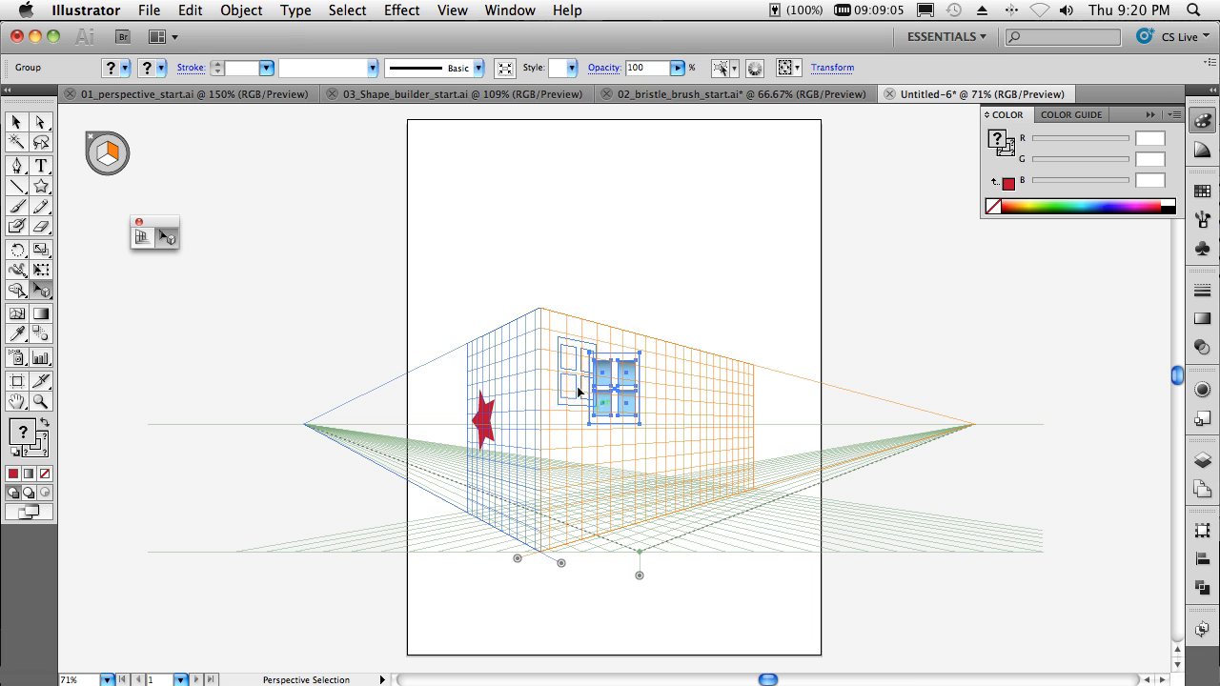
{"action": "left_click_drag", "start_coordinate": [610, 381], "coordinate": [567, 368]}
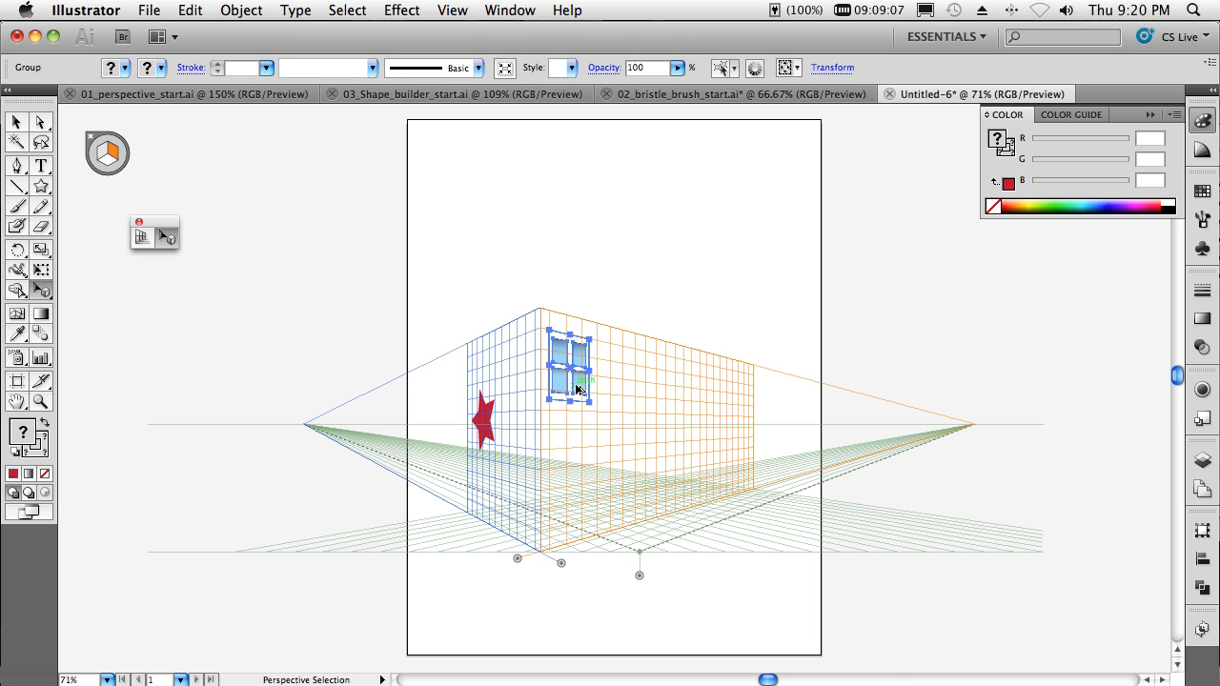
{"action": "left_click_drag", "start_coordinate": [568, 370], "coordinate": [620, 374]}
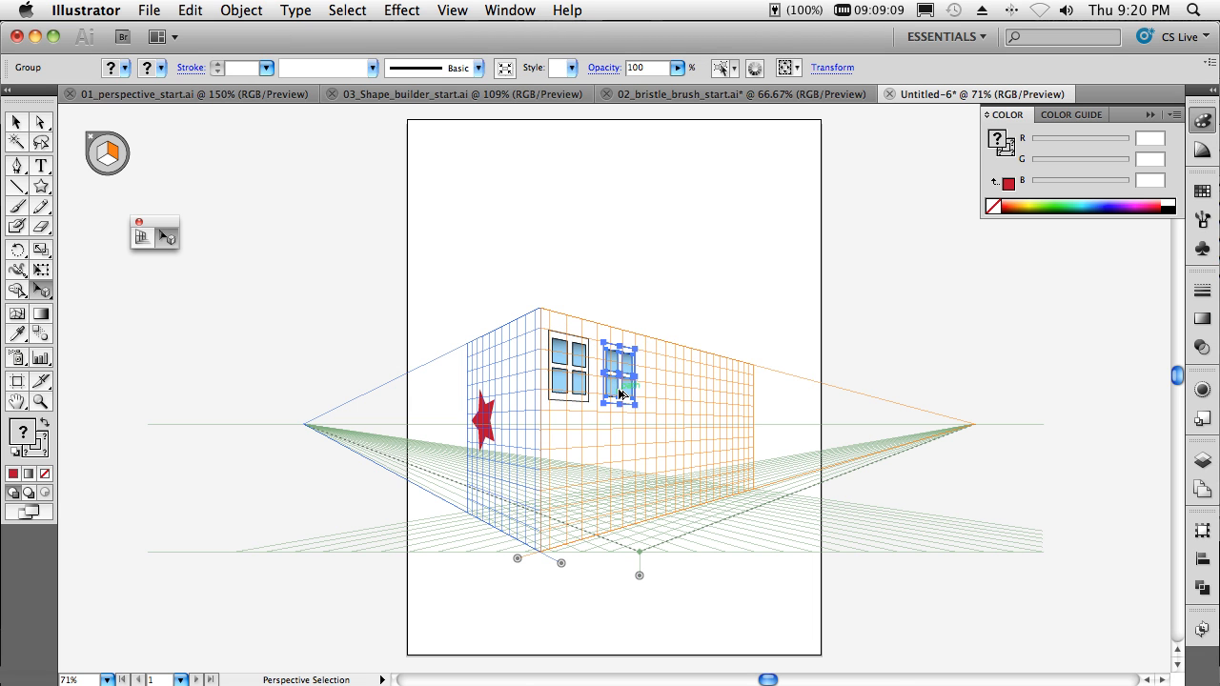
{"action": "left_click_drag", "start_coordinate": [620, 371], "coordinate": [657, 382]}
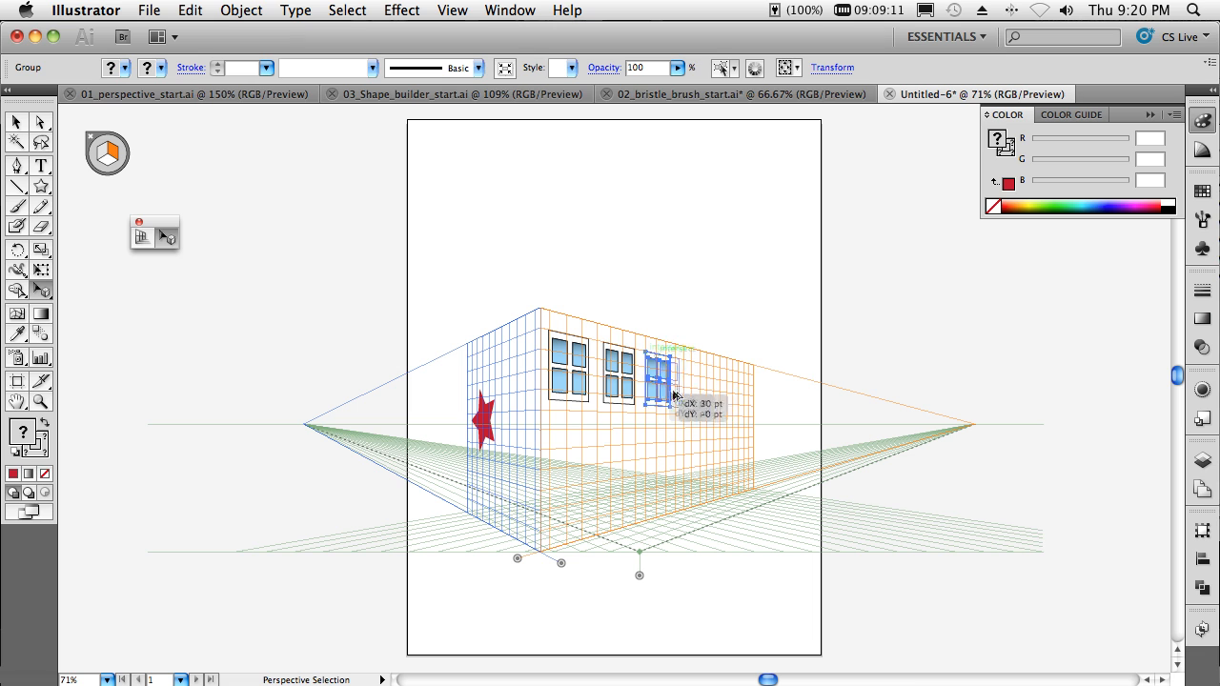
{"action": "left_click_drag", "start_coordinate": [652, 377], "coordinate": [720, 381]}
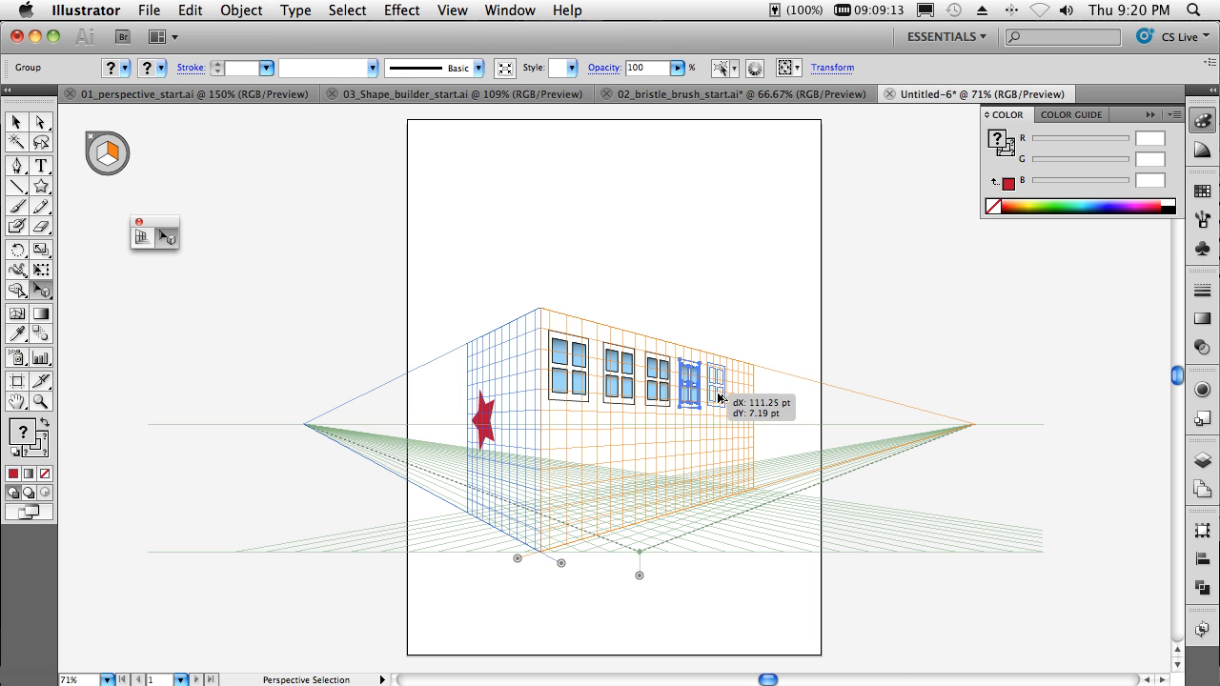
{"action": "left_click_drag", "start_coordinate": [696, 381], "coordinate": [728, 381]}
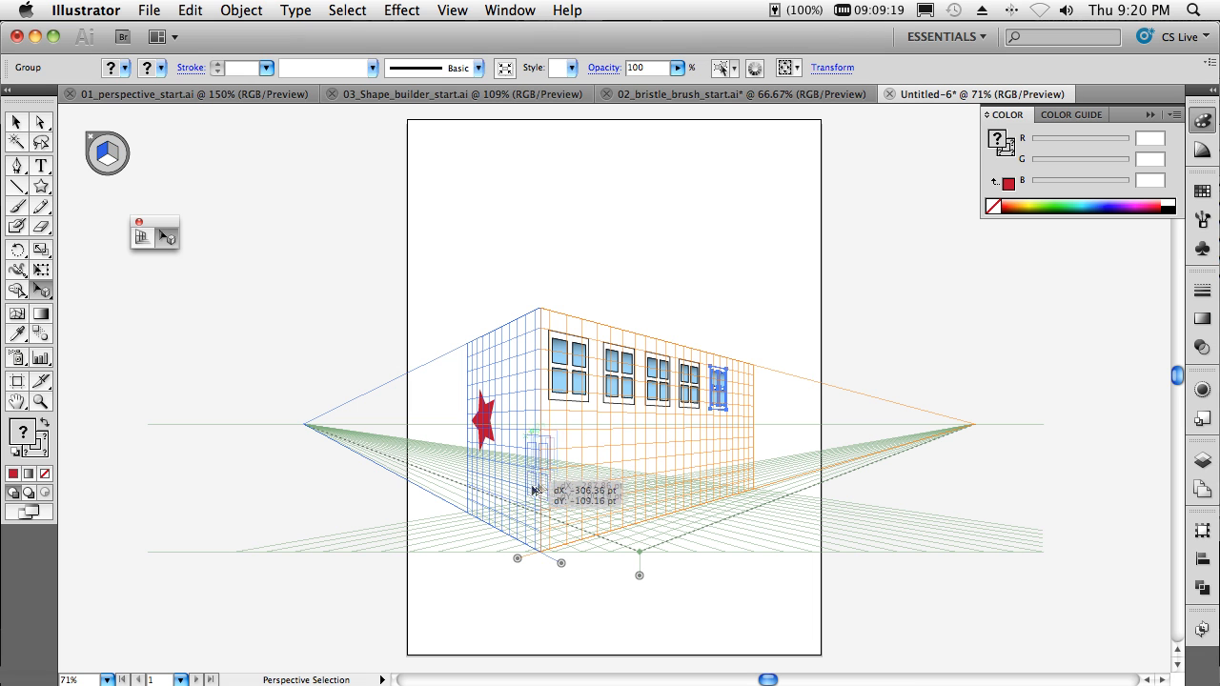
Copy a window onto the left wall below the star and deselect everything
{"action": "left_click_drag", "start_coordinate": [715, 385], "coordinate": [518, 454]}
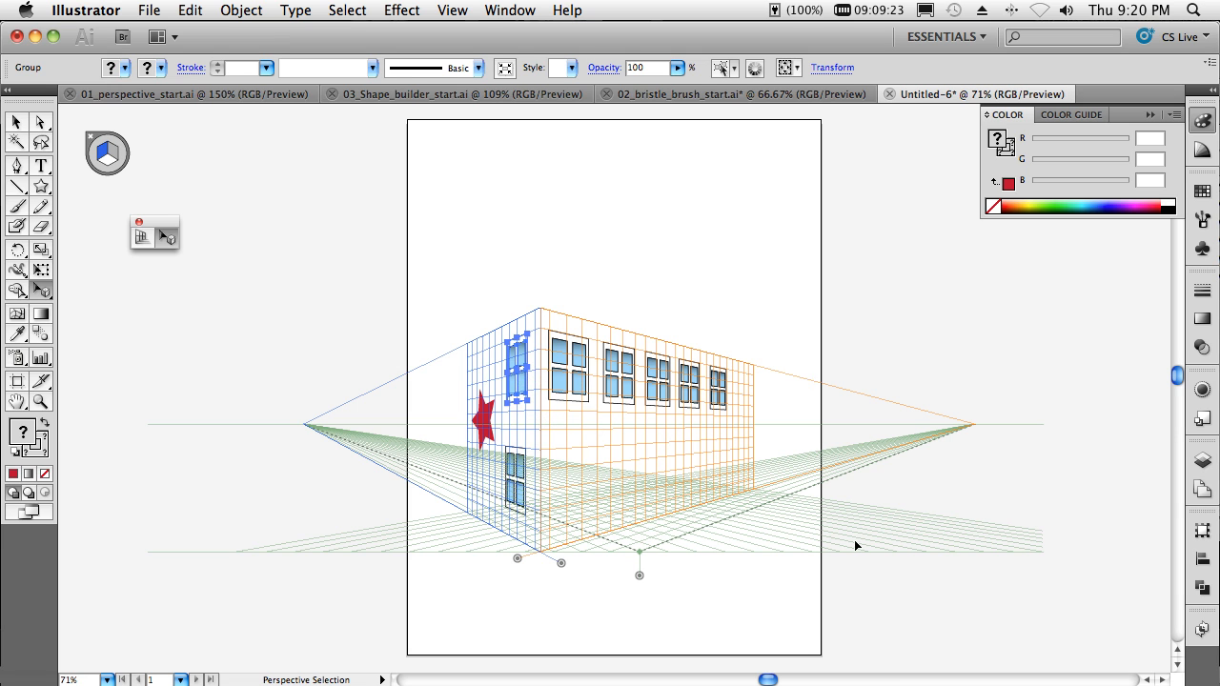
{"action": "left_click", "coordinate": [595, 274]}
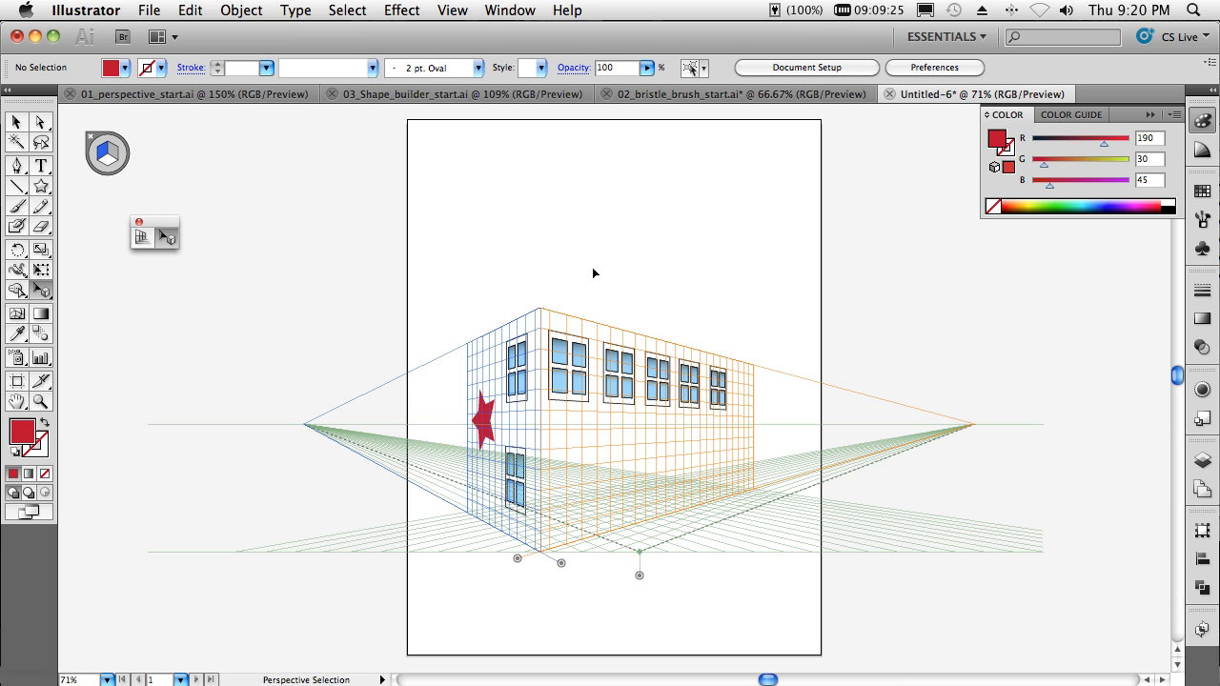
{"action": "mouse_move", "coordinate": [324, 153]}
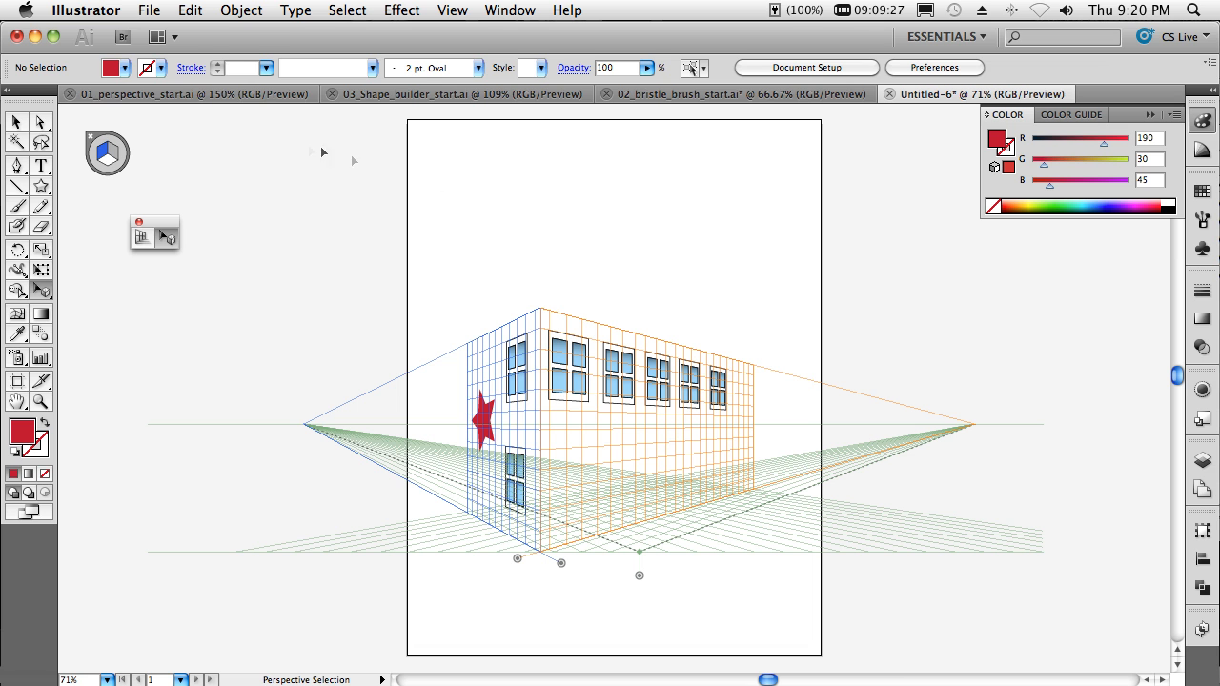
Return to the perspective start file and jump to its saved Flat Elements view
{"action": "left_click", "coordinate": [187, 93]}
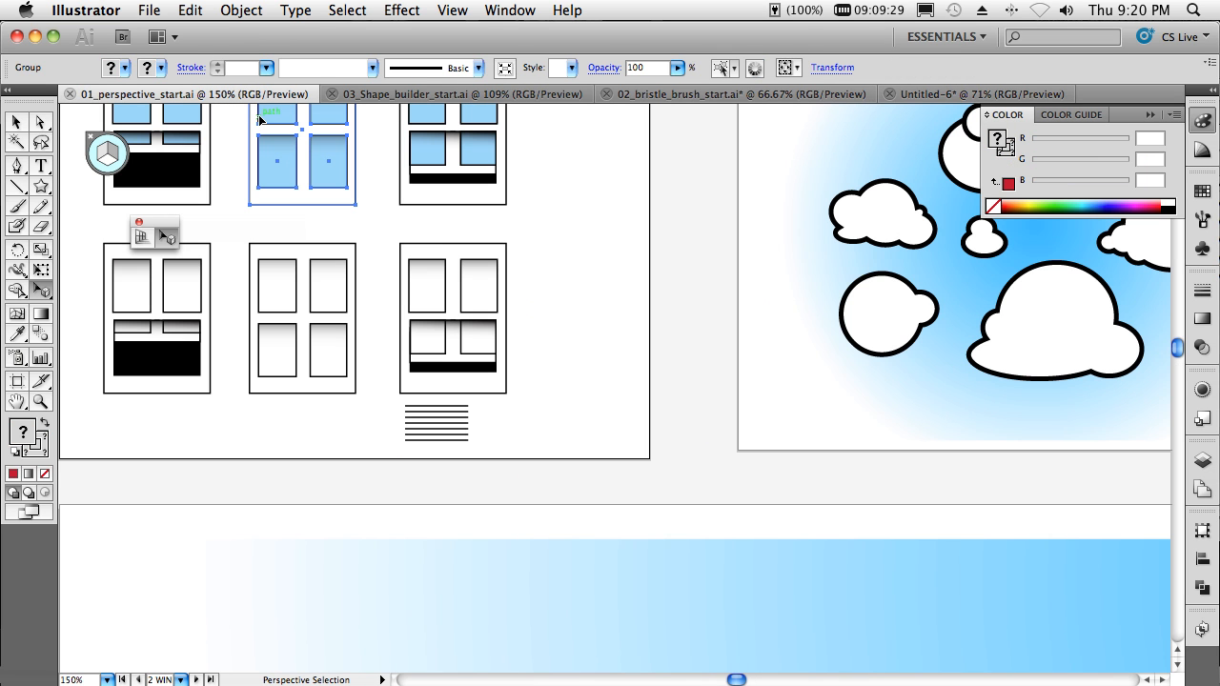
{"action": "left_click", "coordinate": [452, 11]}
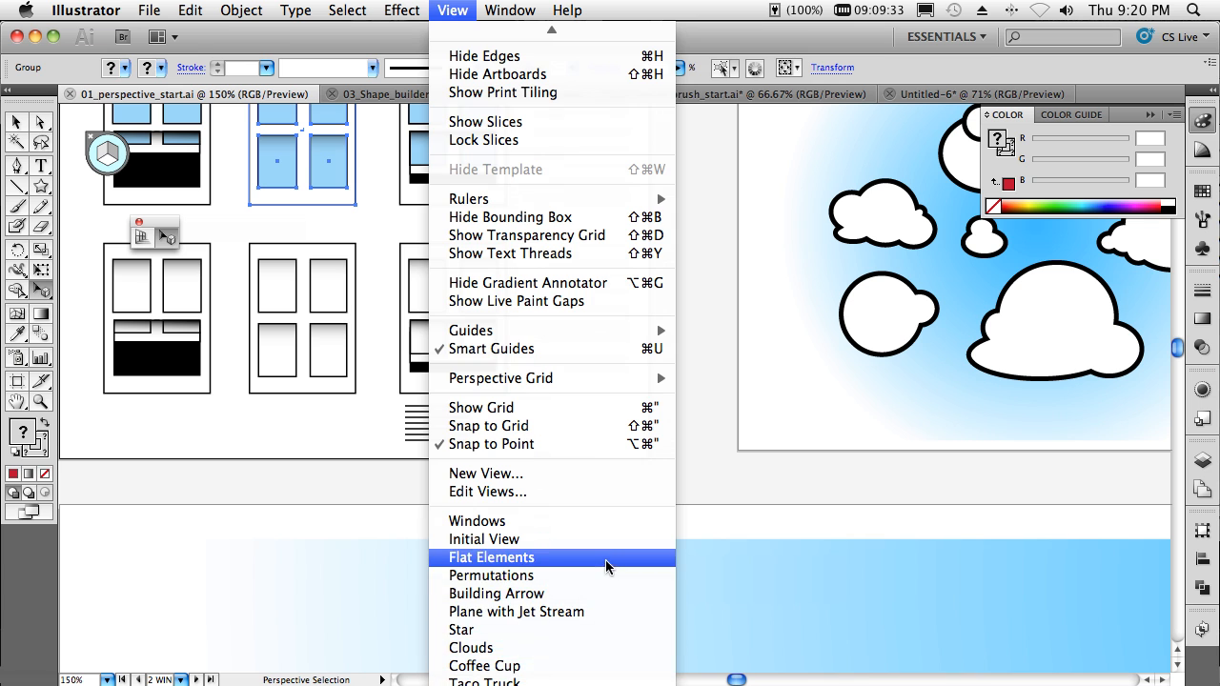
{"action": "left_click", "coordinate": [491, 557]}
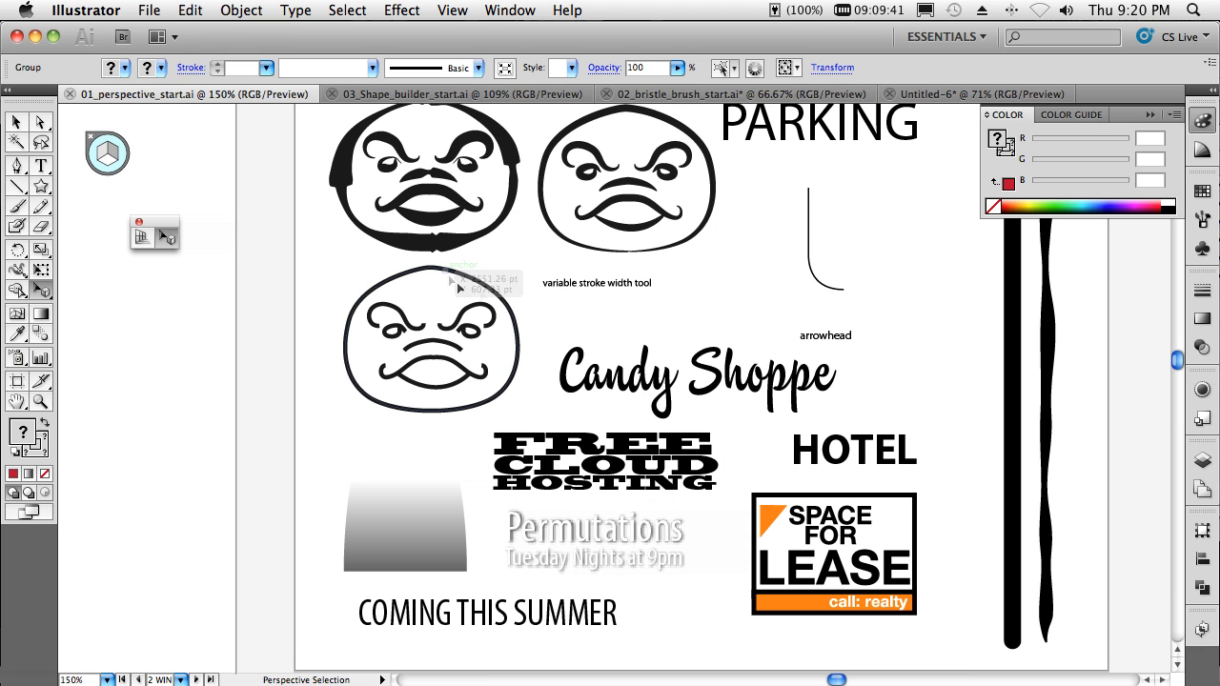
{"action": "mouse_move", "coordinate": [472, 328]}
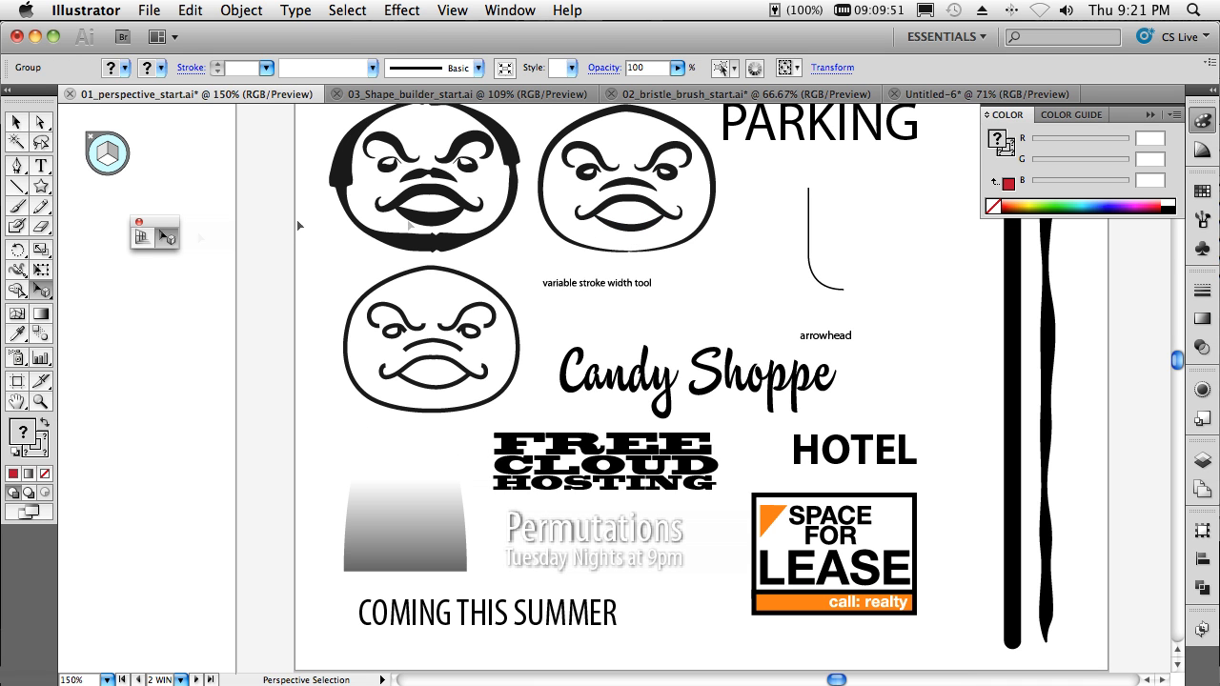
{"action": "mouse_move", "coordinate": [402, 289]}
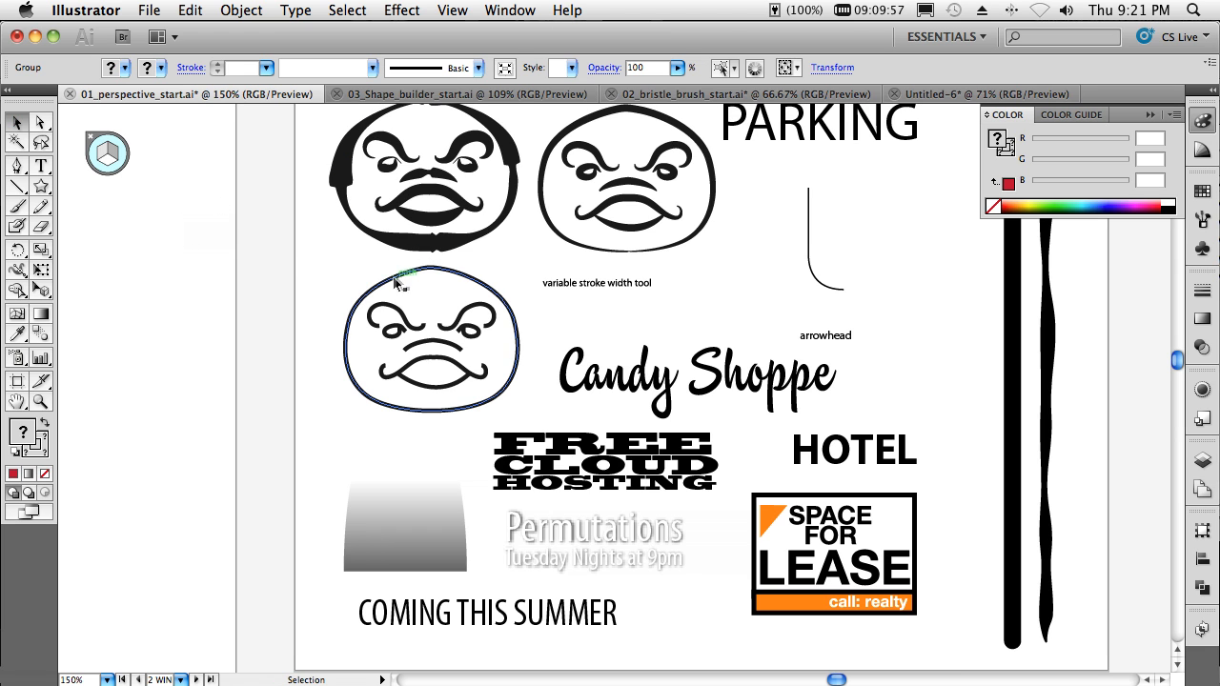
Vary the stroke widths of the lower mustached face's outlines with the Width tool
{"action": "left_click", "coordinate": [429, 339]}
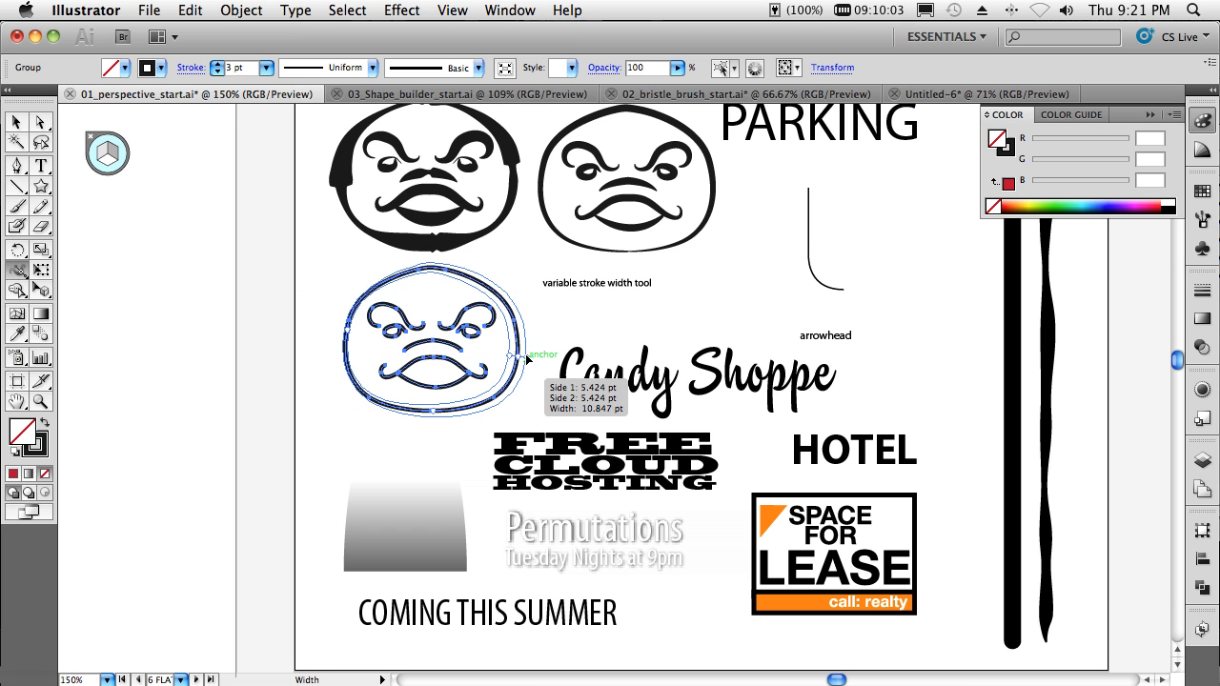
{"action": "left_click_drag", "start_coordinate": [511, 358], "coordinate": [511, 343]}
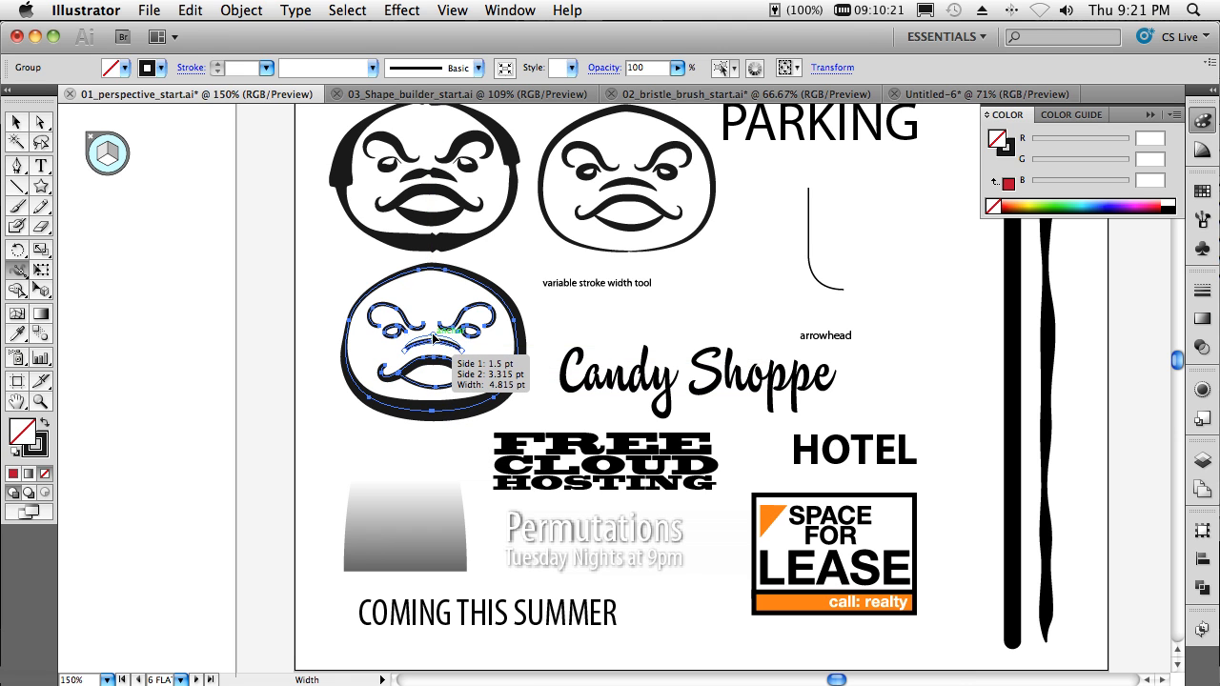
{"action": "left_click_drag", "start_coordinate": [435, 339], "coordinate": [454, 301]}
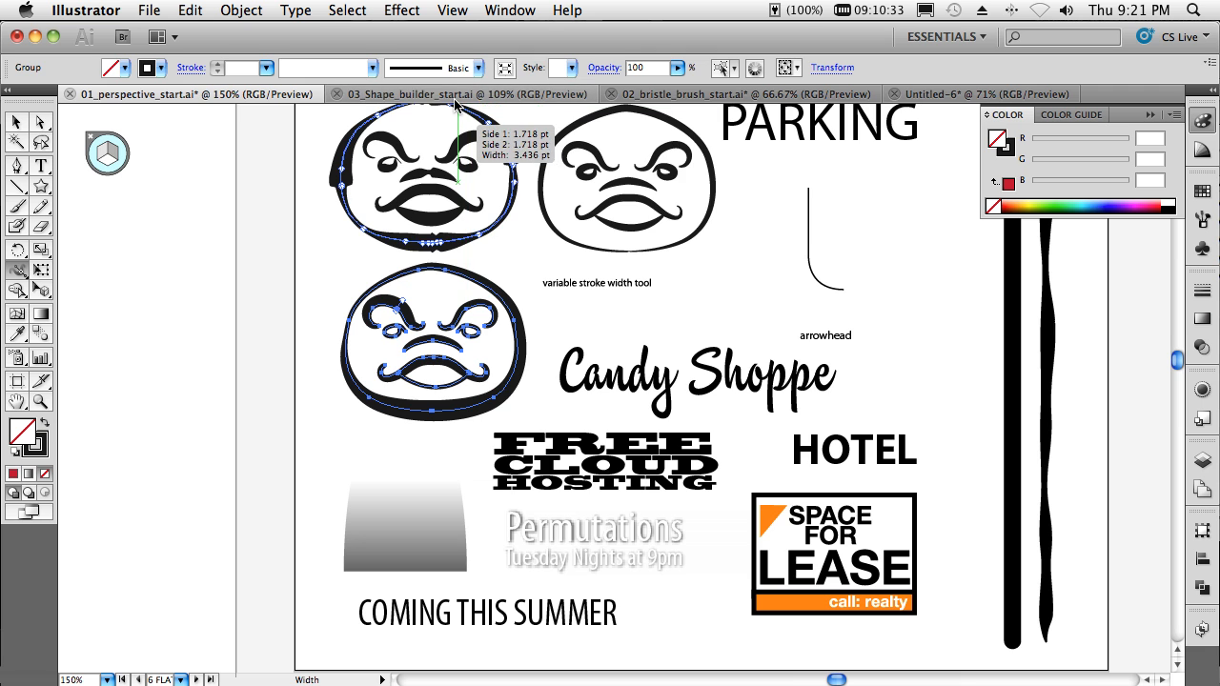
{"action": "left_click", "coordinate": [461, 93]}
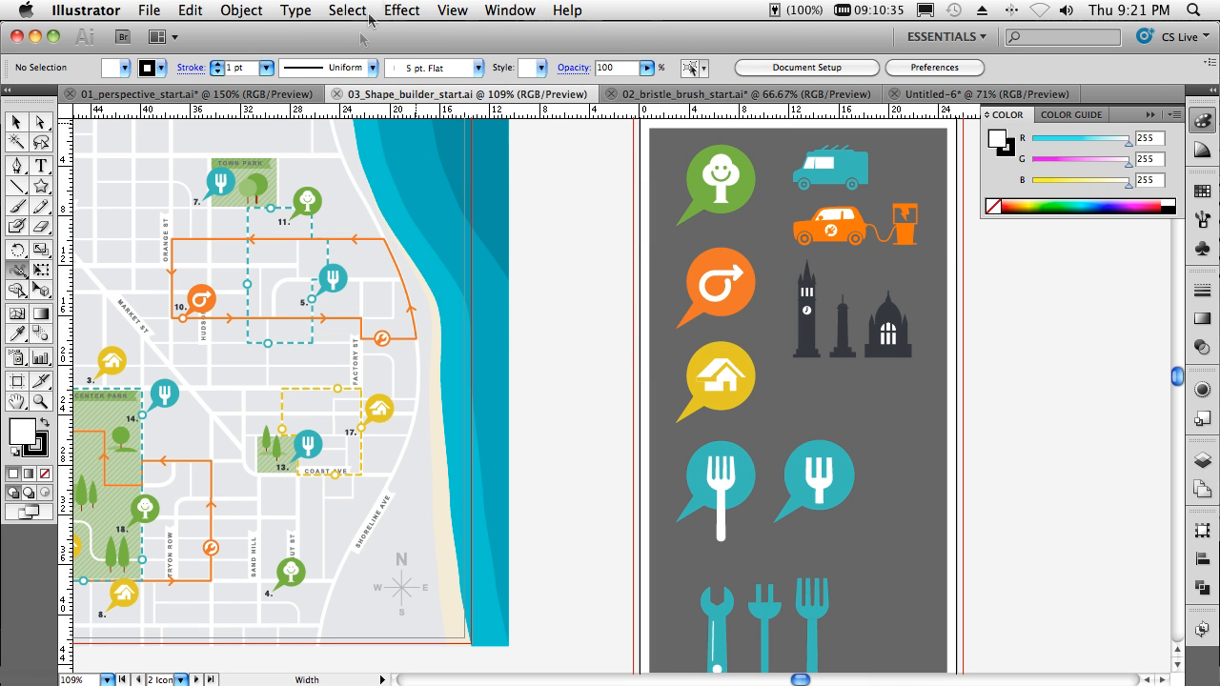
Merge the wrench and plug icon pieces into single white shapes with the Shape Builder tool
{"action": "left_click", "coordinate": [452, 11]}
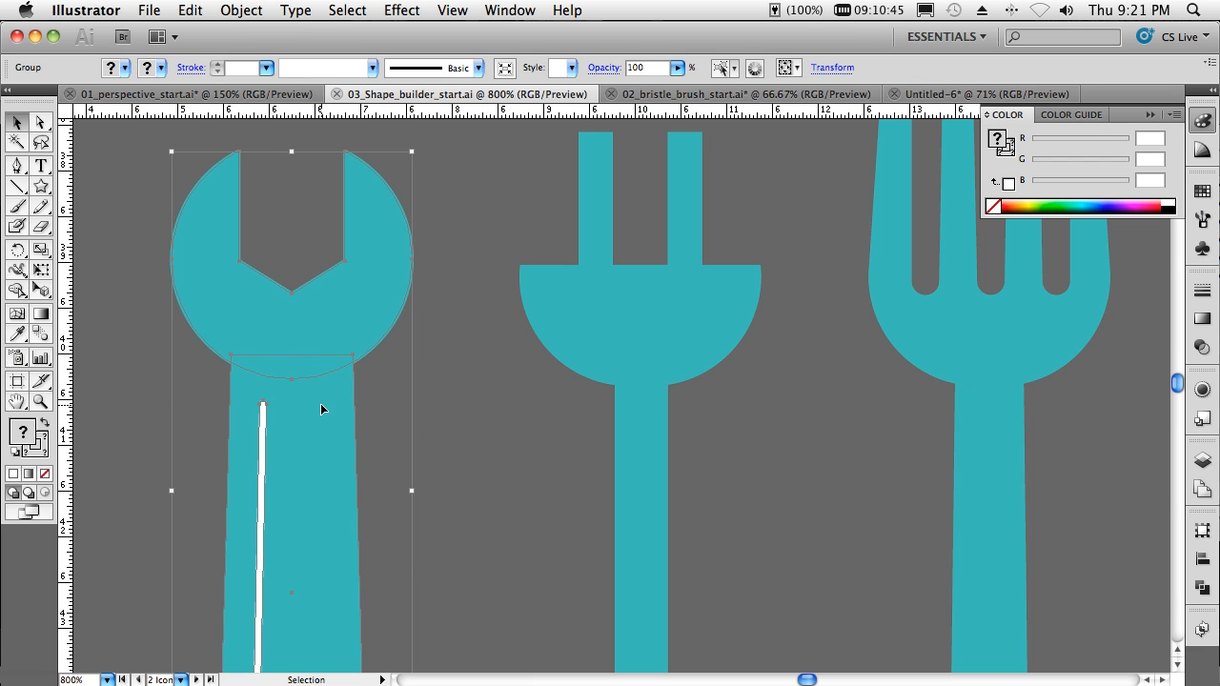
{"action": "mouse_move", "coordinate": [359, 385]}
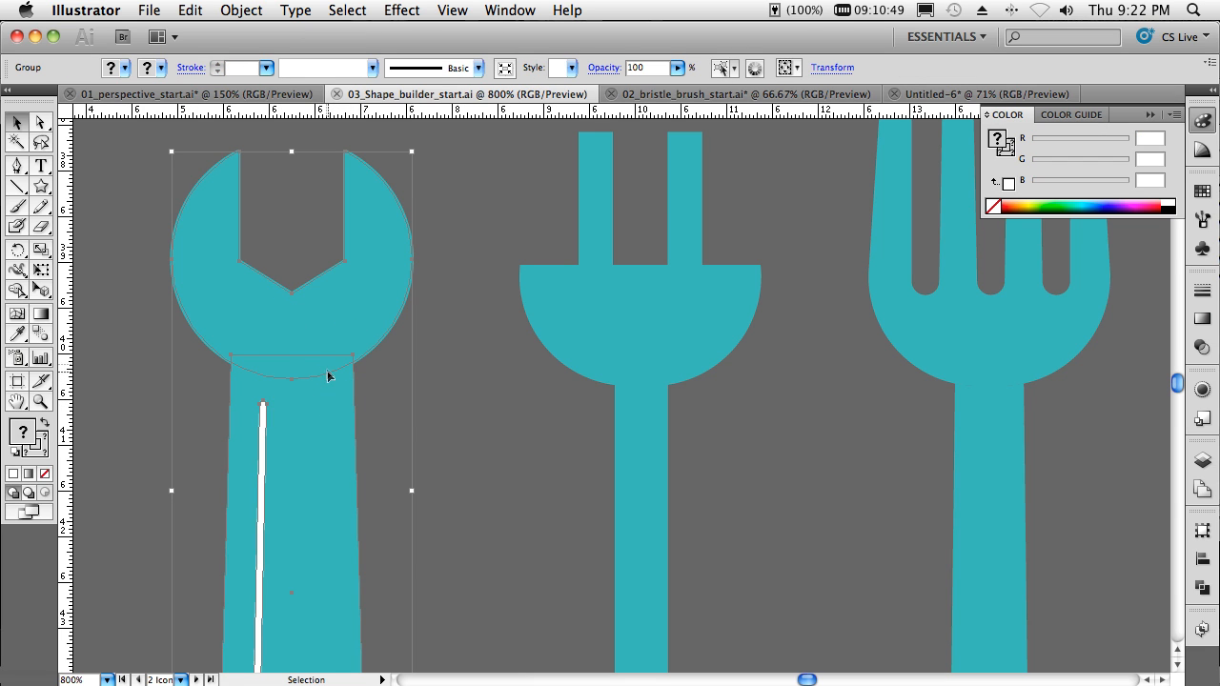
{"action": "mouse_move", "coordinate": [286, 388]}
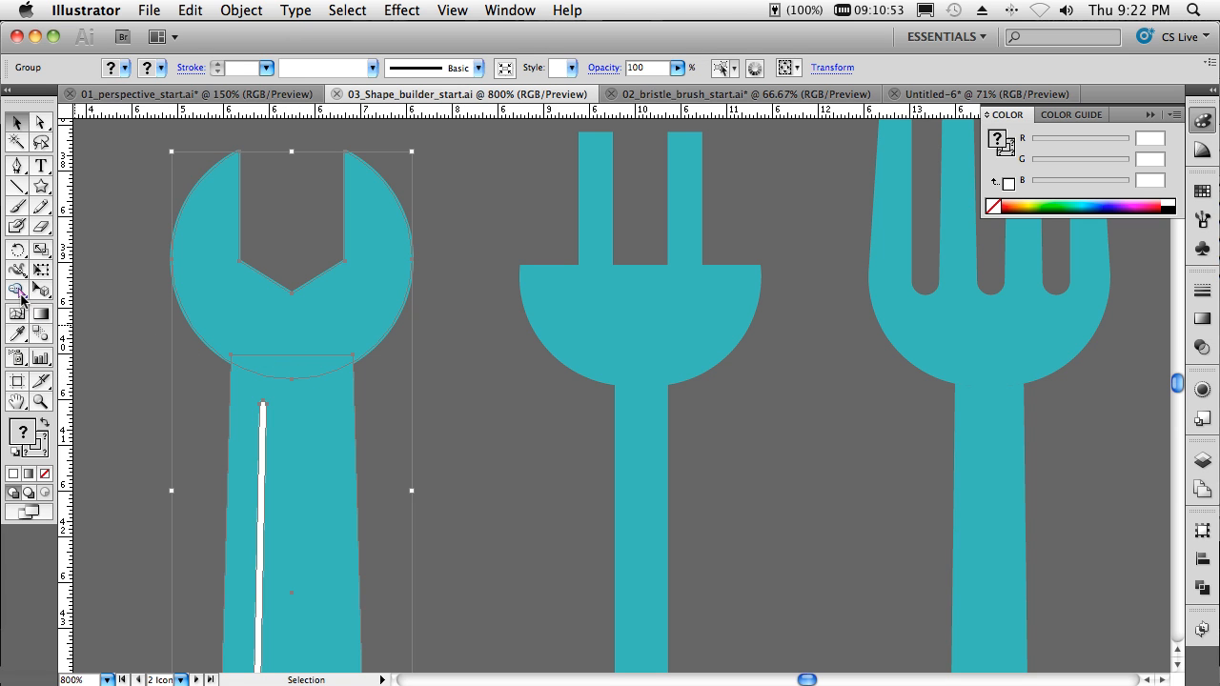
{"action": "mouse_move", "coordinate": [17, 290]}
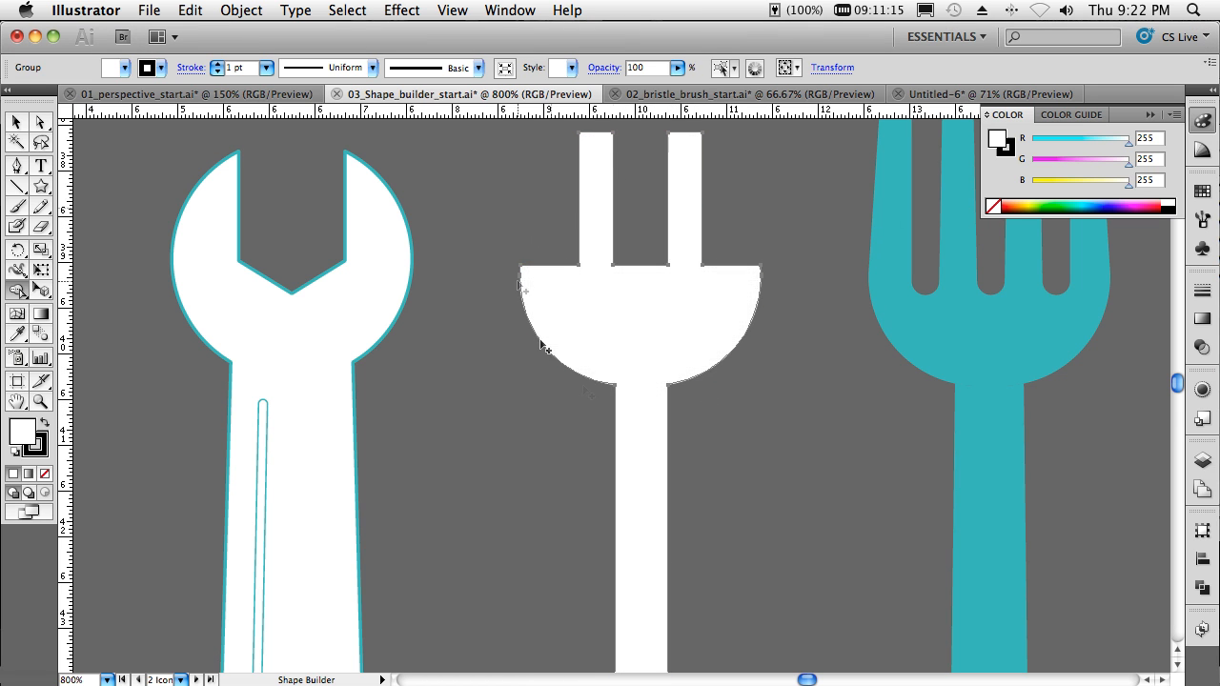
{"action": "left_click", "coordinate": [638, 400]}
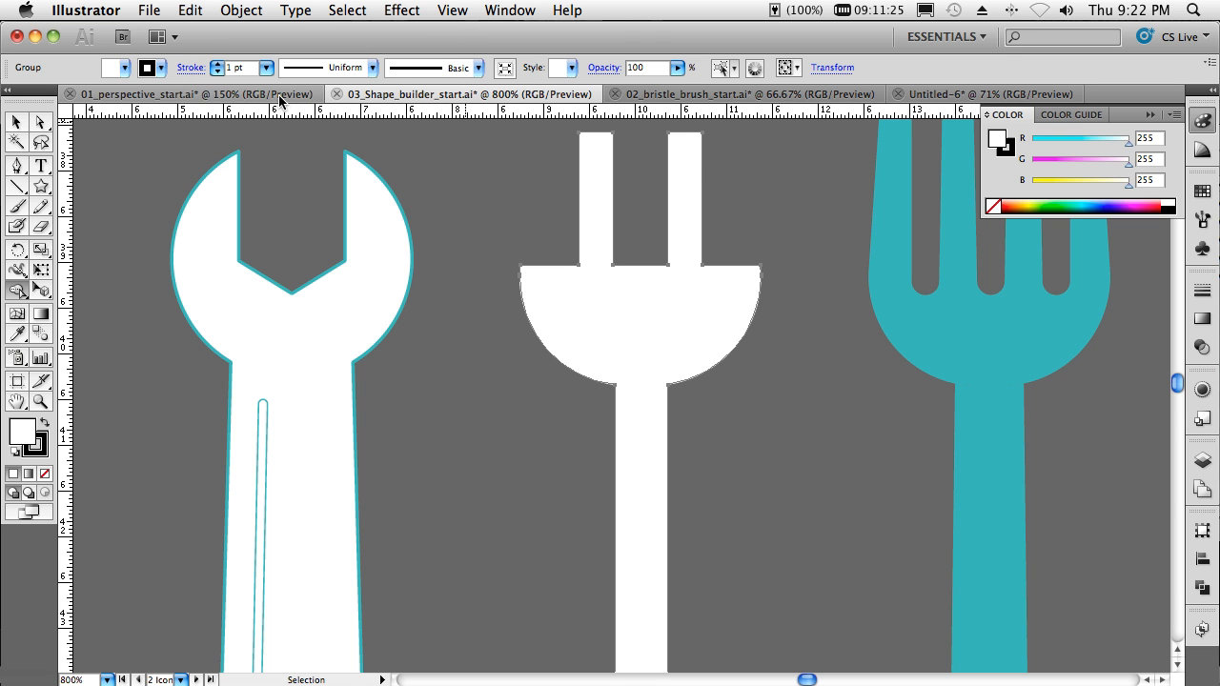
Return to the perspective start file and jump to its saved Coffee Cup view
{"action": "left_click", "coordinate": [451, 12]}
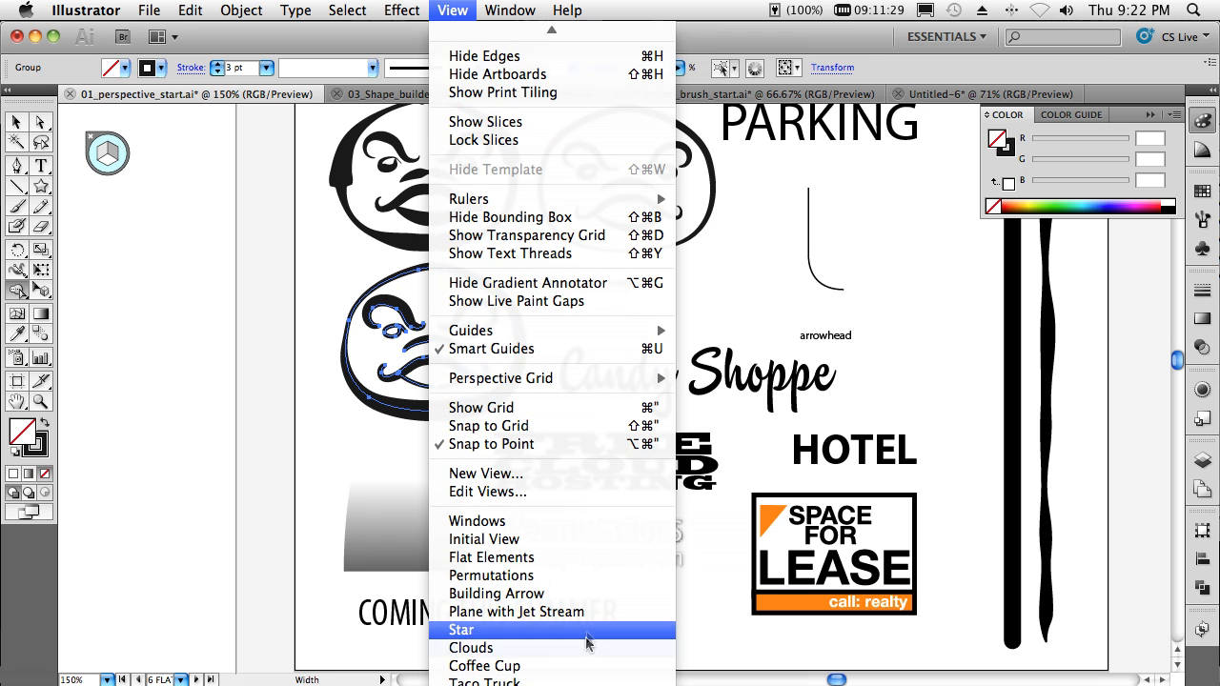
{"action": "left_click", "coordinate": [484, 665]}
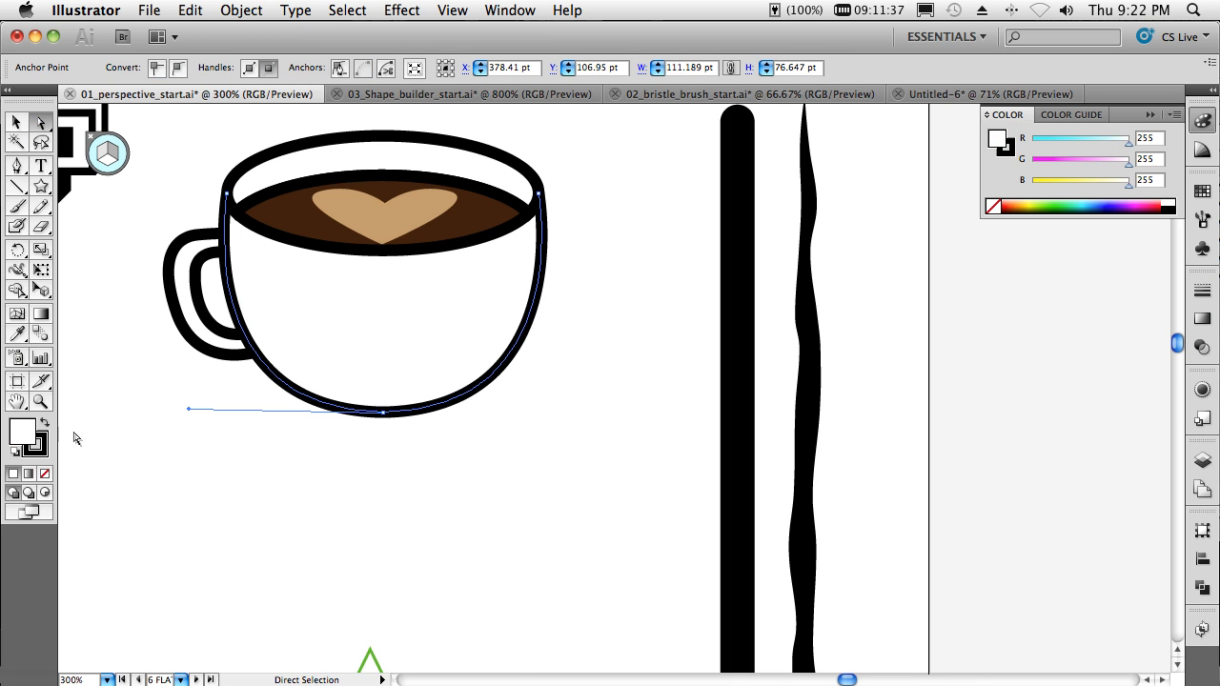
{"action": "mouse_move", "coordinate": [46, 491]}
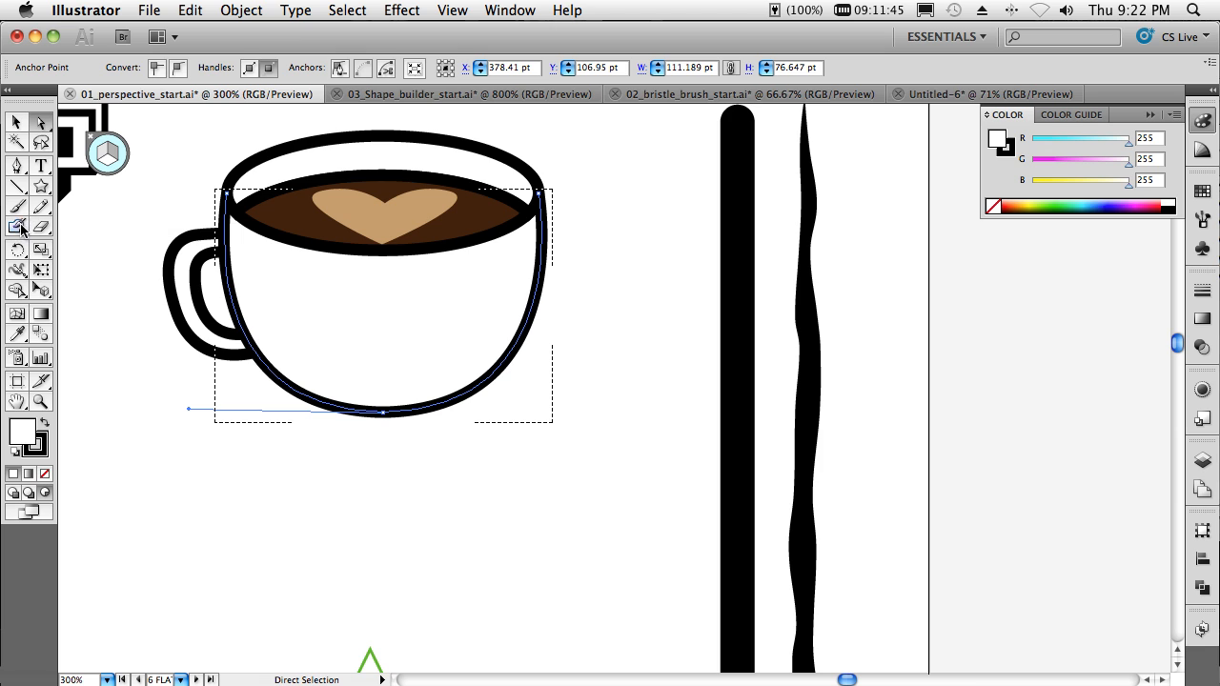
Paint black wavy Blob Brush strokes over the cup body, confined inside its outline
{"action": "left_click", "coordinate": [17, 227]}
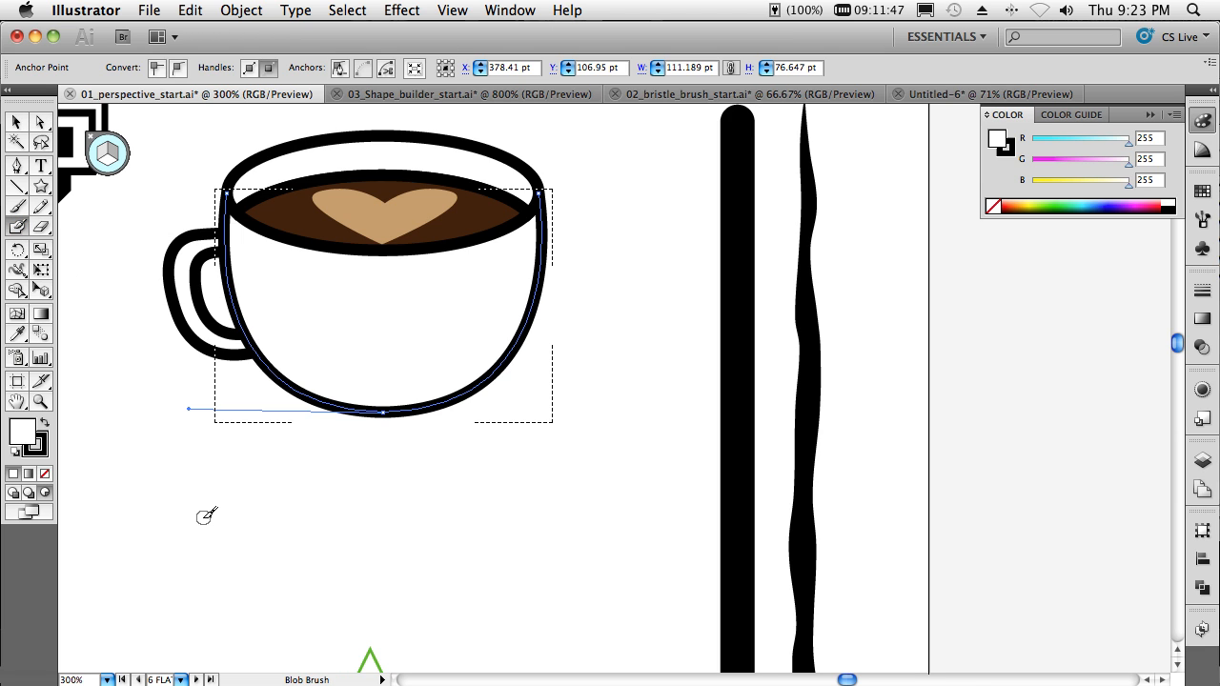
{"action": "mouse_move", "coordinate": [411, 313]}
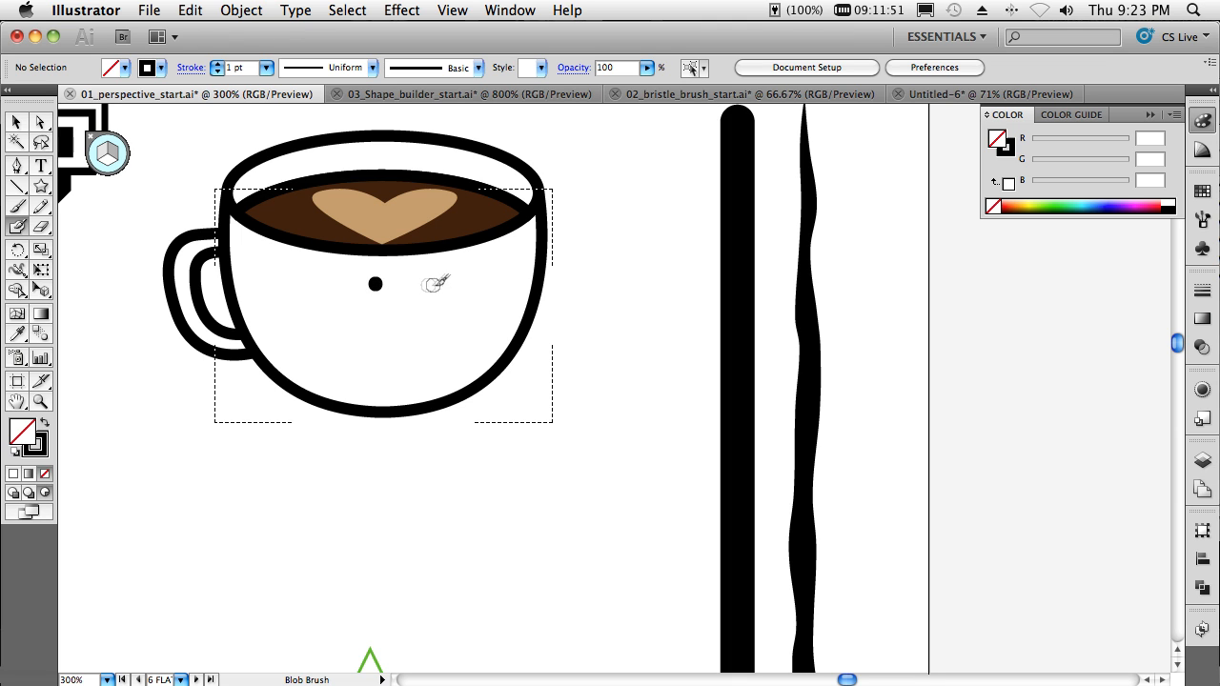
{"action": "left_click", "coordinate": [428, 286]}
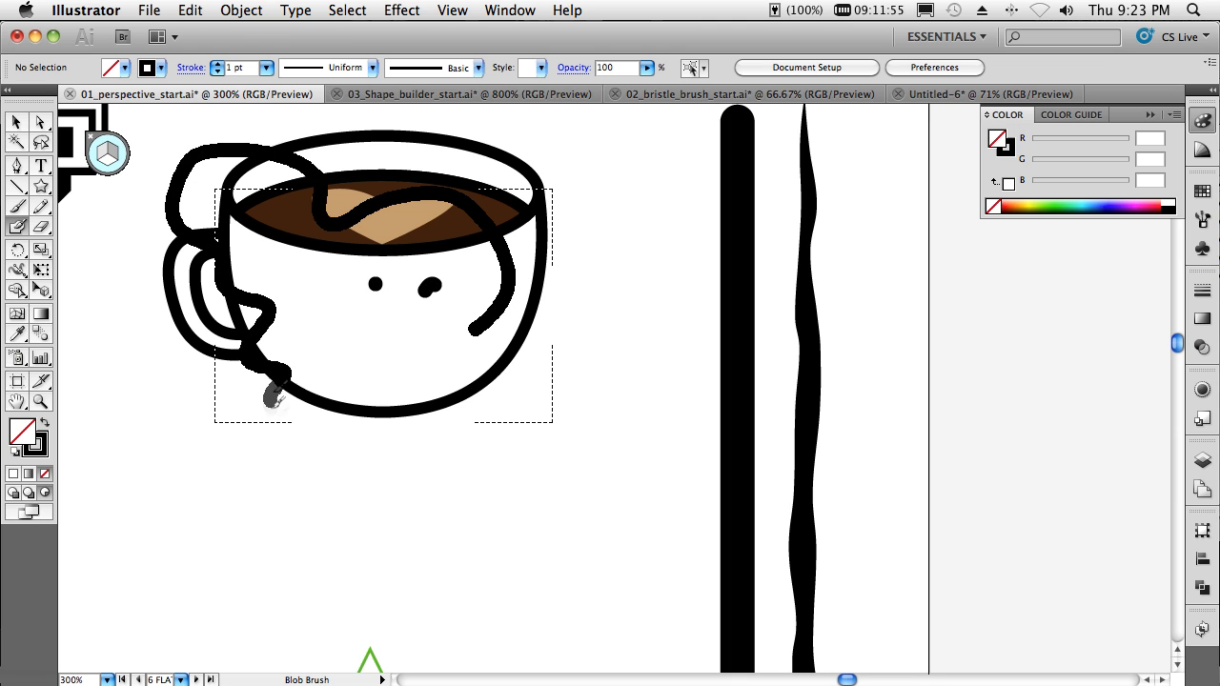
{"action": "left_click_drag", "start_coordinate": [276, 400], "coordinate": [533, 305]}
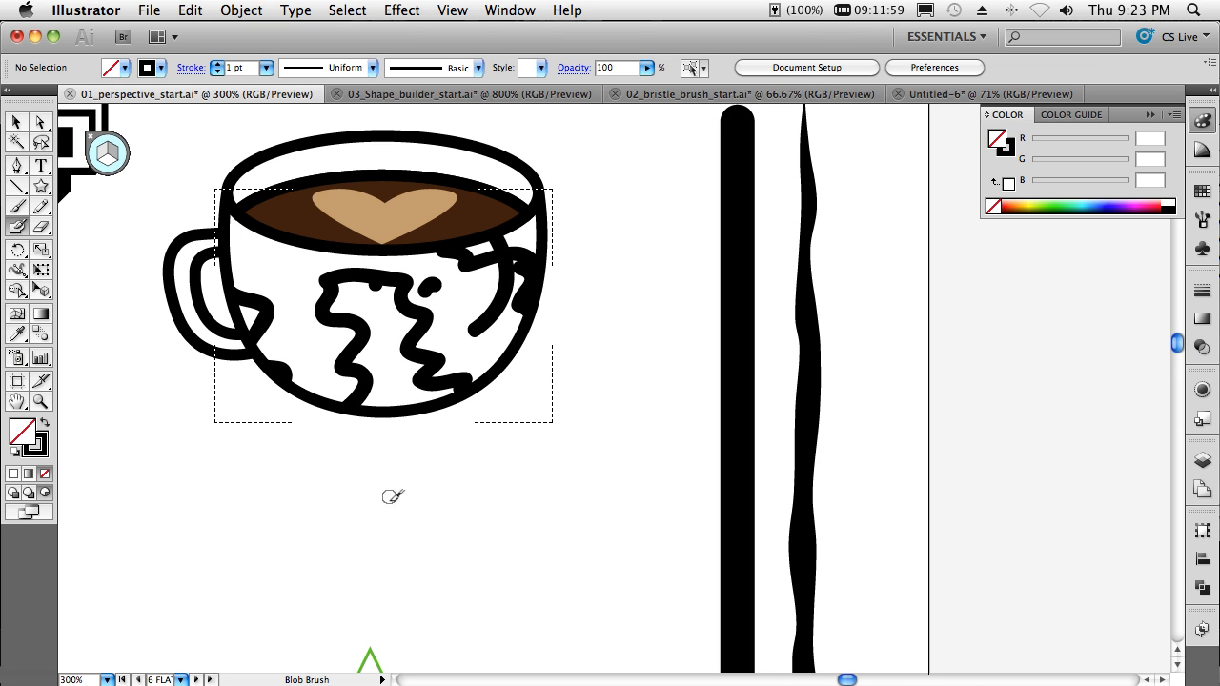
{"action": "left_click_drag", "start_coordinate": [286, 219], "coordinate": [302, 347]}
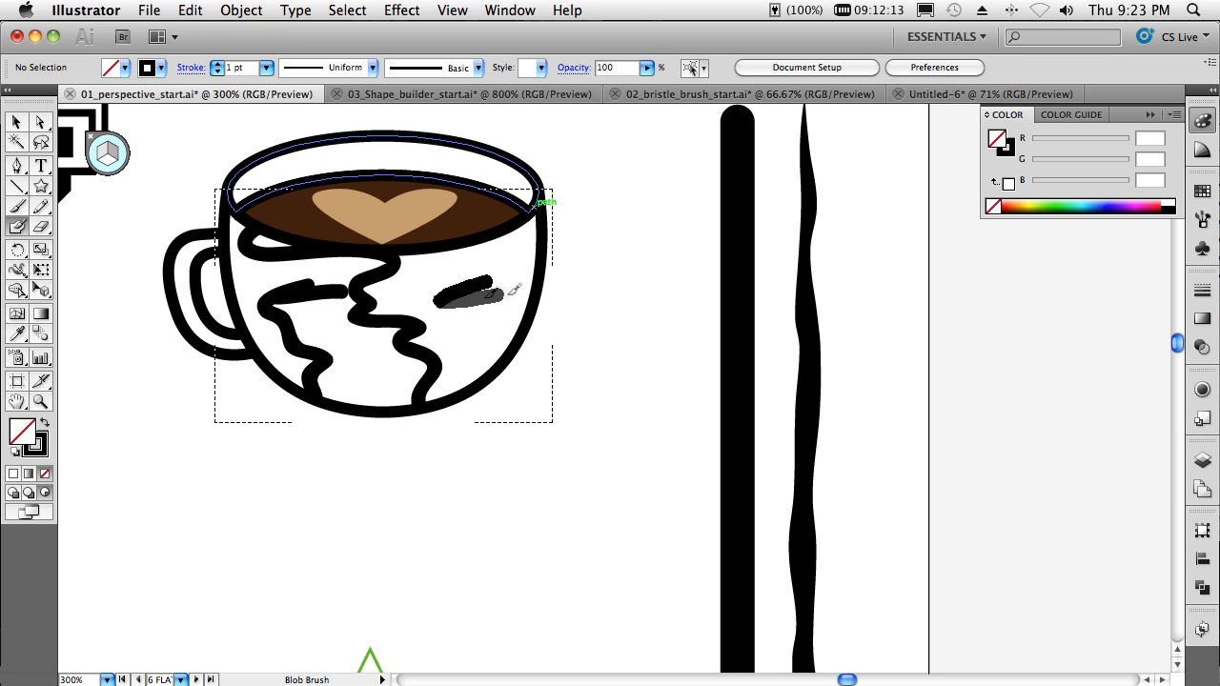
{"action": "left_click_drag", "start_coordinate": [448, 285], "coordinate": [505, 257]}
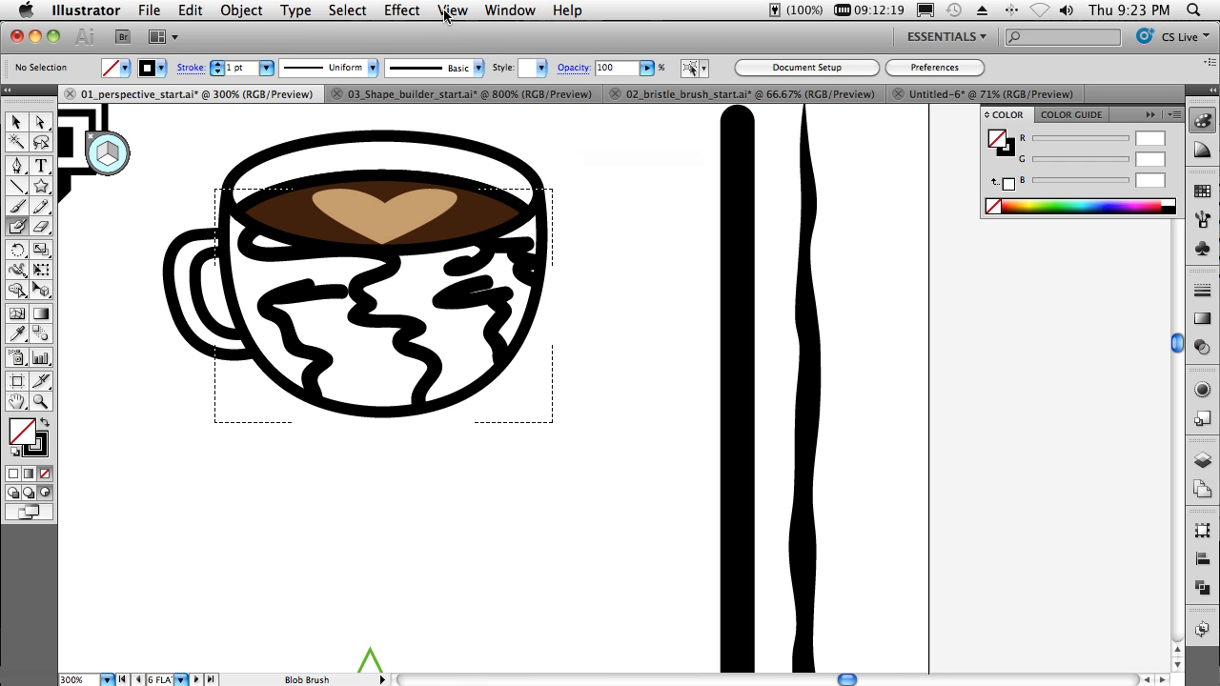
Jump to the saved Taco Truck view and select the TACOS lettering
{"action": "left_click", "coordinate": [453, 12]}
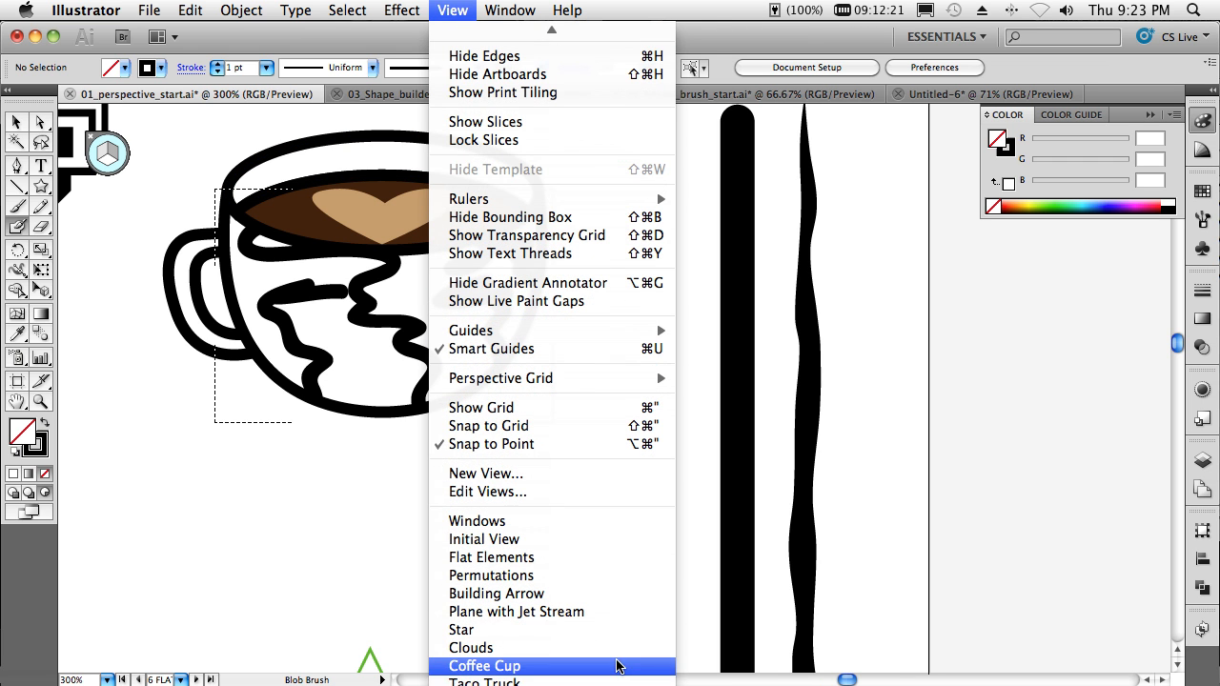
{"action": "left_click", "coordinate": [484, 683]}
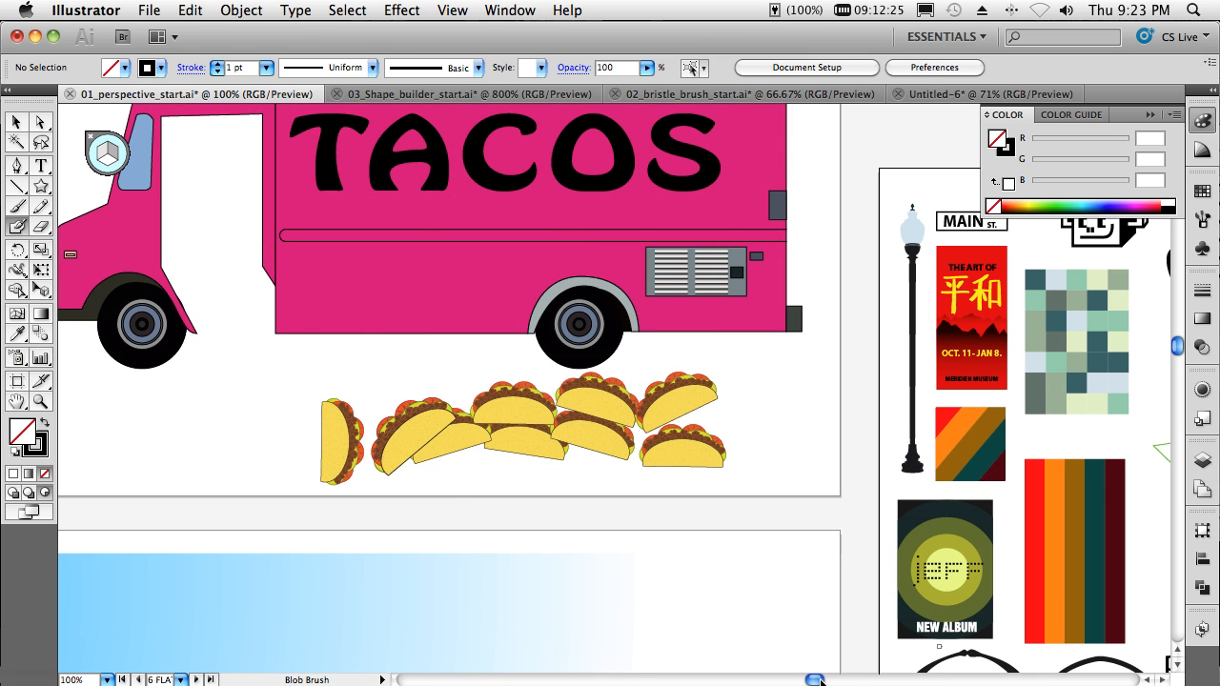
{"action": "scroll", "scroll_direction": "down", "scroll_amount": 3}
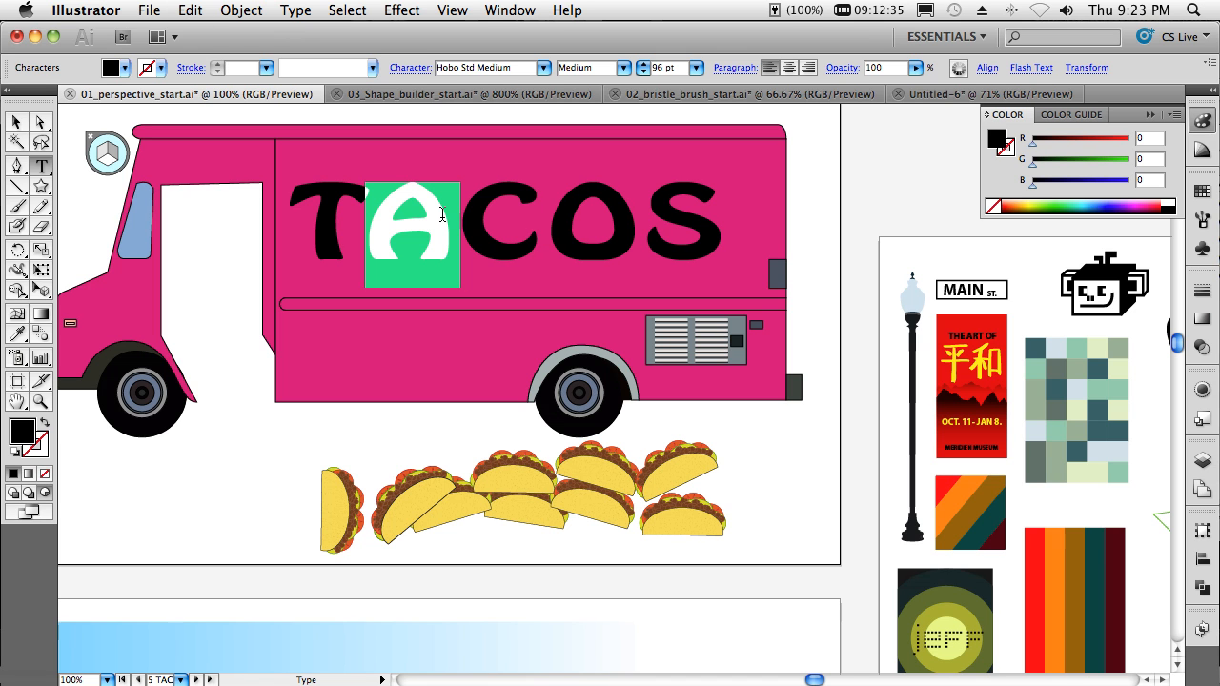
{"action": "left_click", "coordinate": [15, 124]}
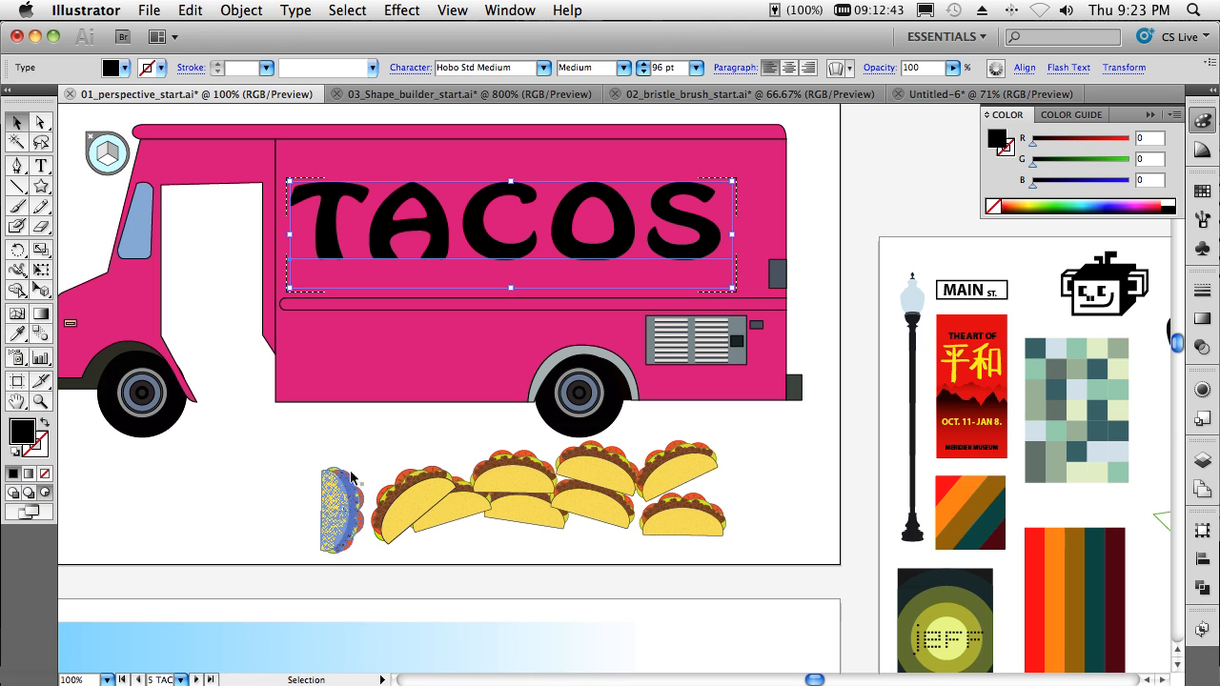
Paste the copied tacos in front and draw them inside the TACOS lettering as a mask
{"action": "left_click", "coordinate": [514, 518]}
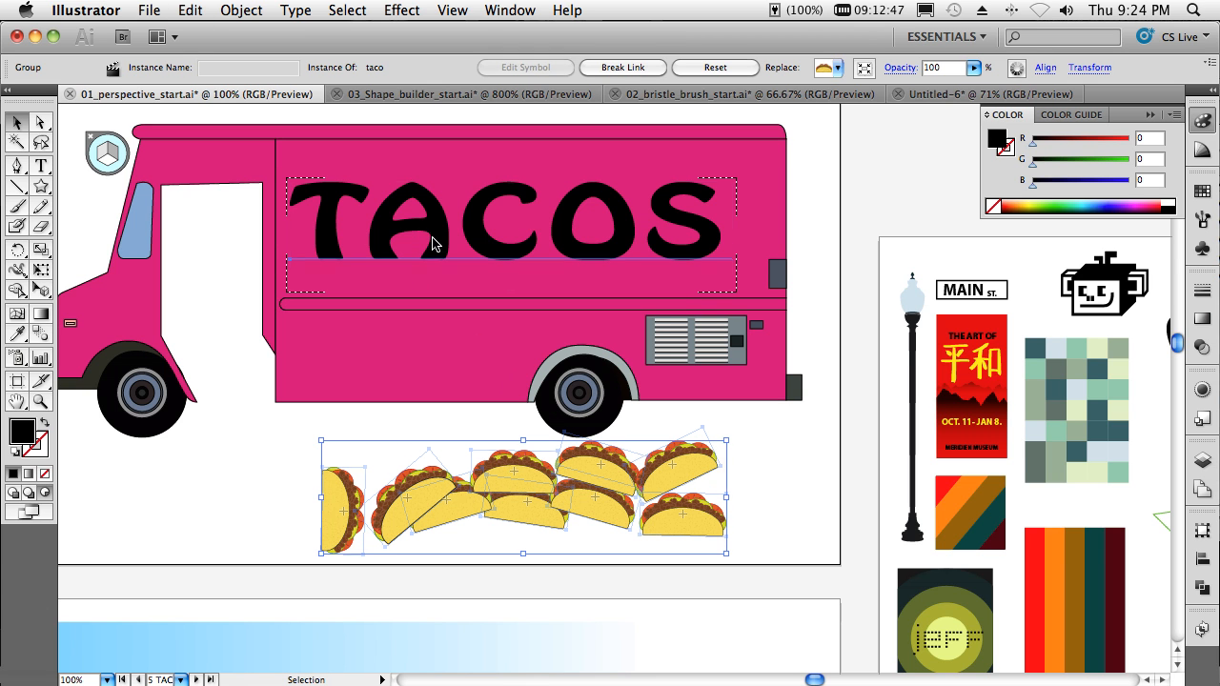
{"action": "left_click", "coordinate": [191, 12]}
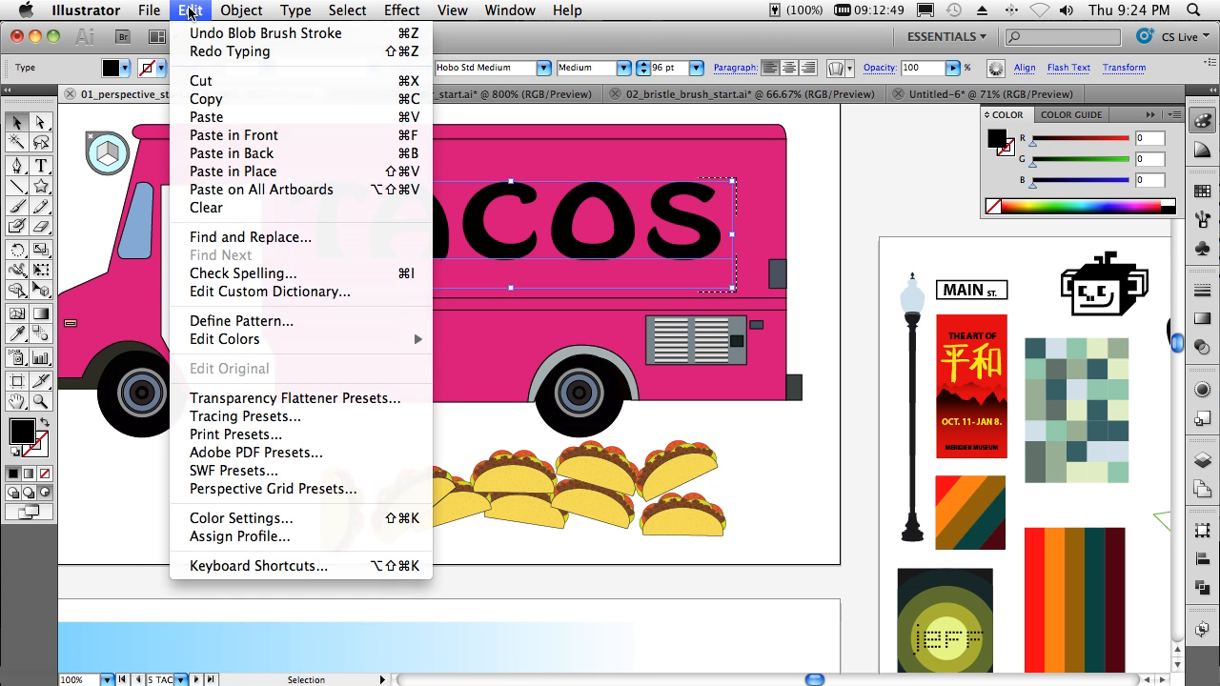
{"action": "mouse_move", "coordinate": [233, 133]}
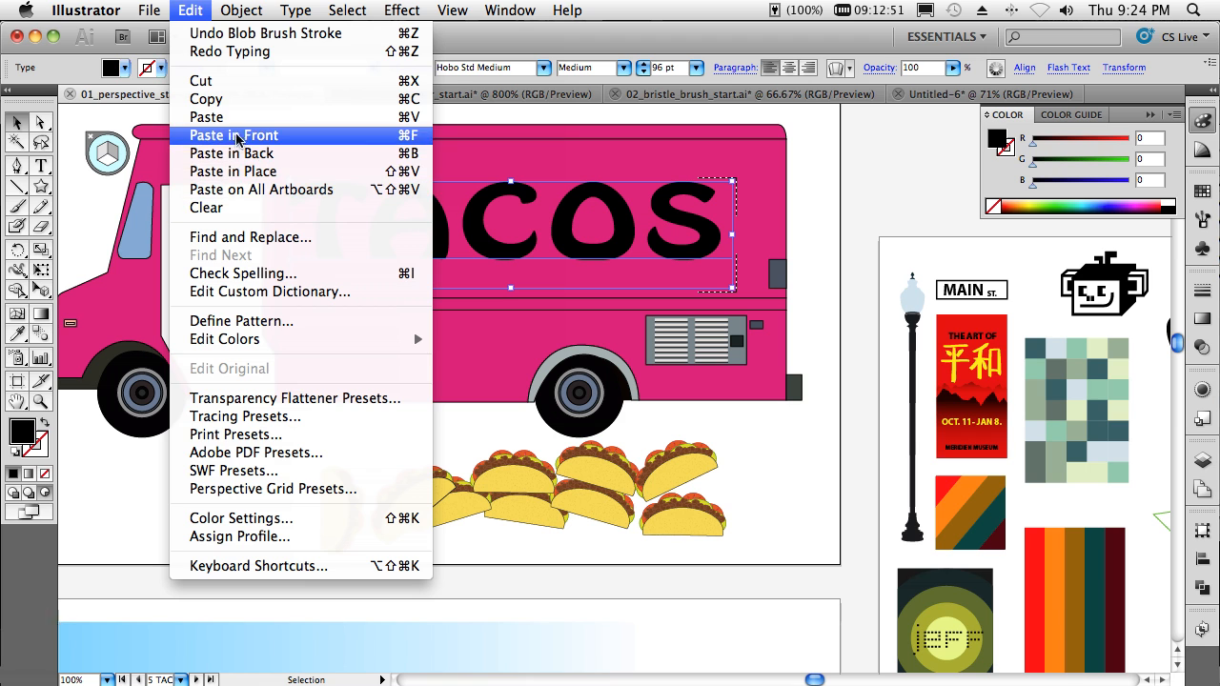
{"action": "left_click", "coordinate": [233, 133]}
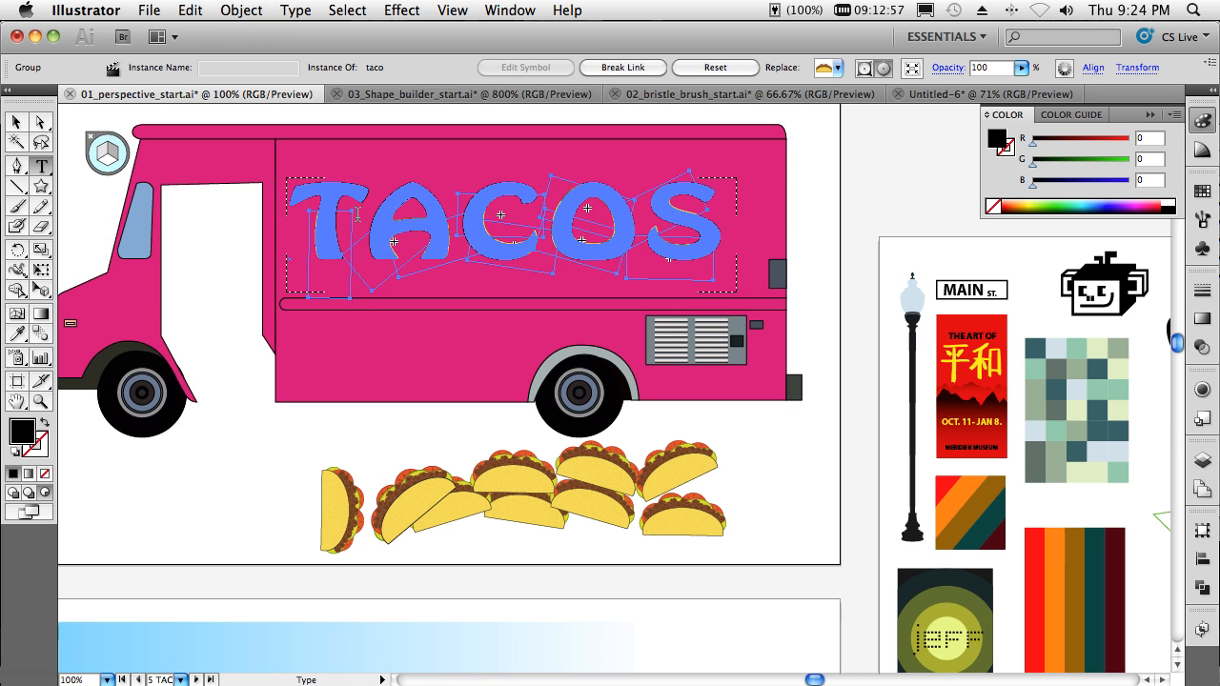
{"action": "double_click", "coordinate": [410, 232]}
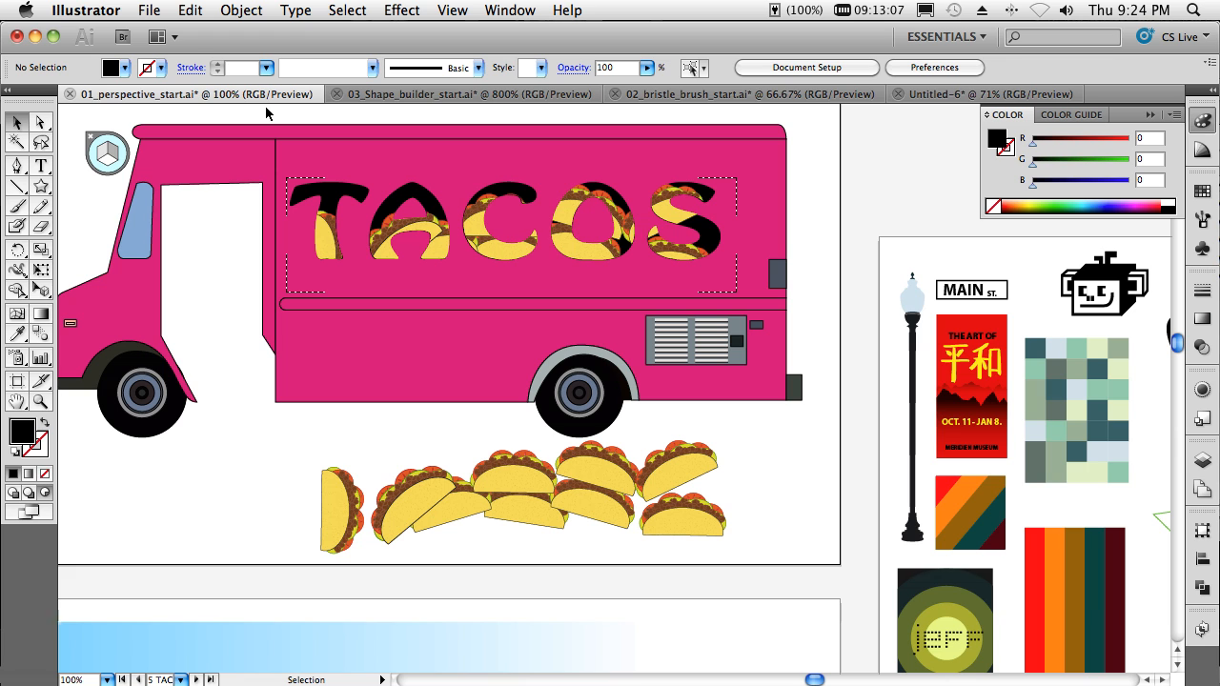
{"action": "mouse_move", "coordinate": [266, 131]}
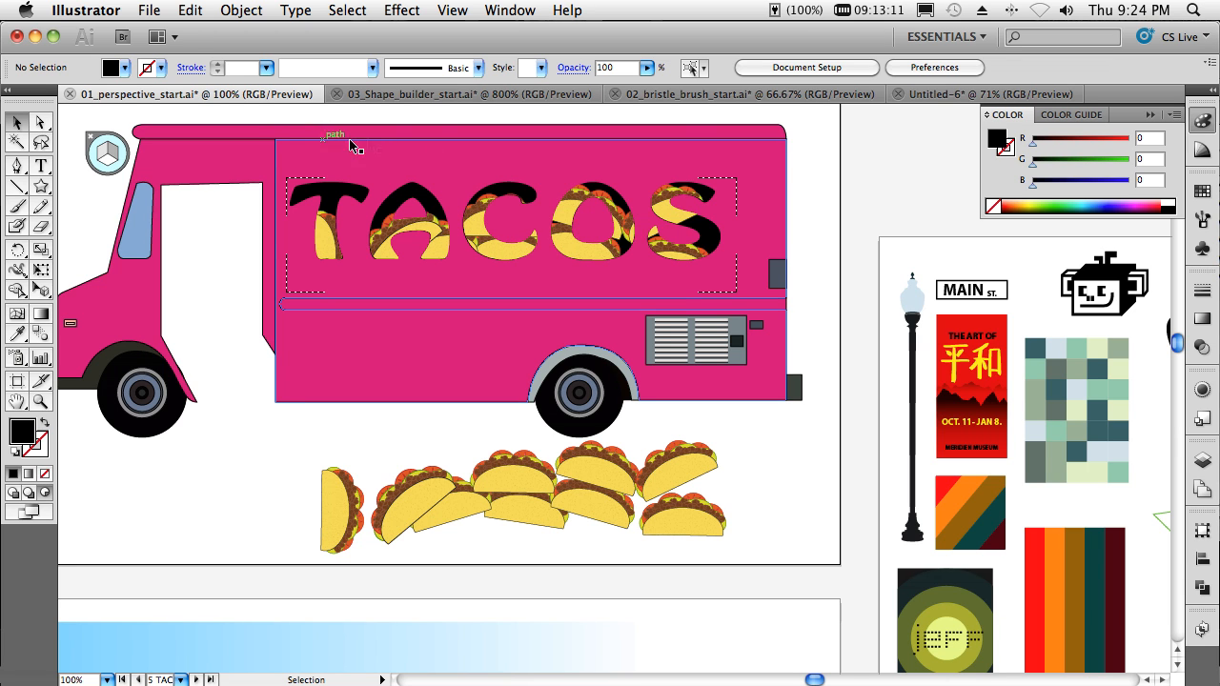
{"action": "mouse_move", "coordinate": [686, 94]}
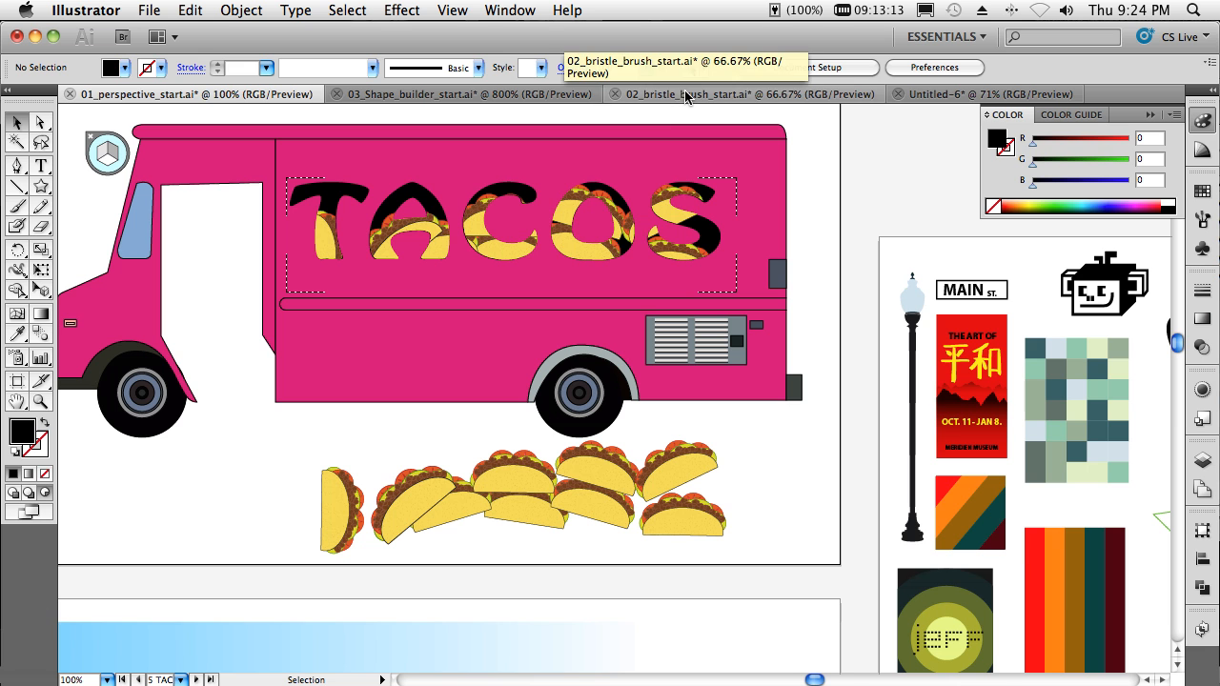
Switch to the 02_bristle_brush_start document and select the pink dress shape
{"action": "left_click", "coordinate": [753, 93]}
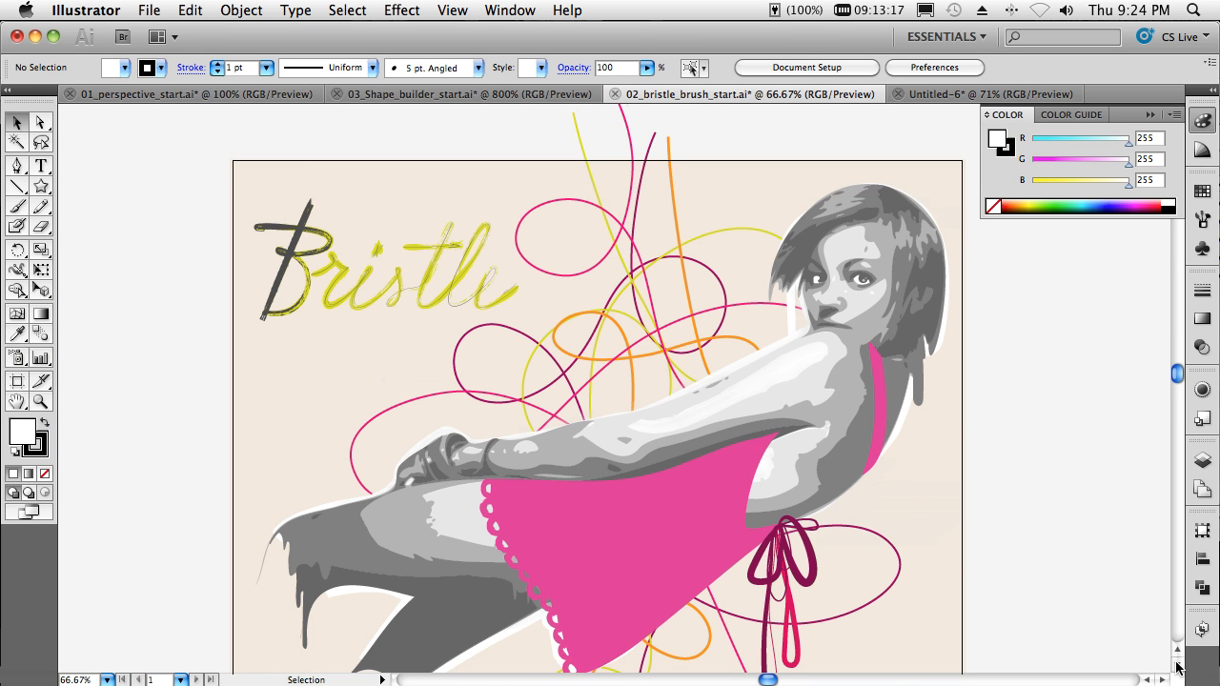
{"action": "scroll", "scroll_direction": "up", "scroll_amount": 3}
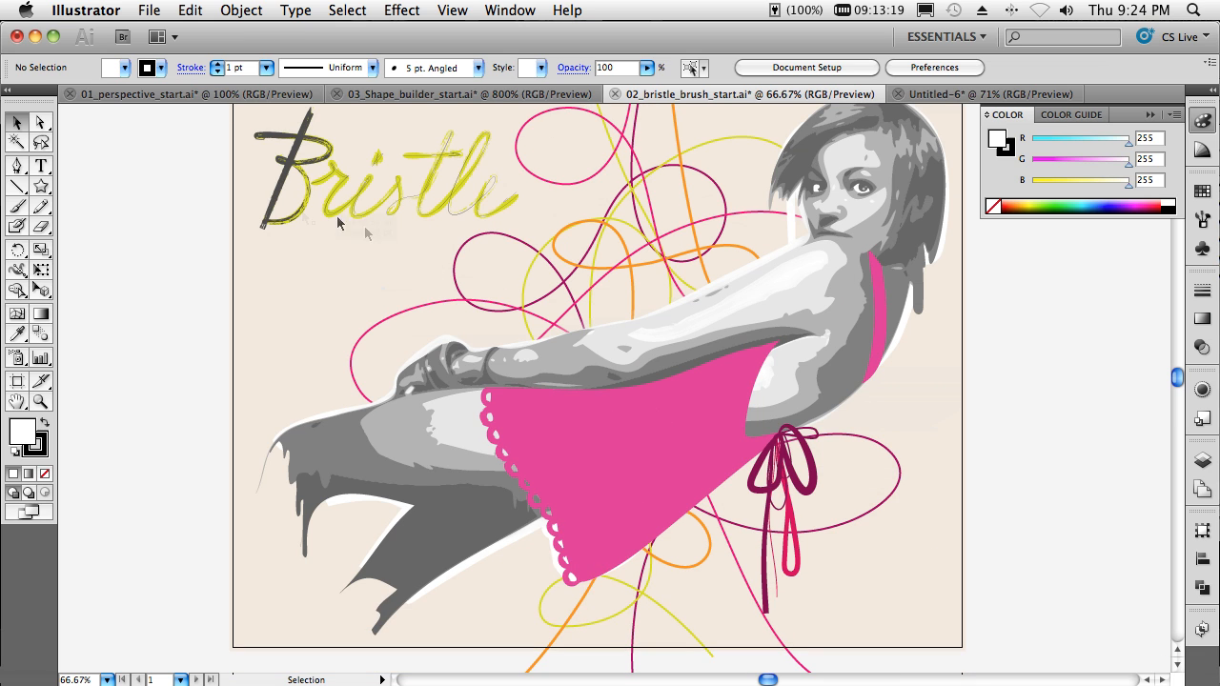
{"action": "left_click", "coordinate": [545, 442]}
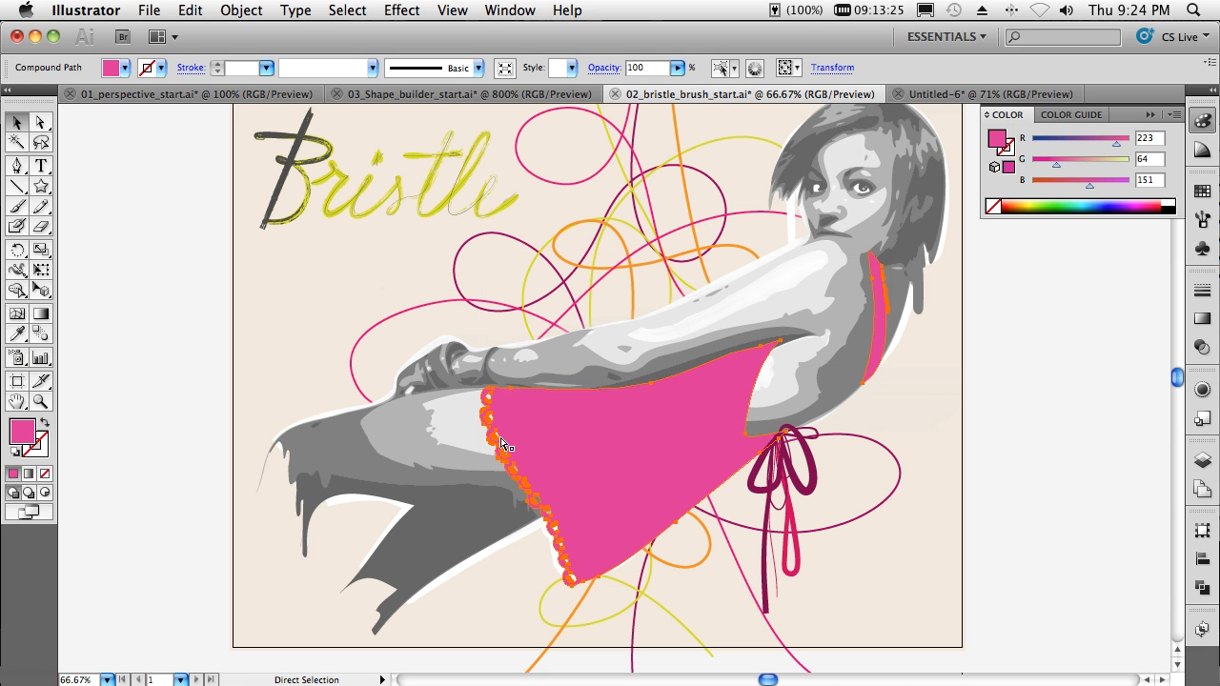
{"action": "key", "text": "cmd+y"}
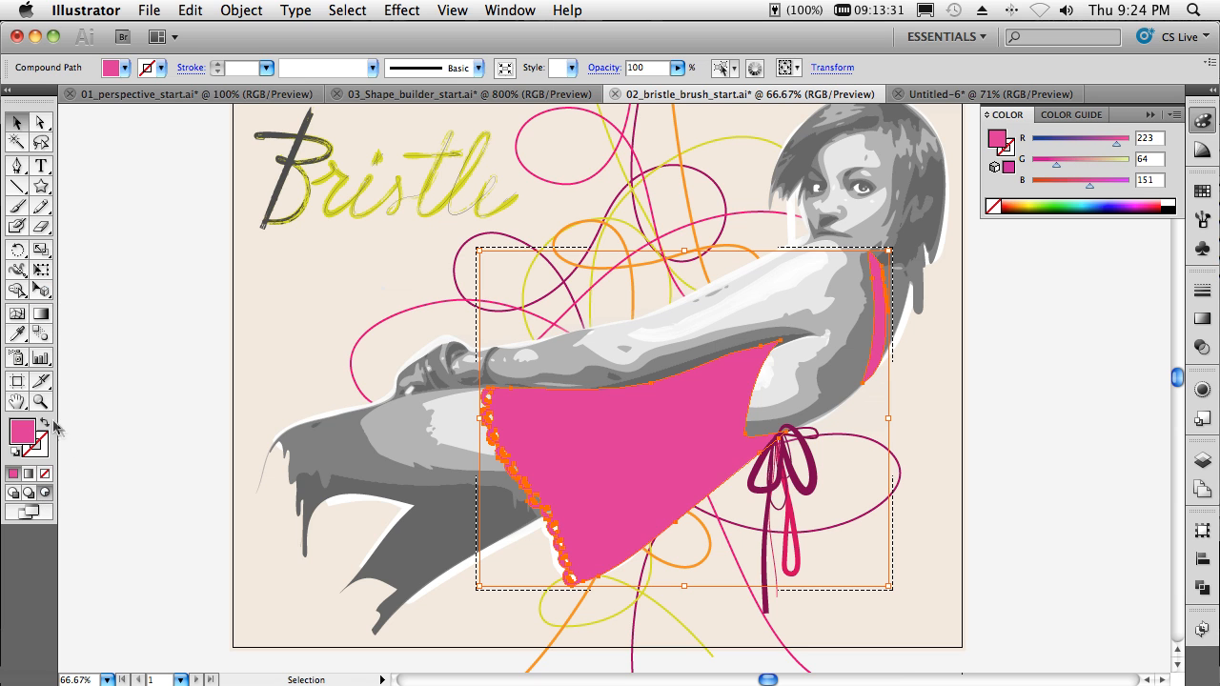
Create a new round fan Bristle Brush 8 with a 10 mm size
{"action": "left_click", "coordinate": [17, 206]}
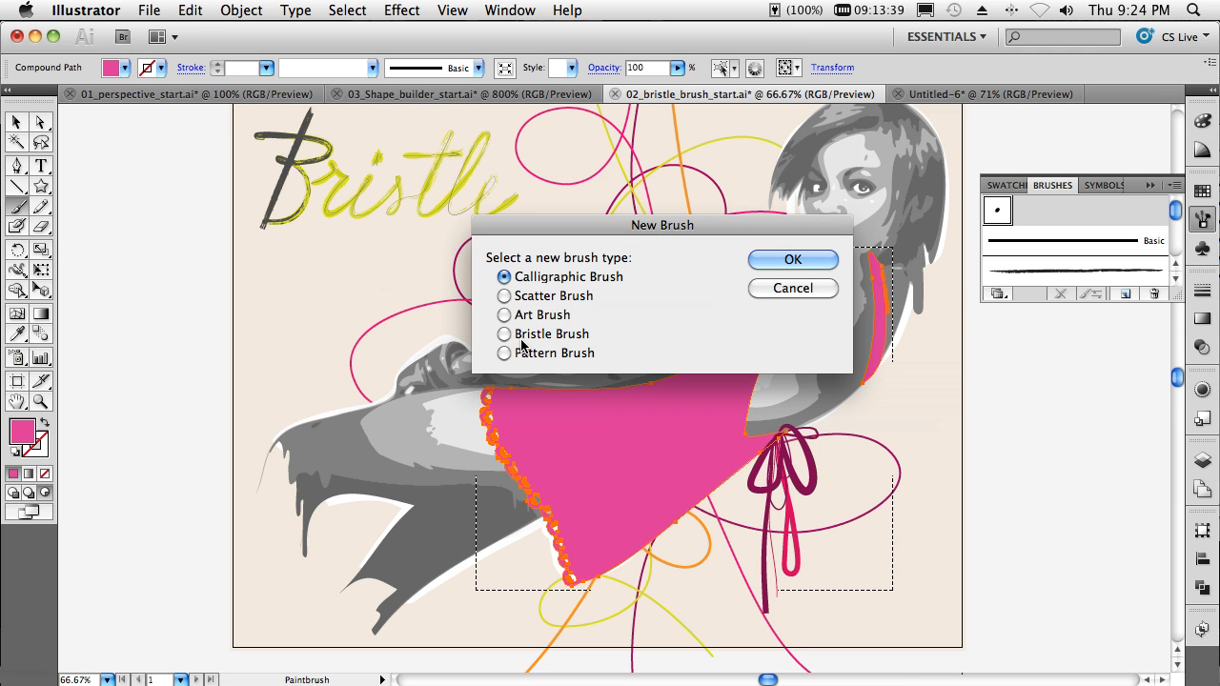
{"action": "left_click", "coordinate": [503, 333]}
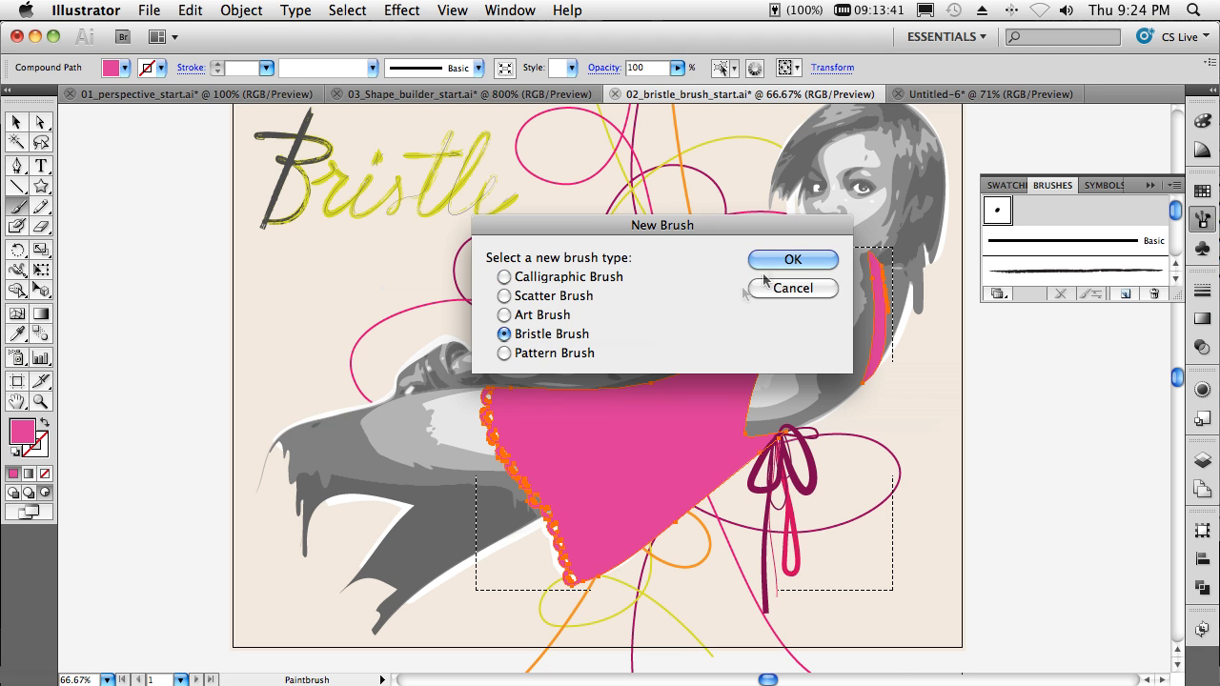
{"action": "left_click", "coordinate": [793, 260]}
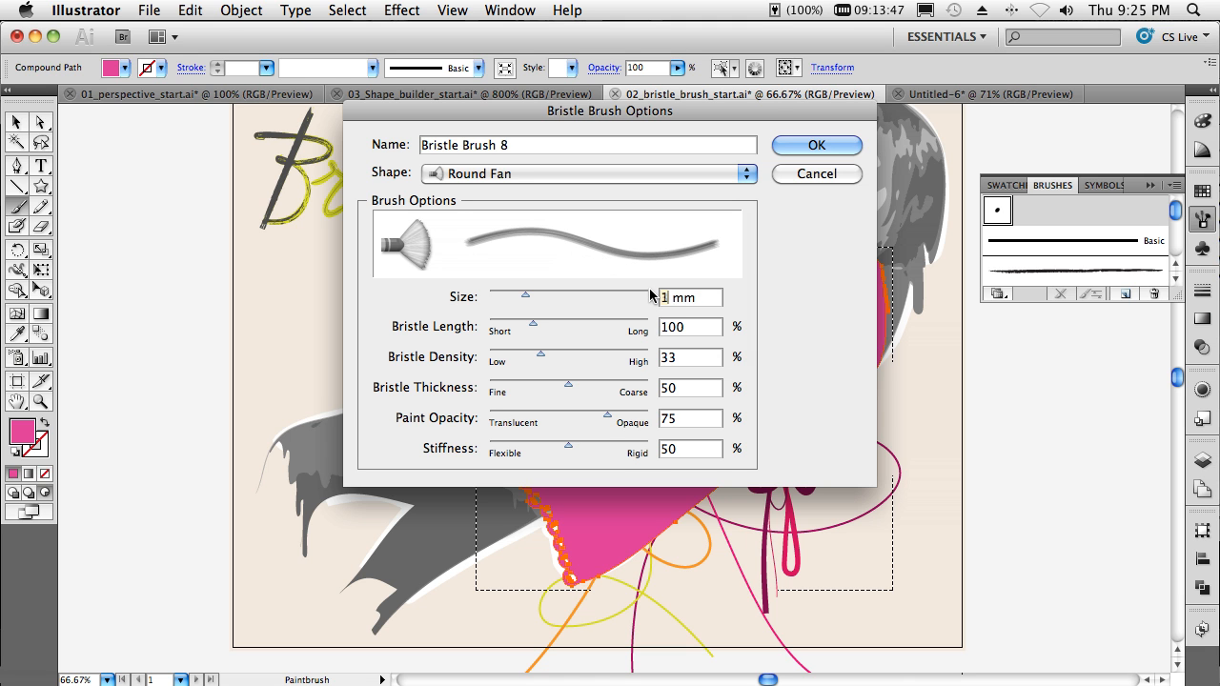
{"action": "type", "text": "10"}
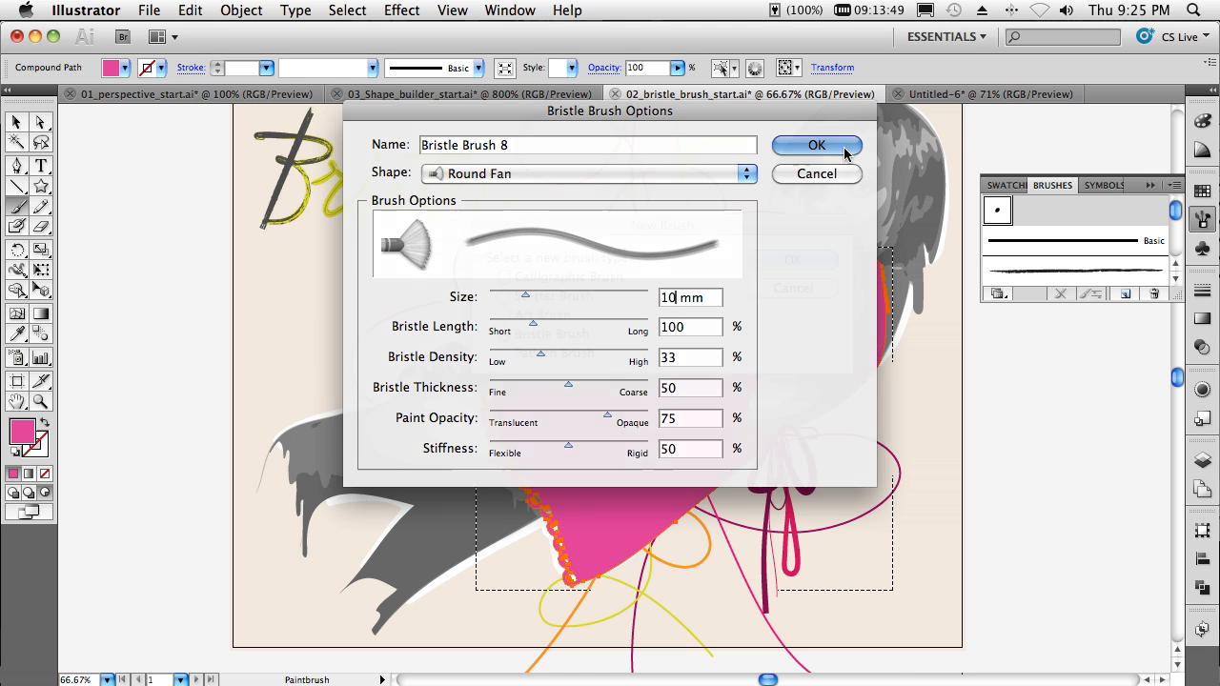
{"action": "left_click", "coordinate": [816, 145]}
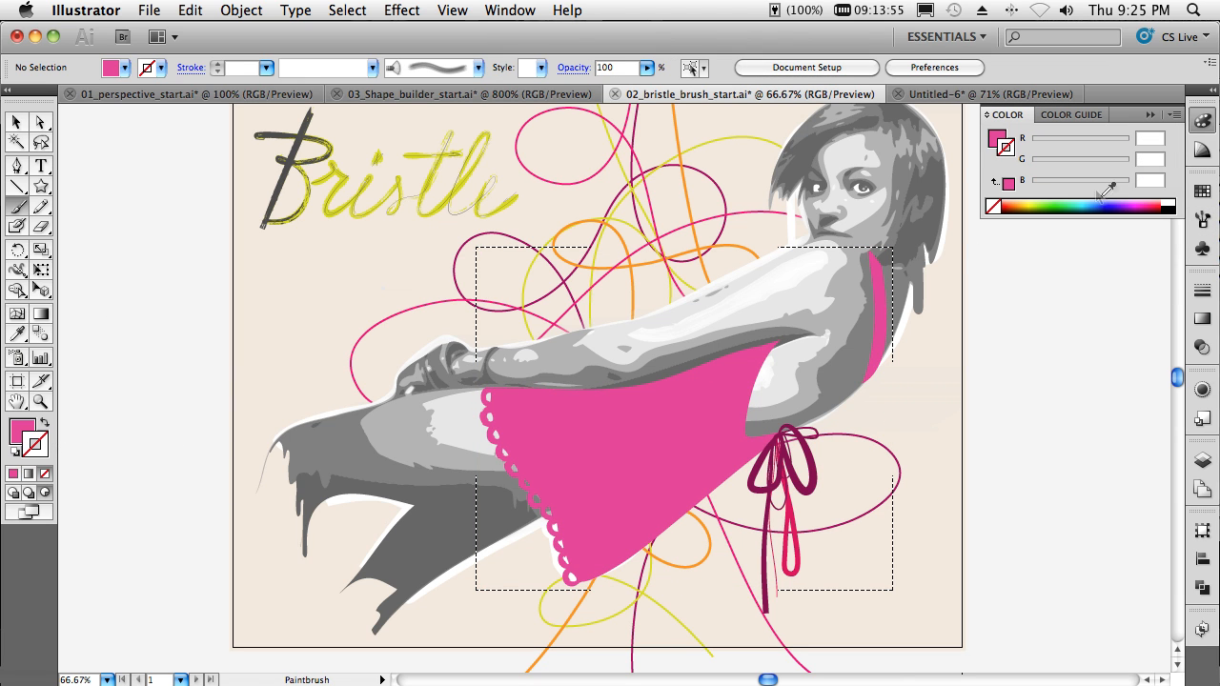
{"action": "mouse_move", "coordinate": [1045, 194]}
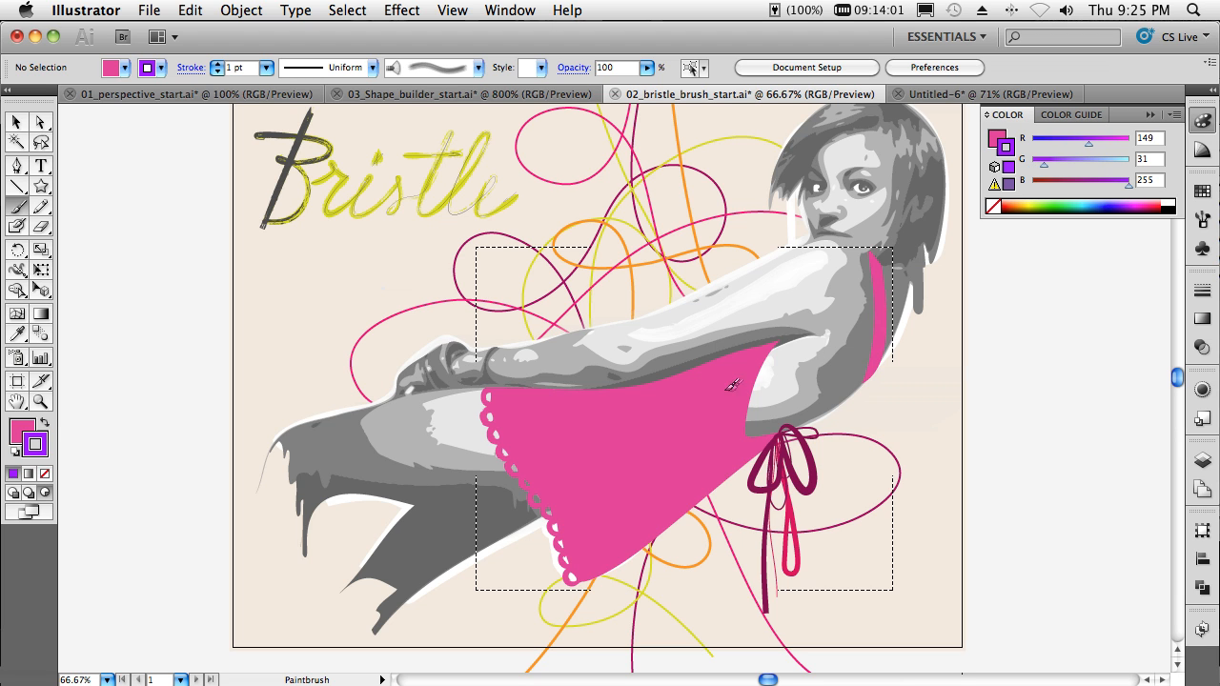
{"action": "mouse_move", "coordinate": [698, 385]}
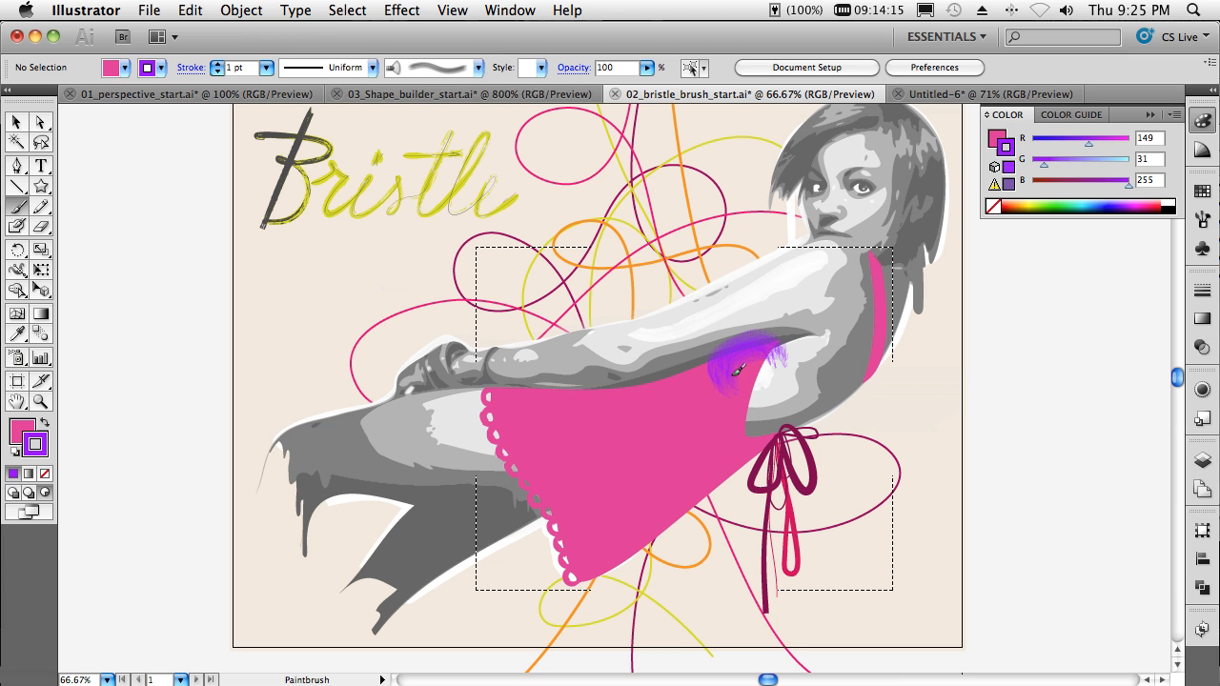
Paint purple bristle strokes across the top of the pink dress
{"action": "left_click_drag", "start_coordinate": [743, 366], "coordinate": [467, 438]}
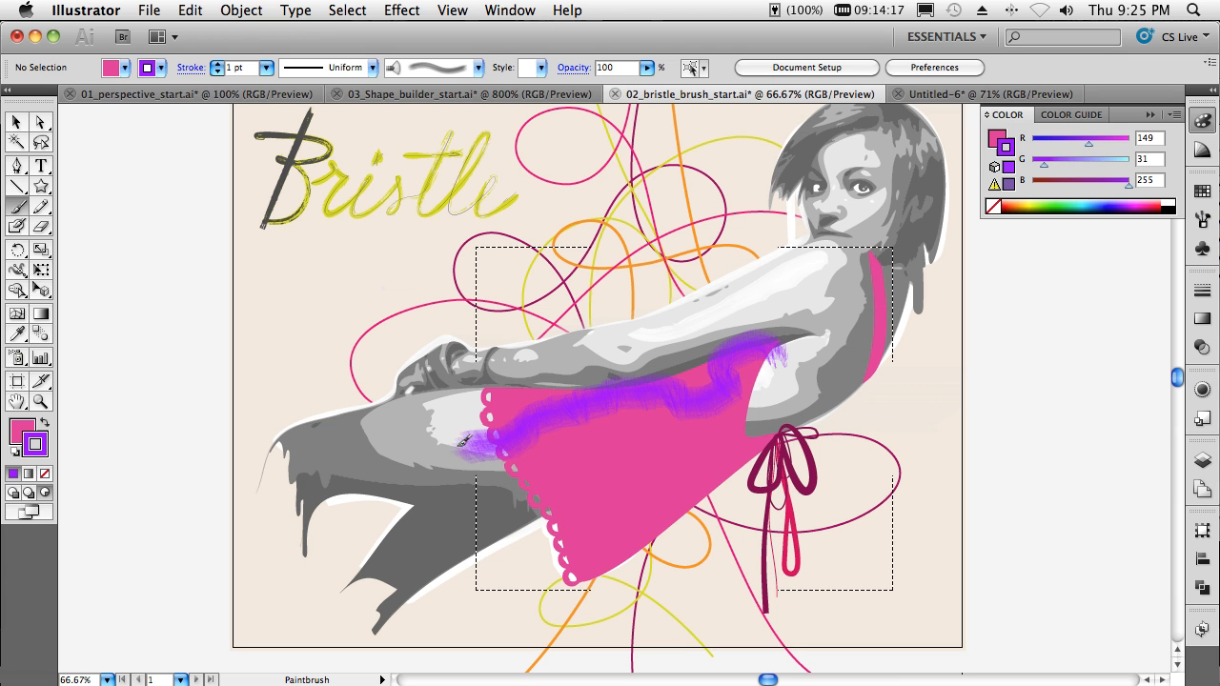